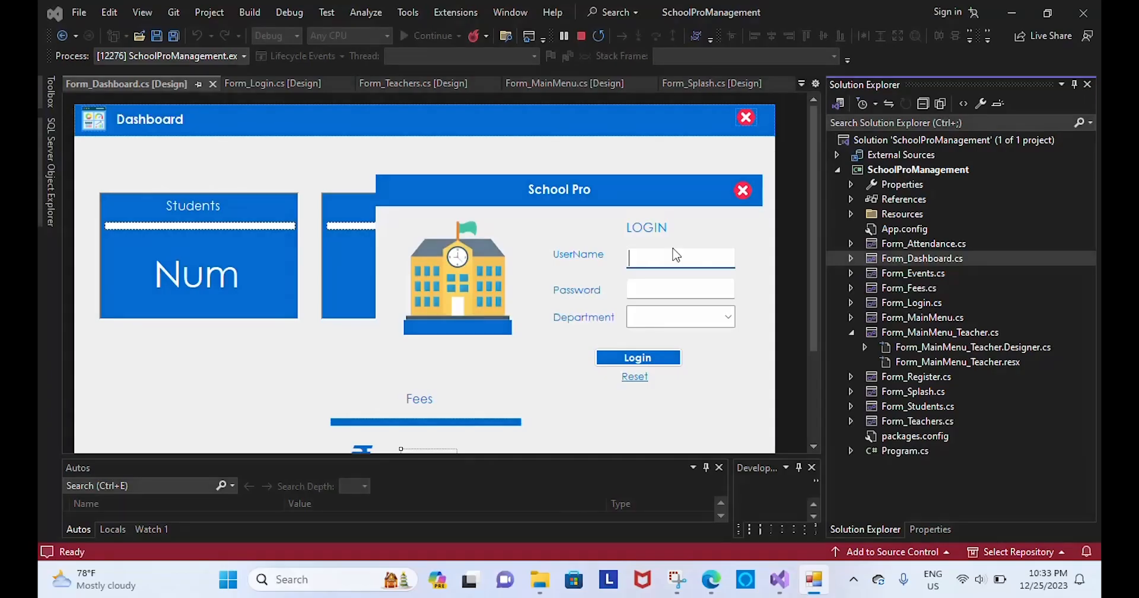
mouse_move(569, 218)
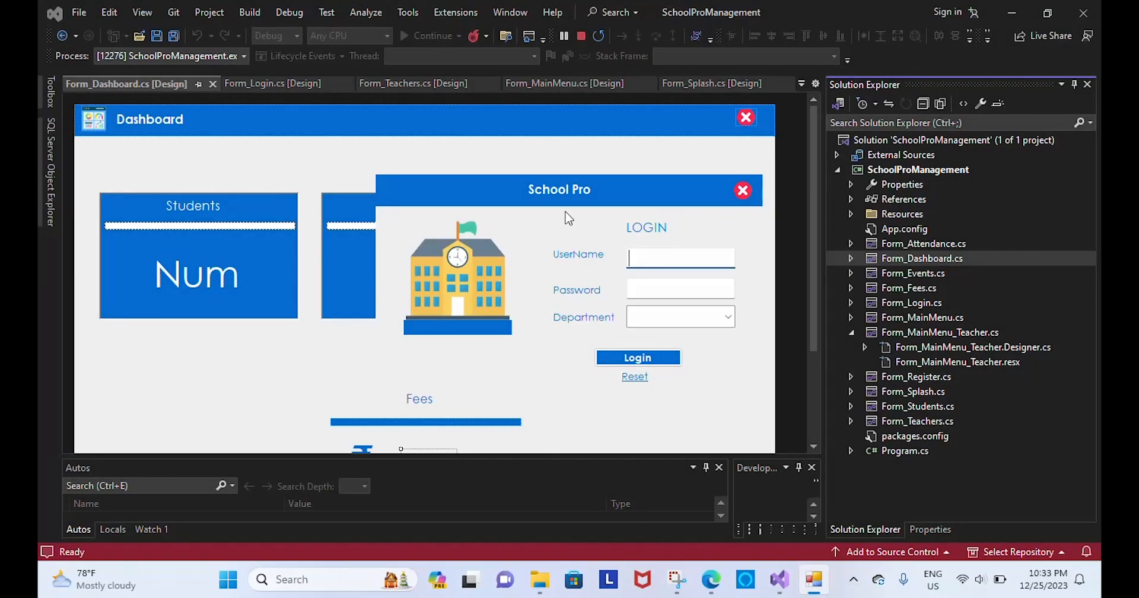
mouse_move(554, 196)
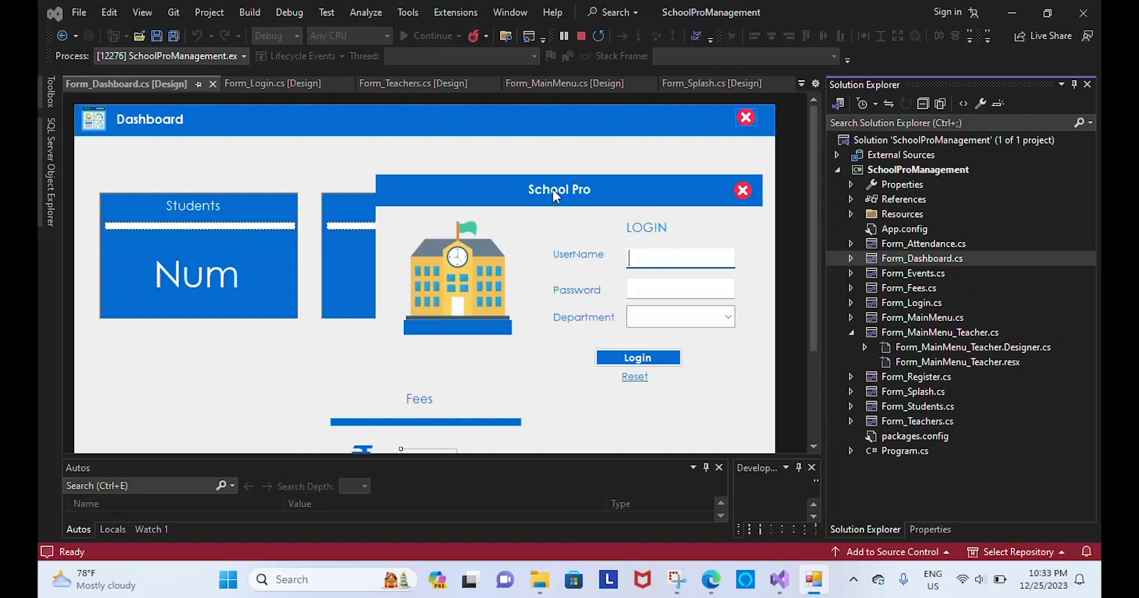
mouse_move(579, 202)
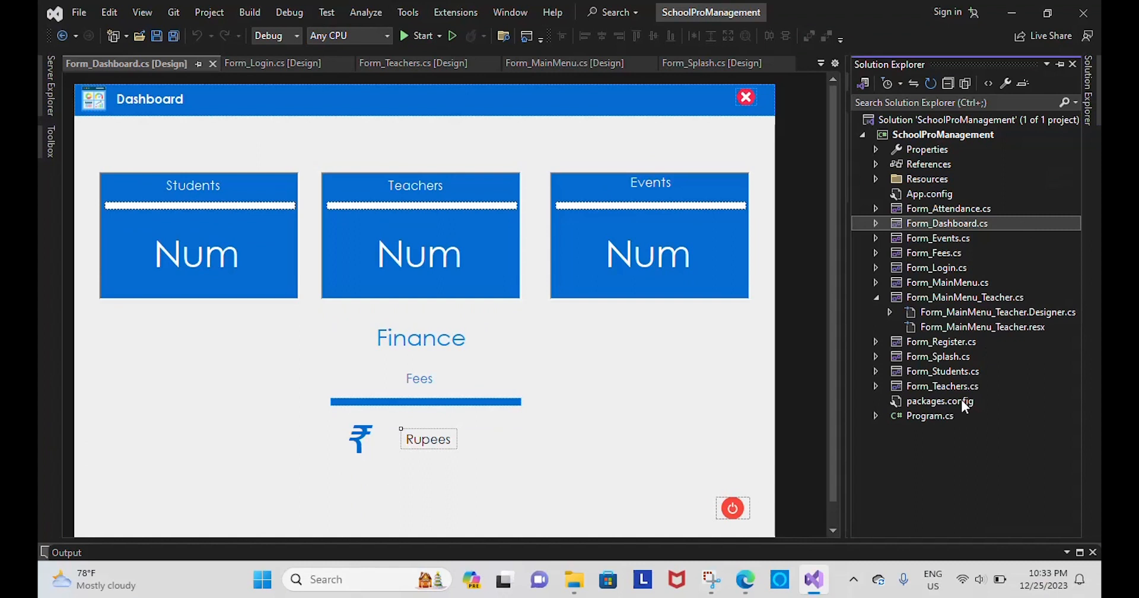
Step: Open the Splash form design, then inspect the Login form and its Department dropdown
left_click(937, 357)
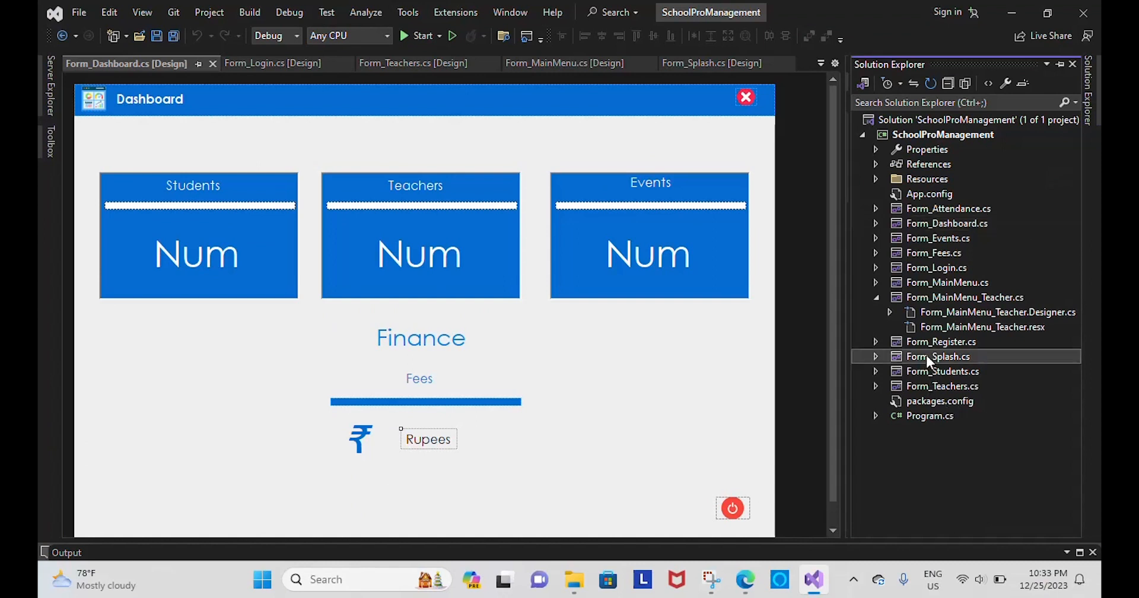
double_click(937, 356)
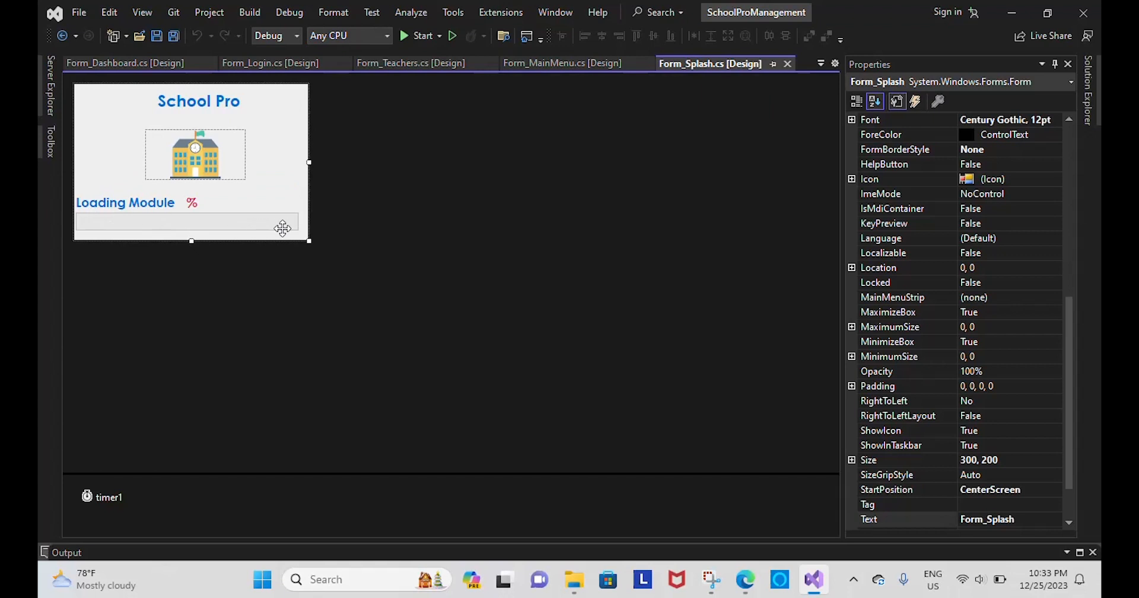
mouse_move(287, 225)
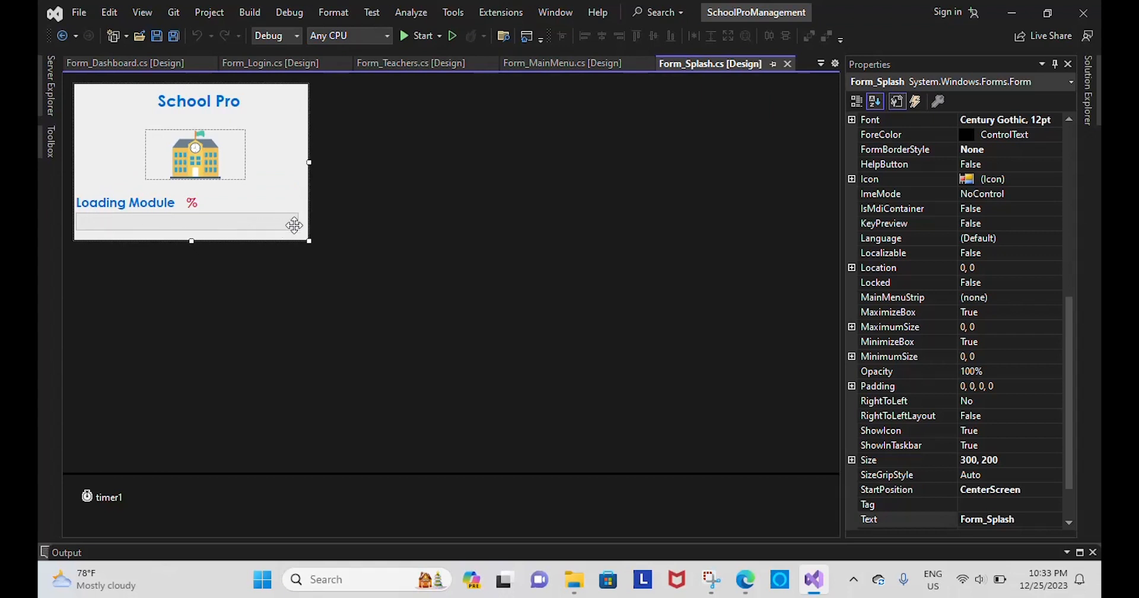
left_click(269, 63)
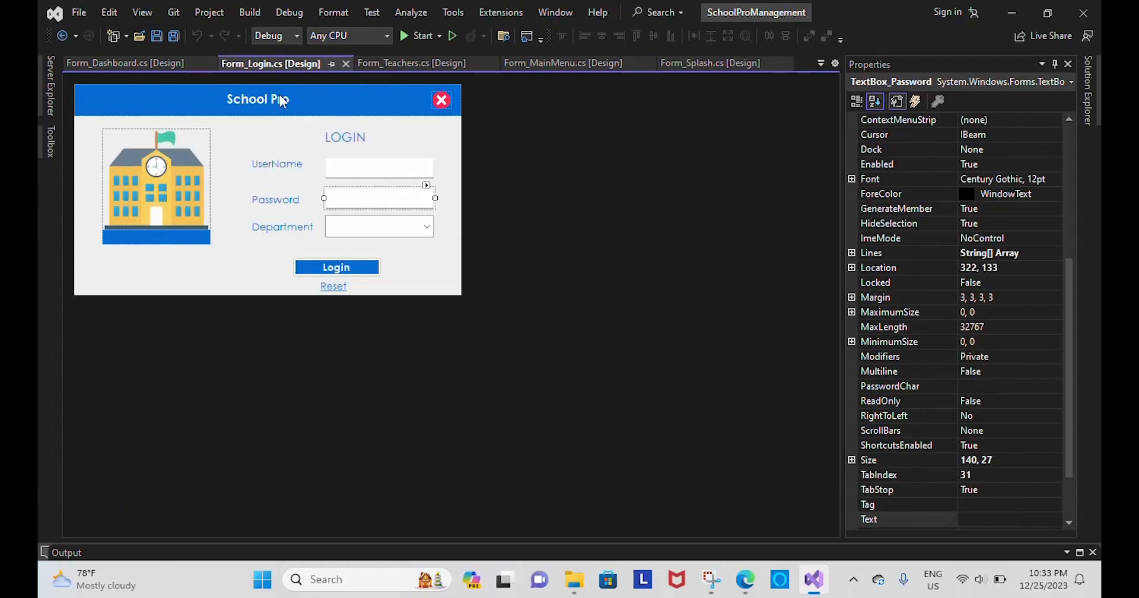
left_click(274, 247)
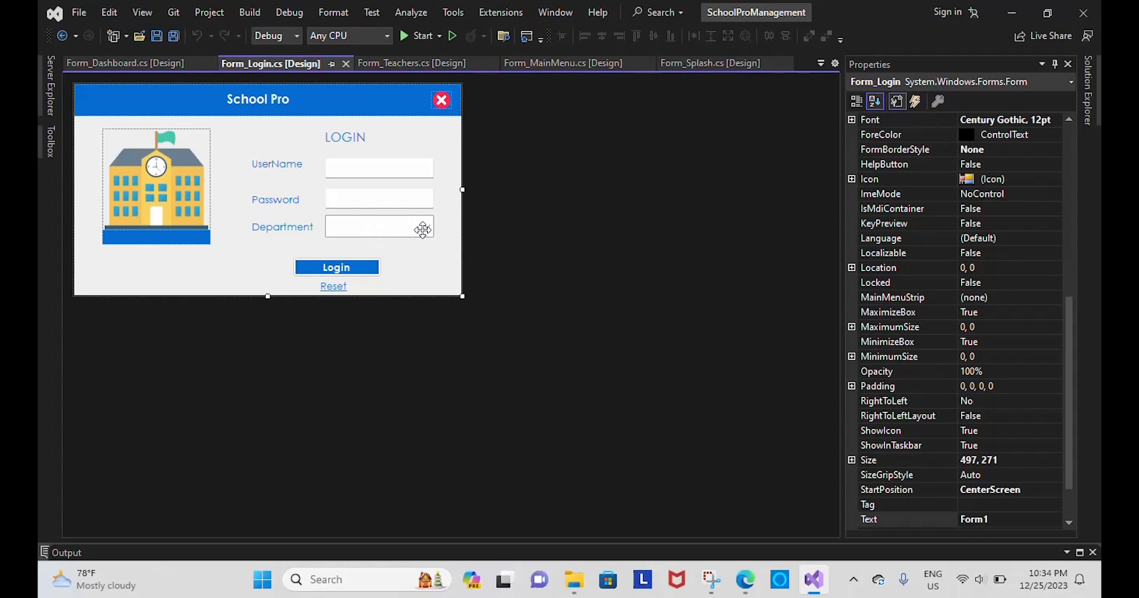
left_click(377, 226)
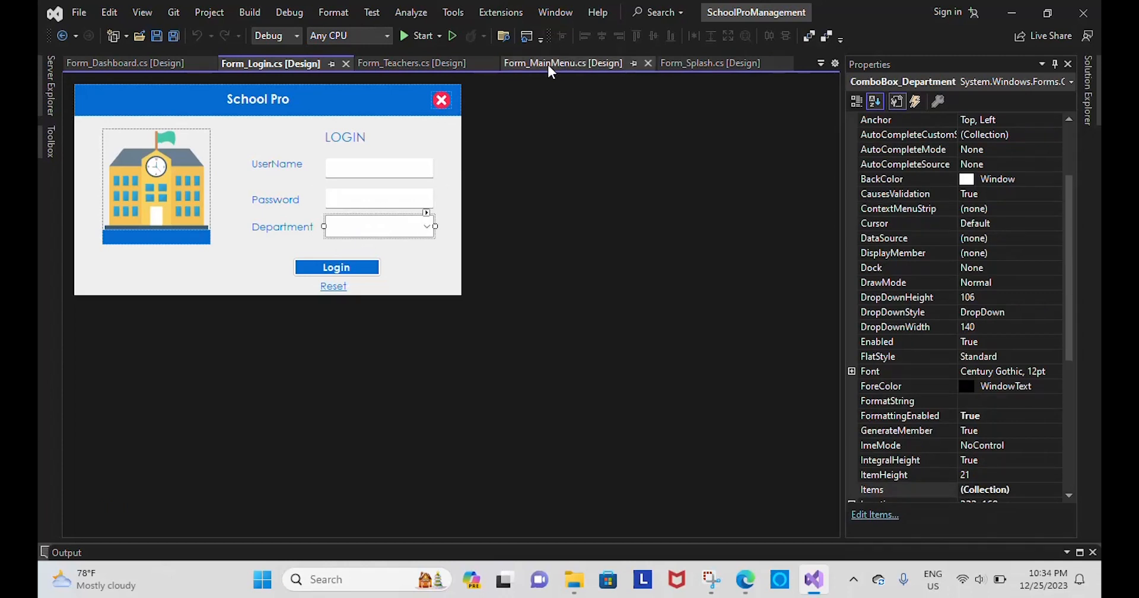
Step: View the Main Menu and Teachers form designs, ending on the Main Menu form
left_click(562, 63)
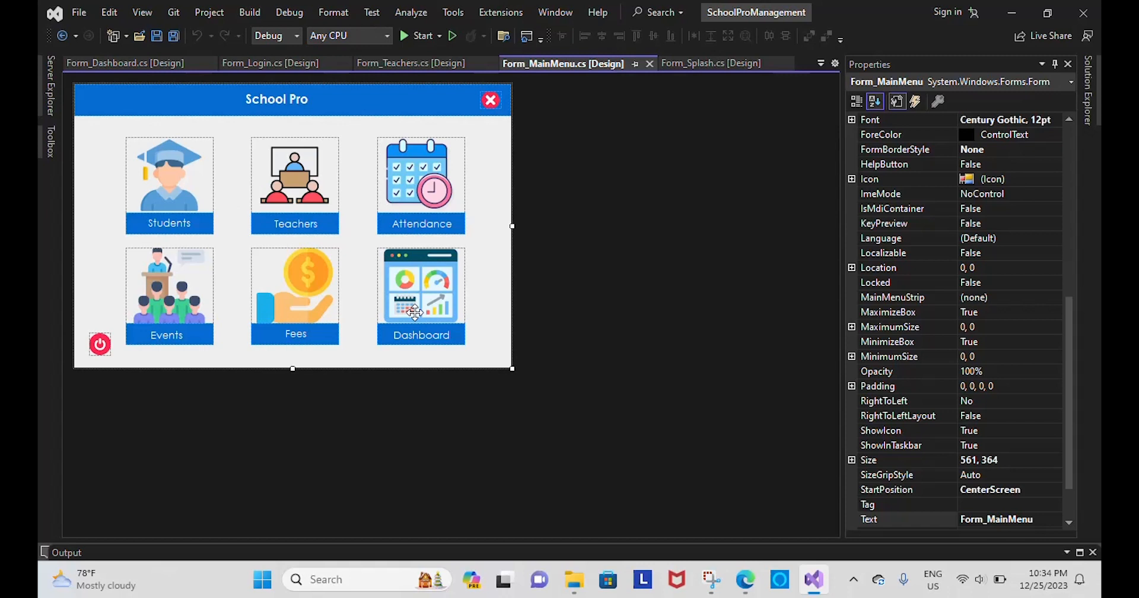
left_click(409, 63)
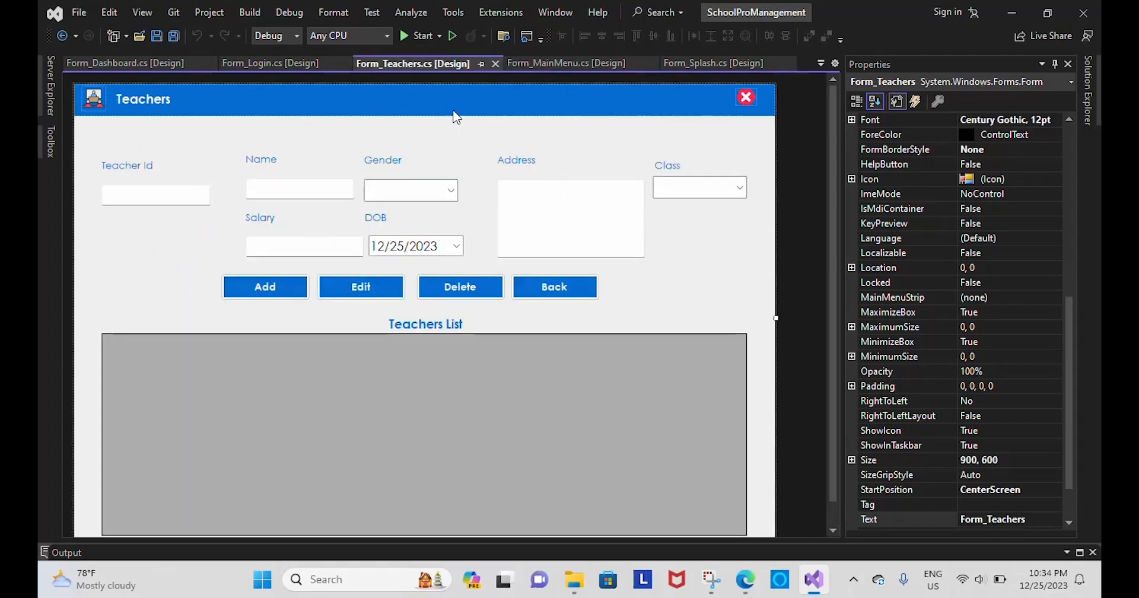
left_click(562, 64)
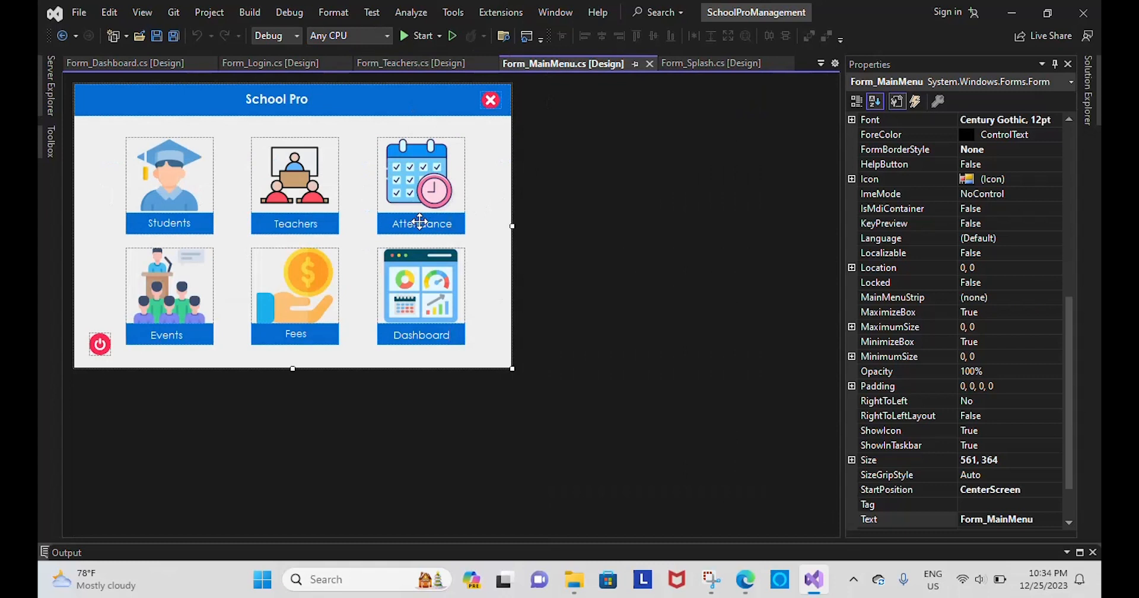
mouse_move(366, 316)
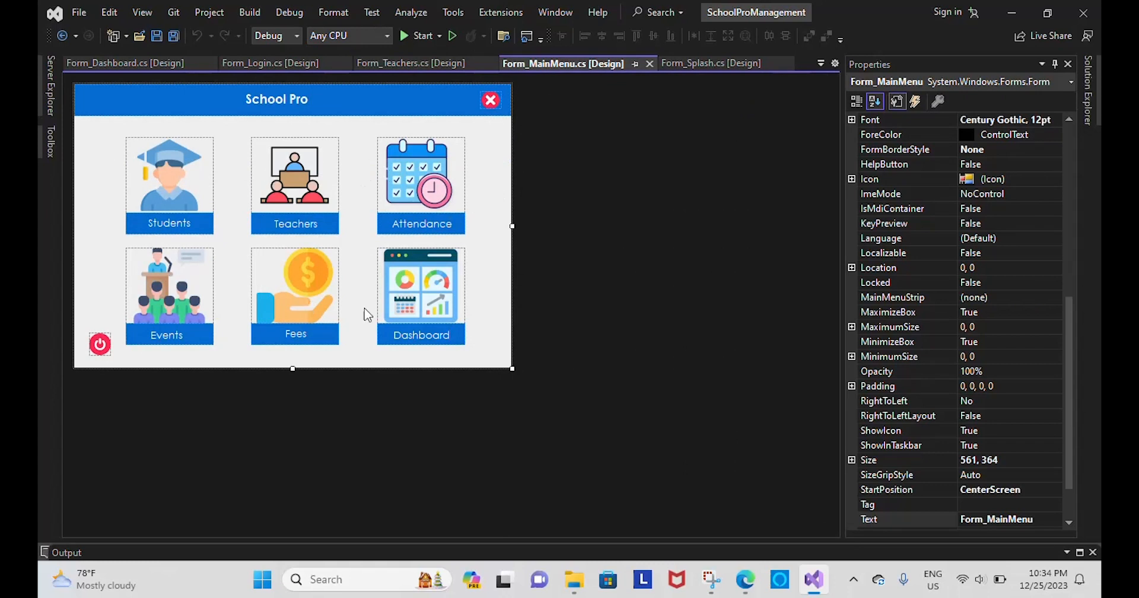
mouse_move(387, 308)
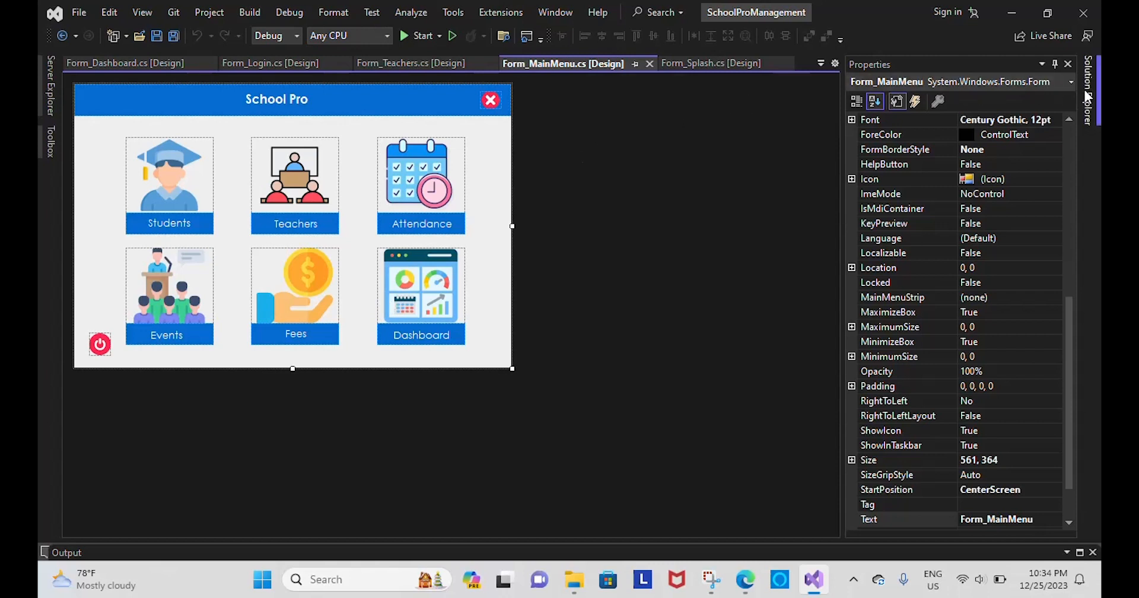
Step: Restore Solution Explorer and select the Dashboard, Login, teacher main menu and Main Menu files
left_click(1096, 80)
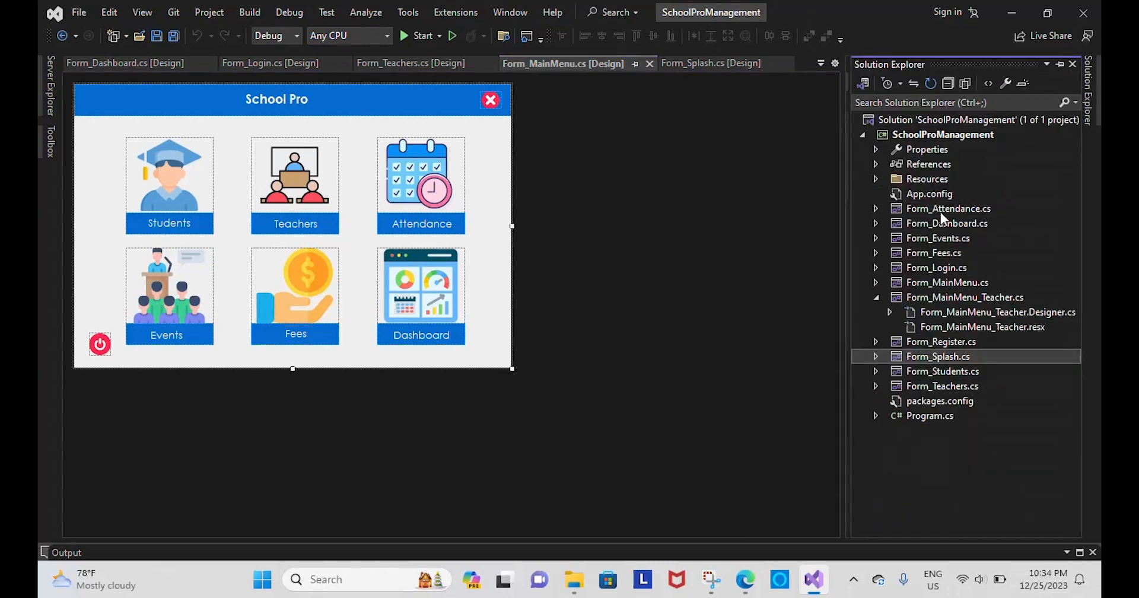
left_click(946, 223)
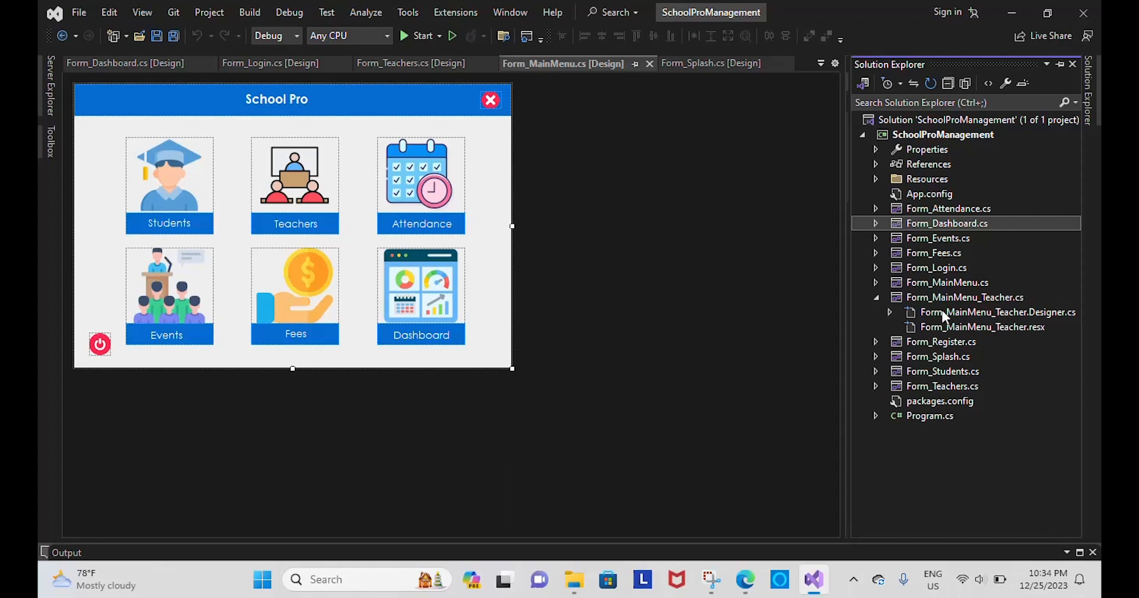
left_click(936, 268)
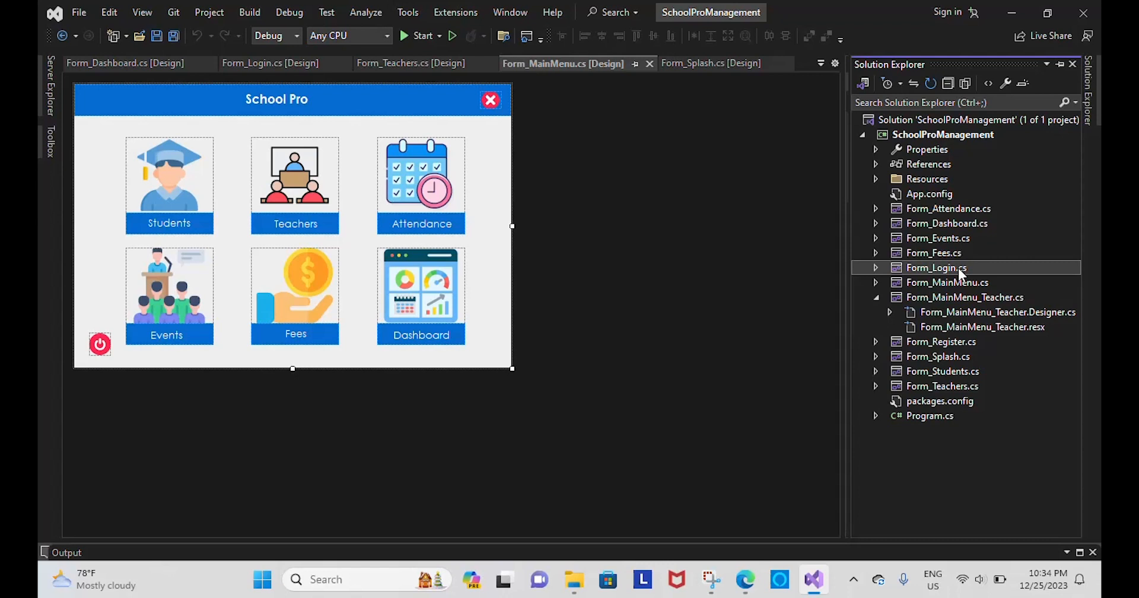
mouse_move(962, 297)
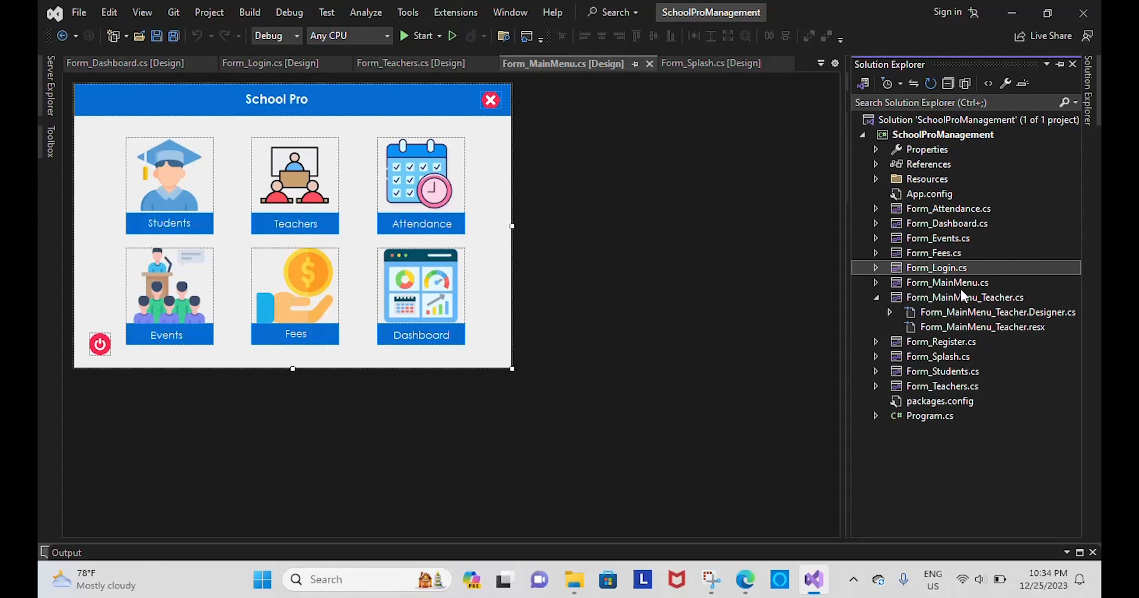
left_click(965, 297)
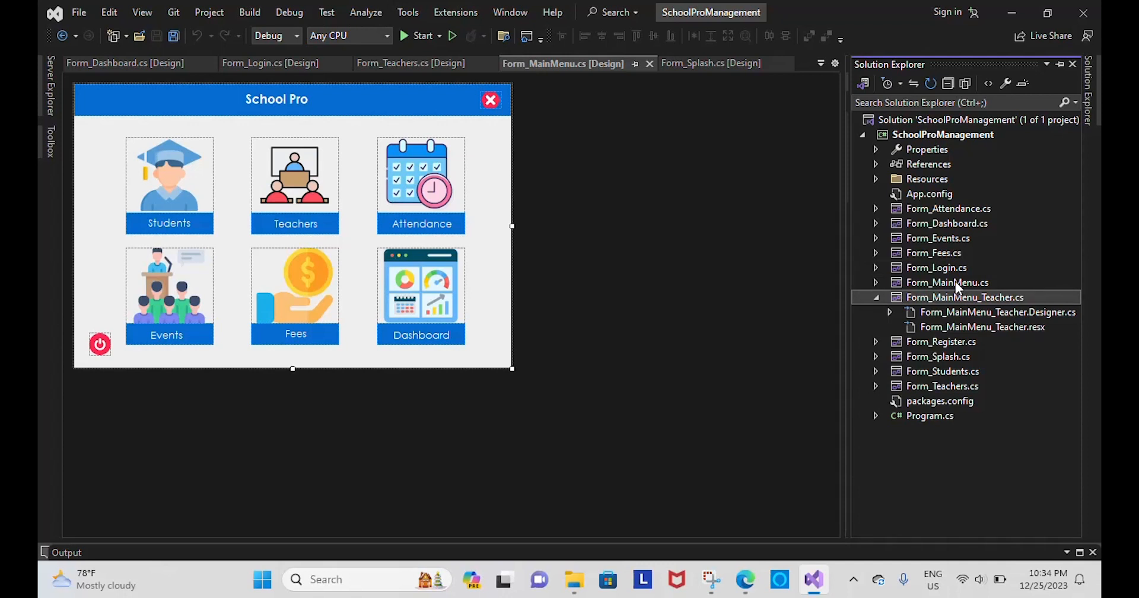
left_click(946, 282)
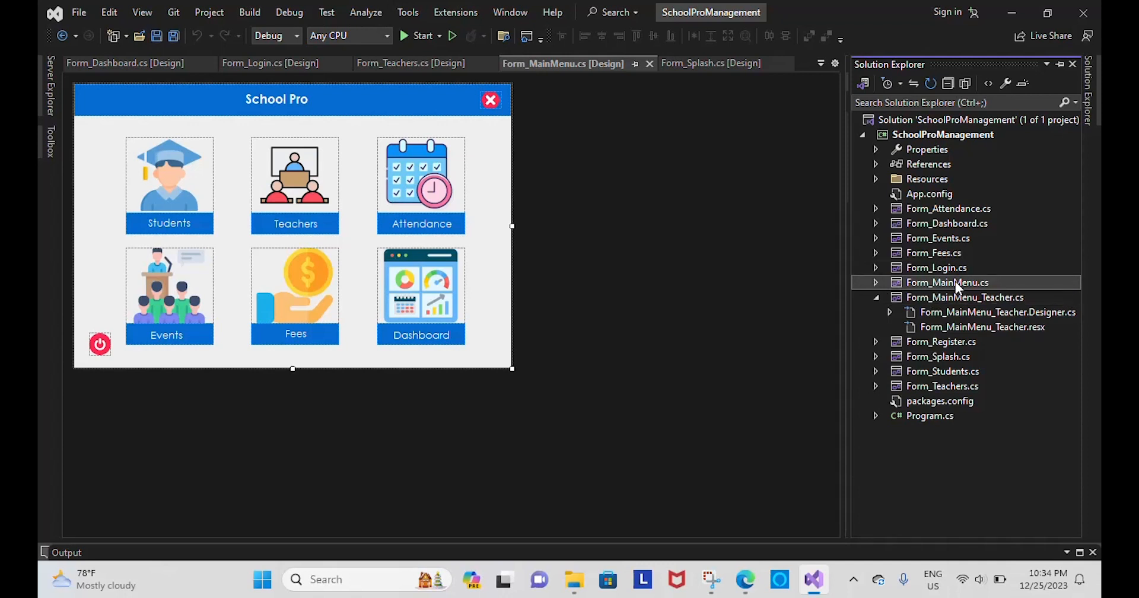
mouse_move(959, 264)
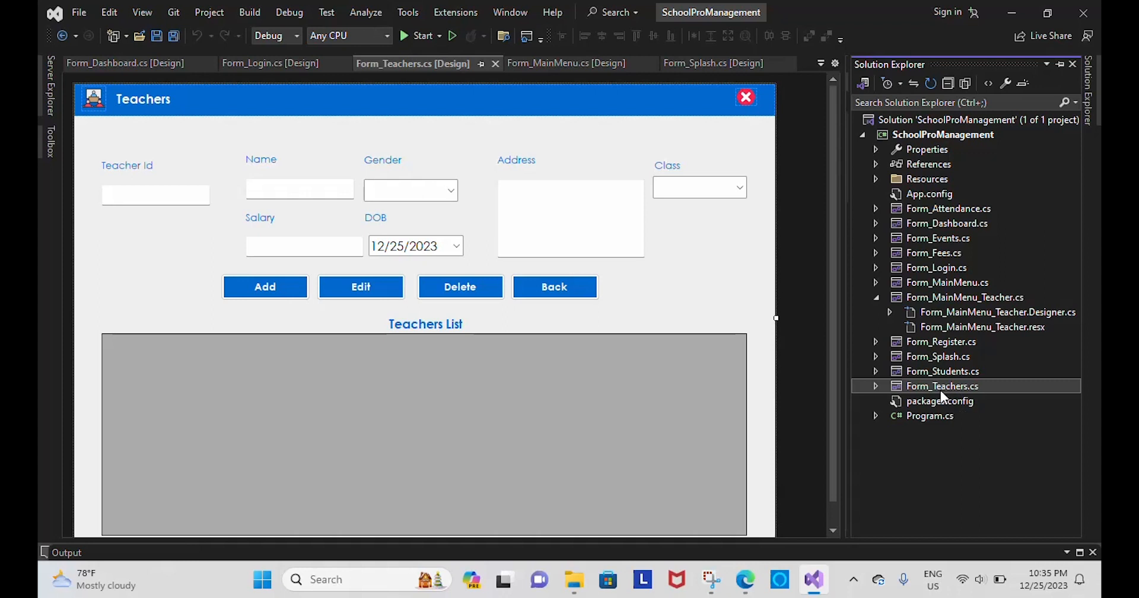
mouse_move(941, 371)
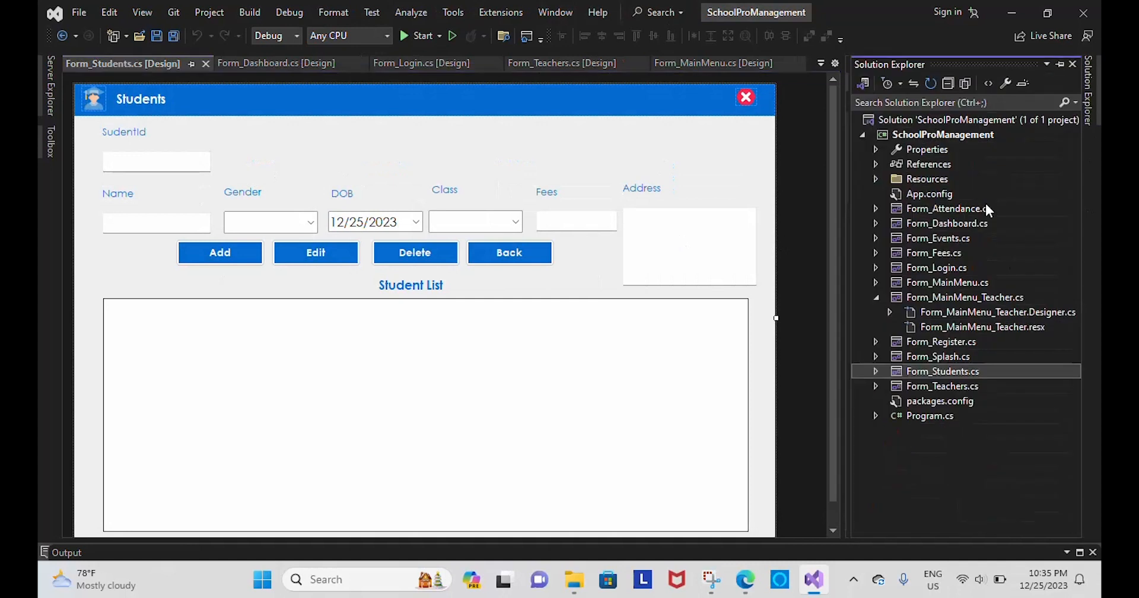
Step: Open Form_Attendance.cs in the designer and select the Attendance form
double_click(943, 208)
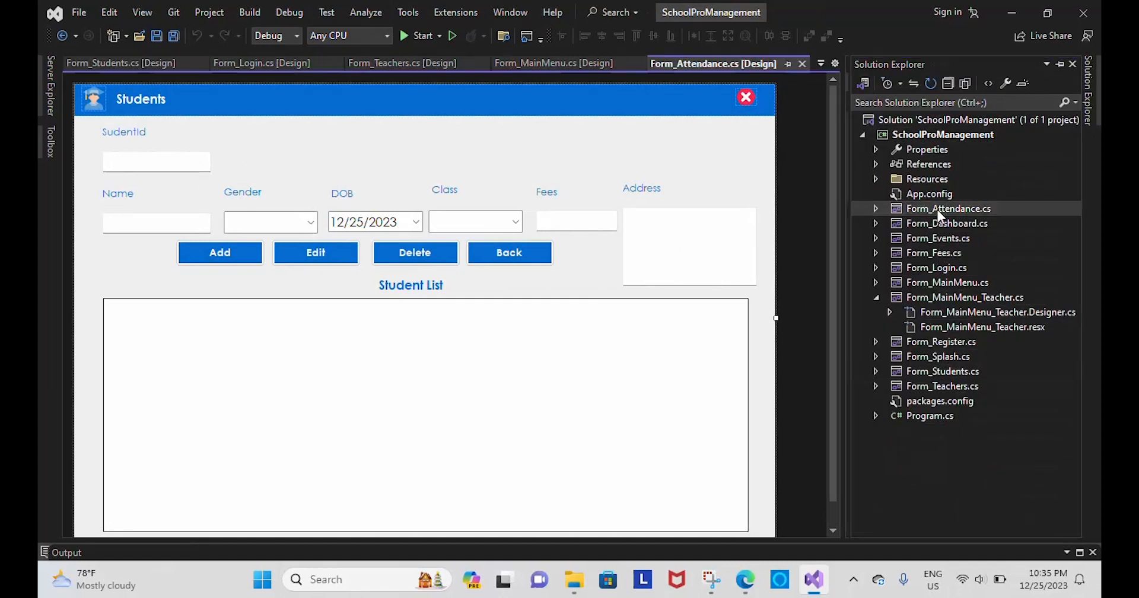
left_click(947, 208)
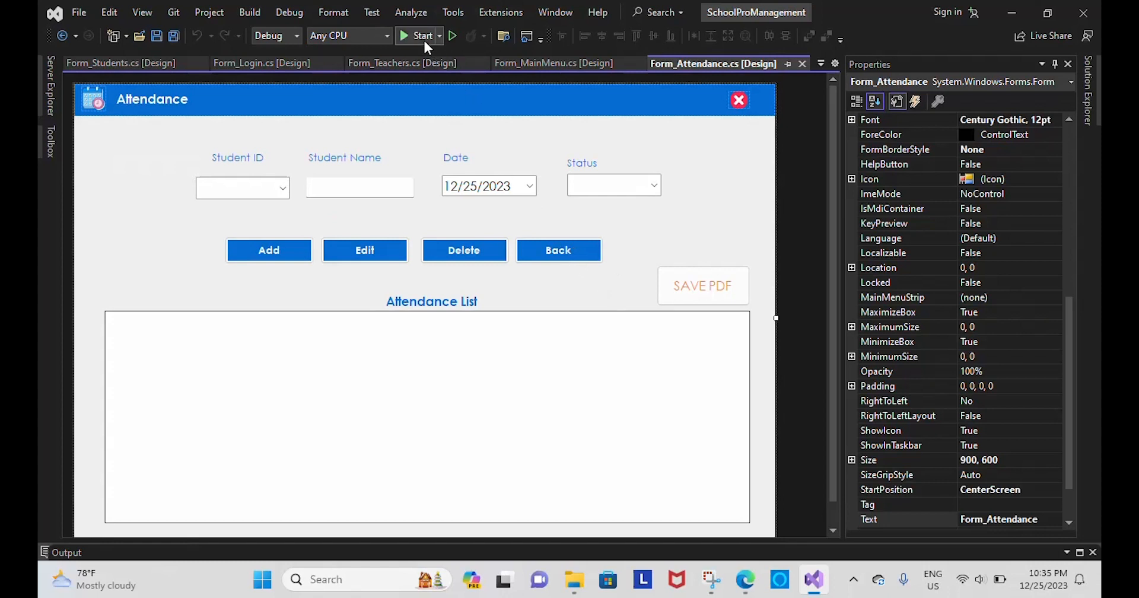
mouse_move(421, 47)
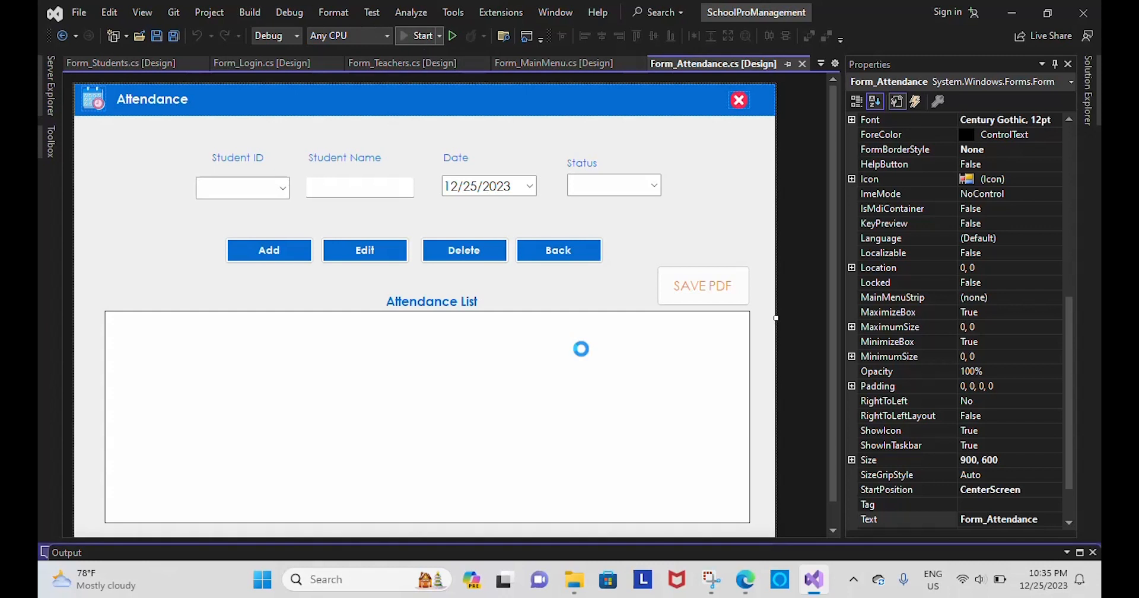
left_click(411, 37)
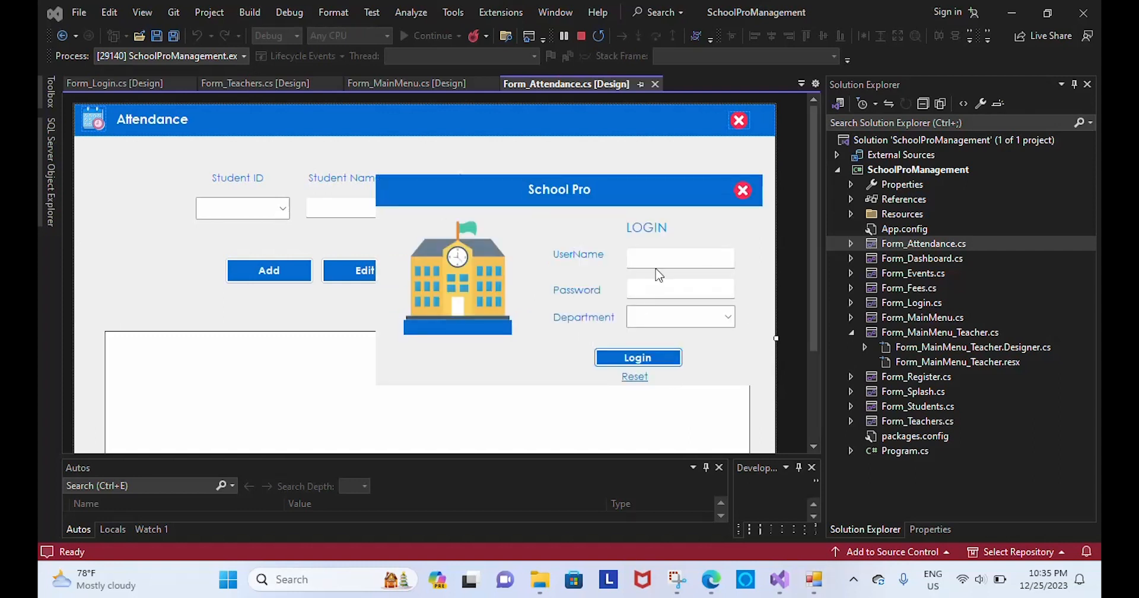
Step: Enter username sam and Admin department, then reset the login fields
left_click(679, 258)
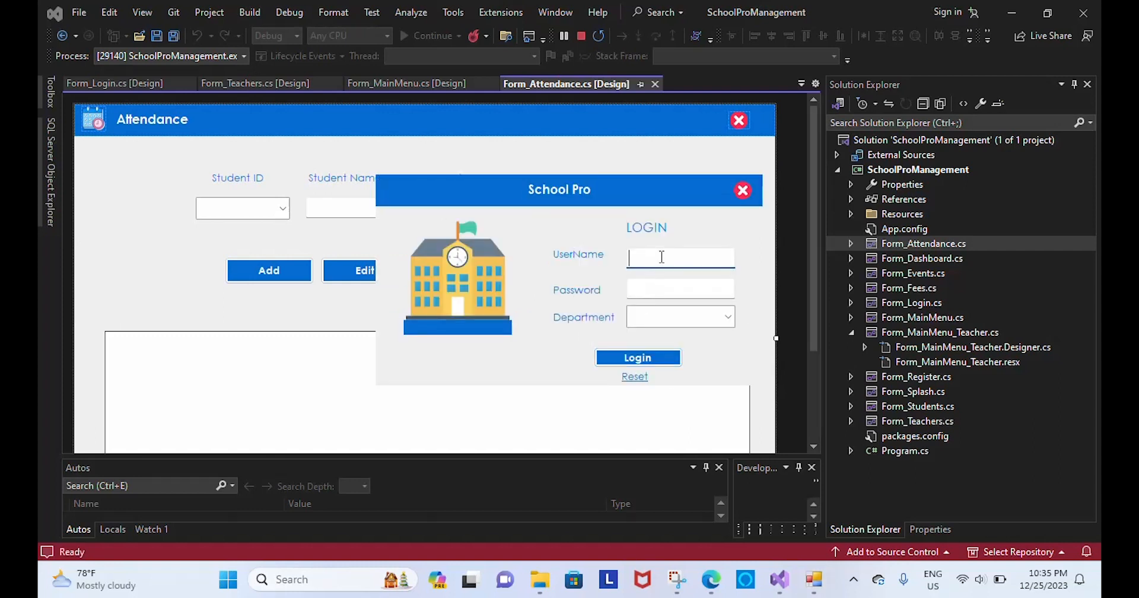
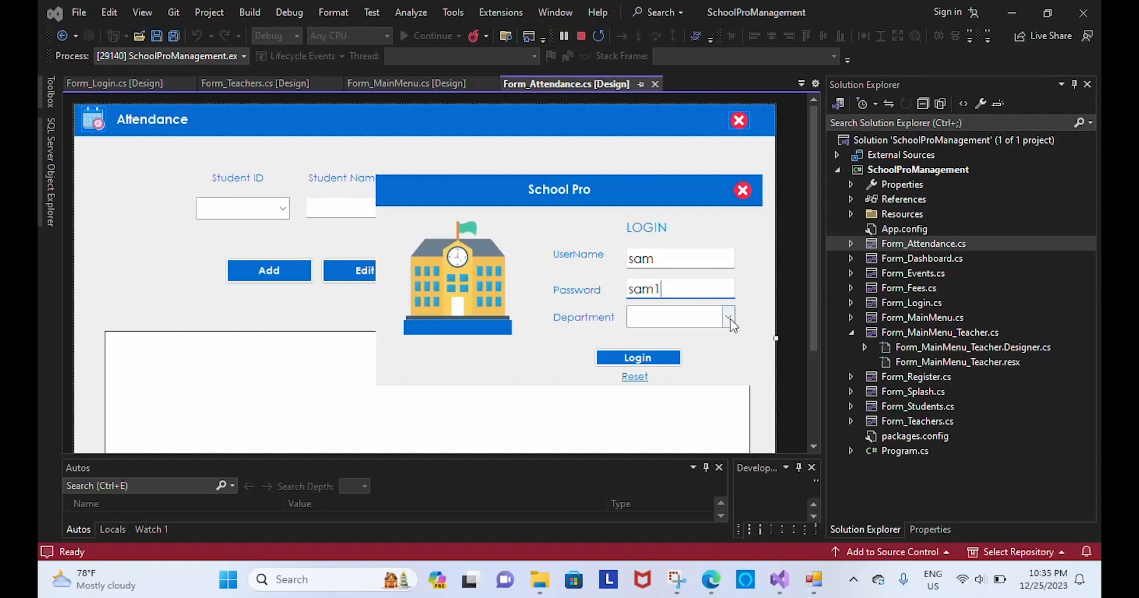
left_click(727, 317)
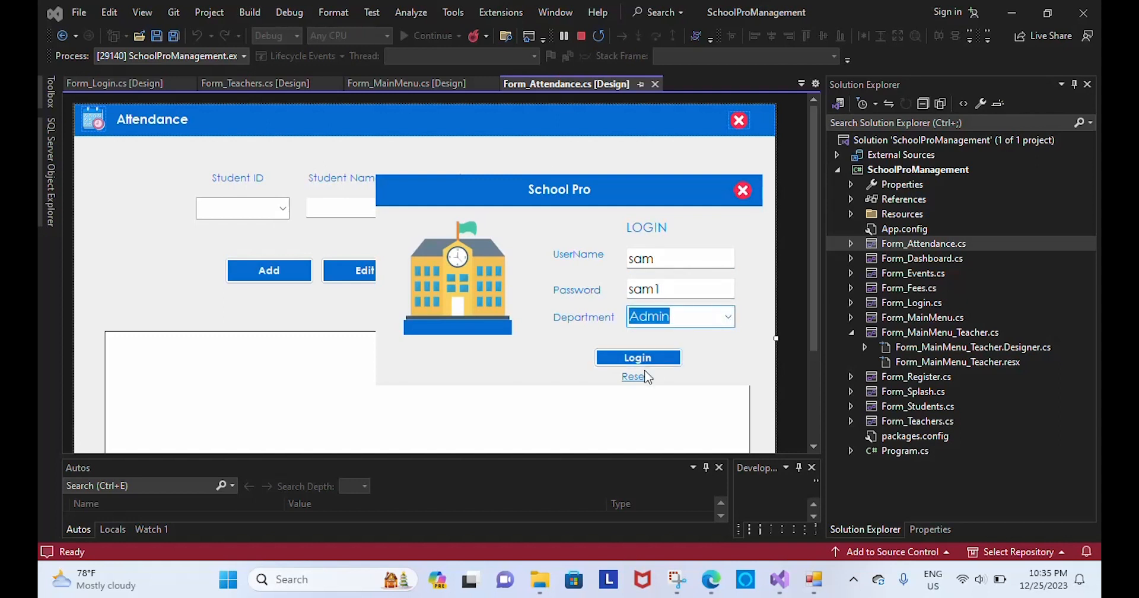
left_click(634, 376)
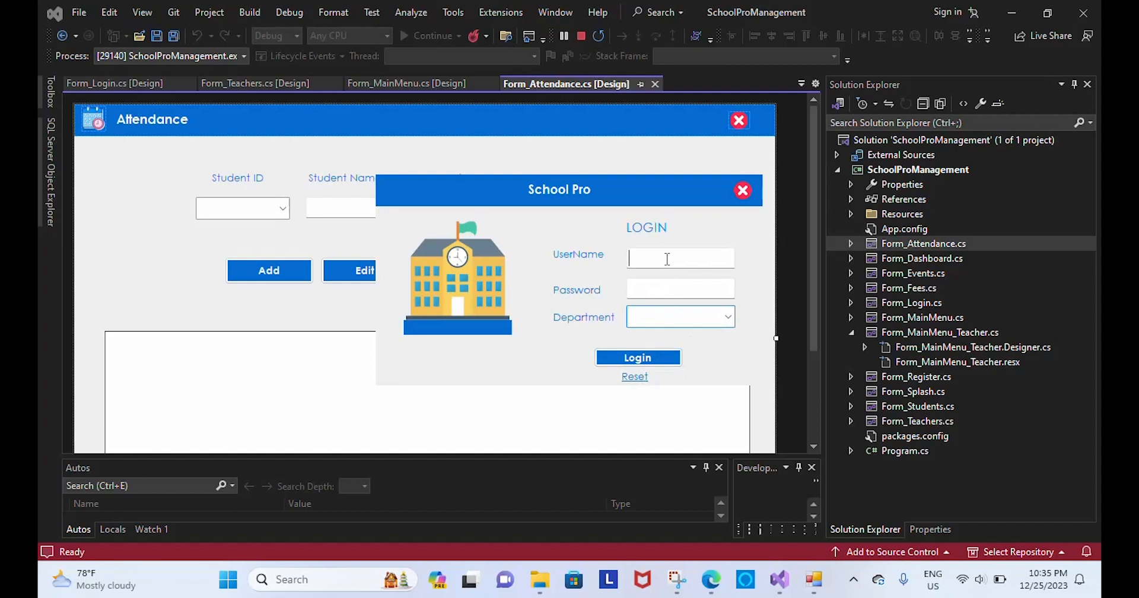
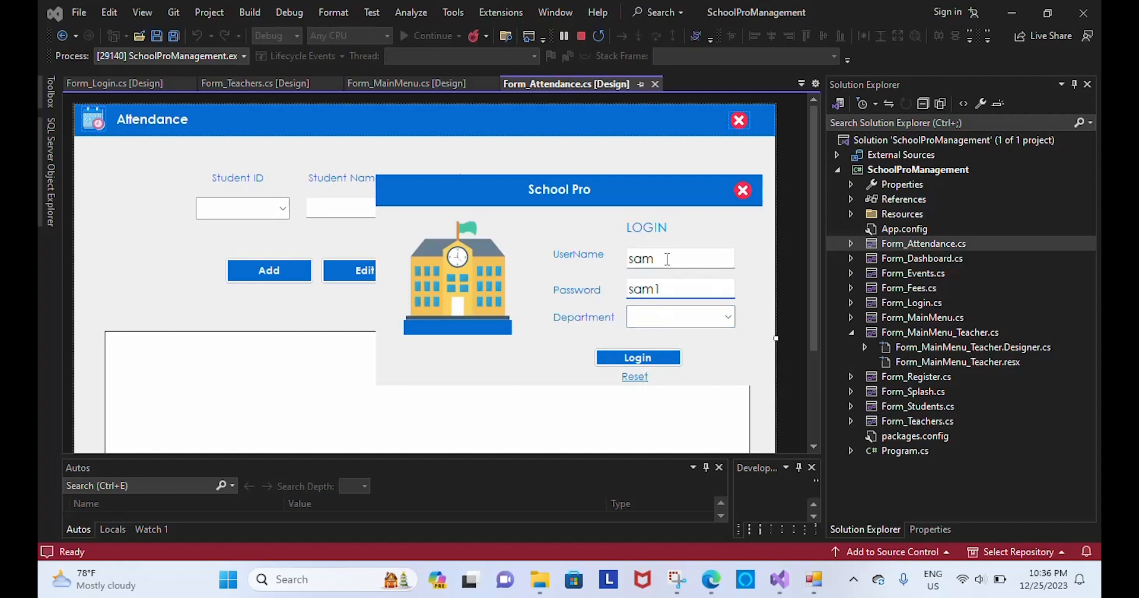
left_click(679, 316)
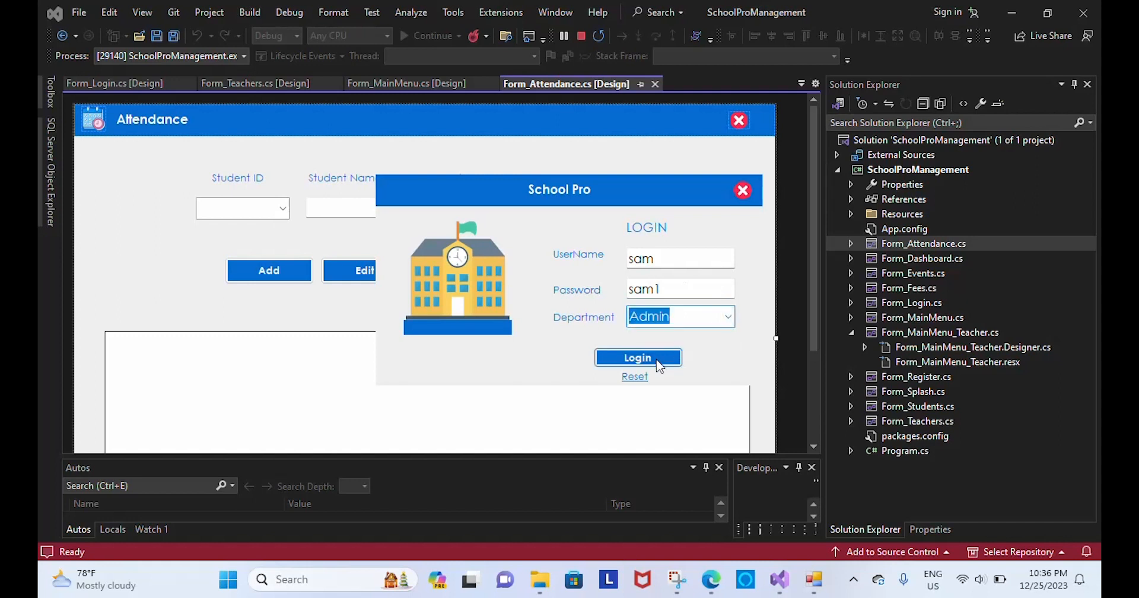
left_click(637, 357)
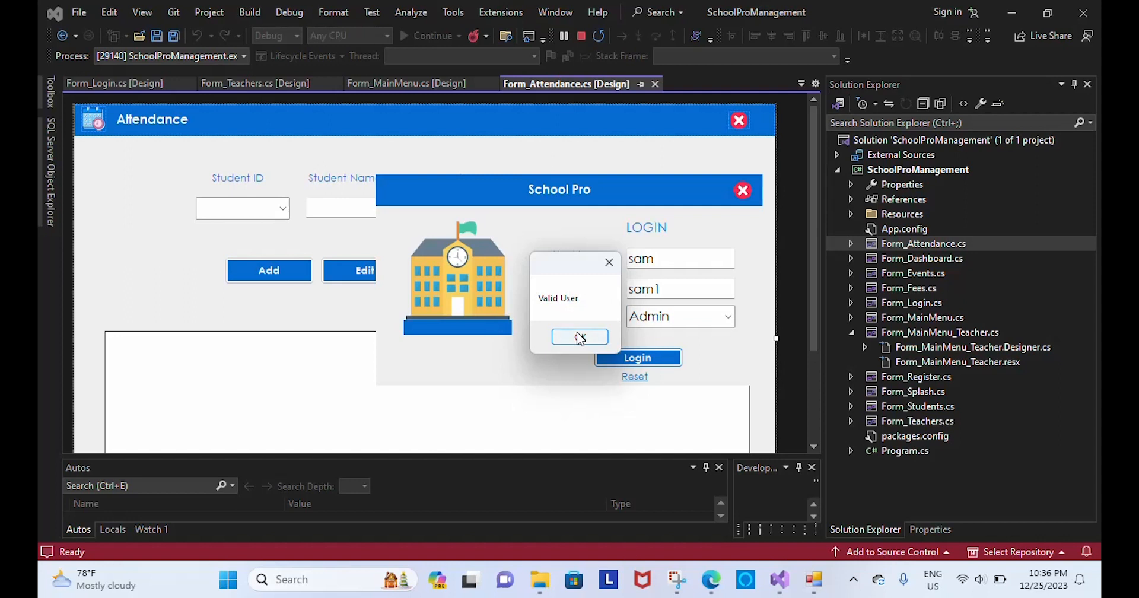
left_click(579, 337)
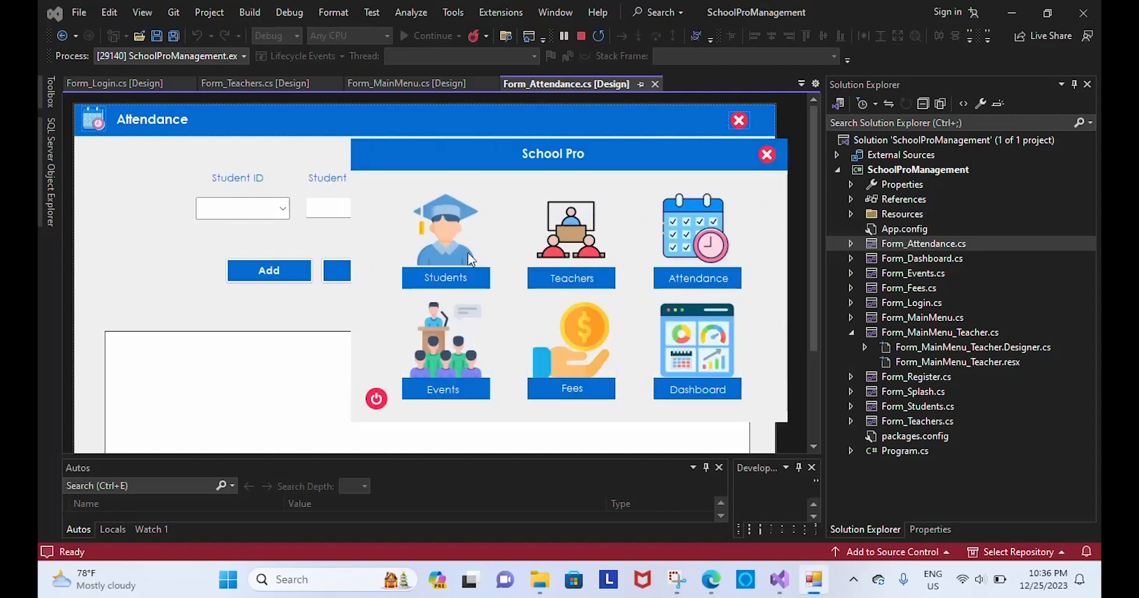
mouse_move(712, 246)
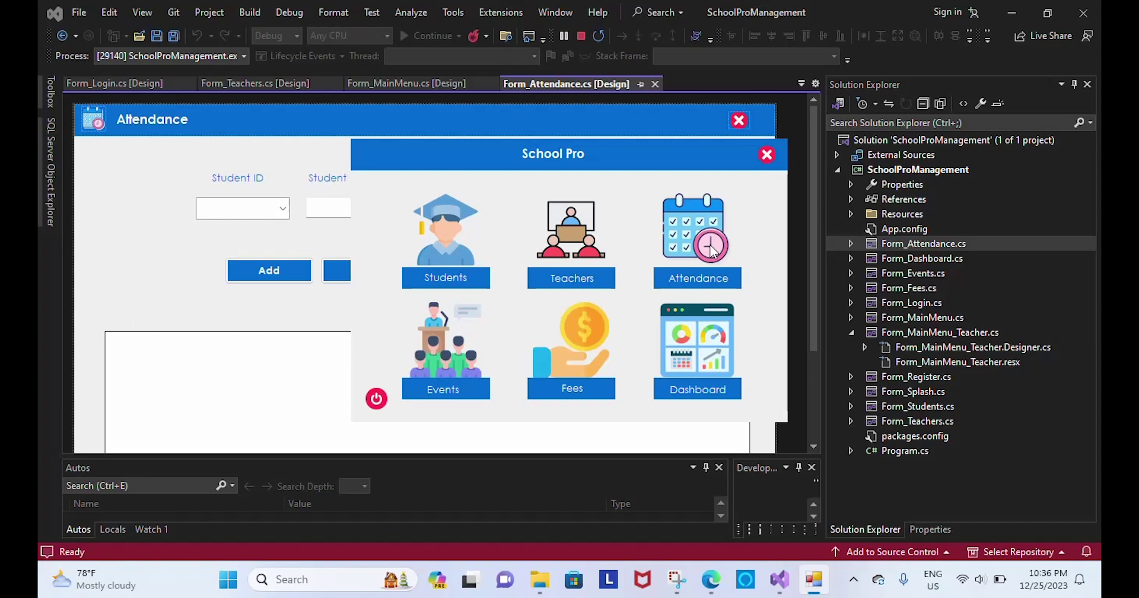
mouse_move(457, 341)
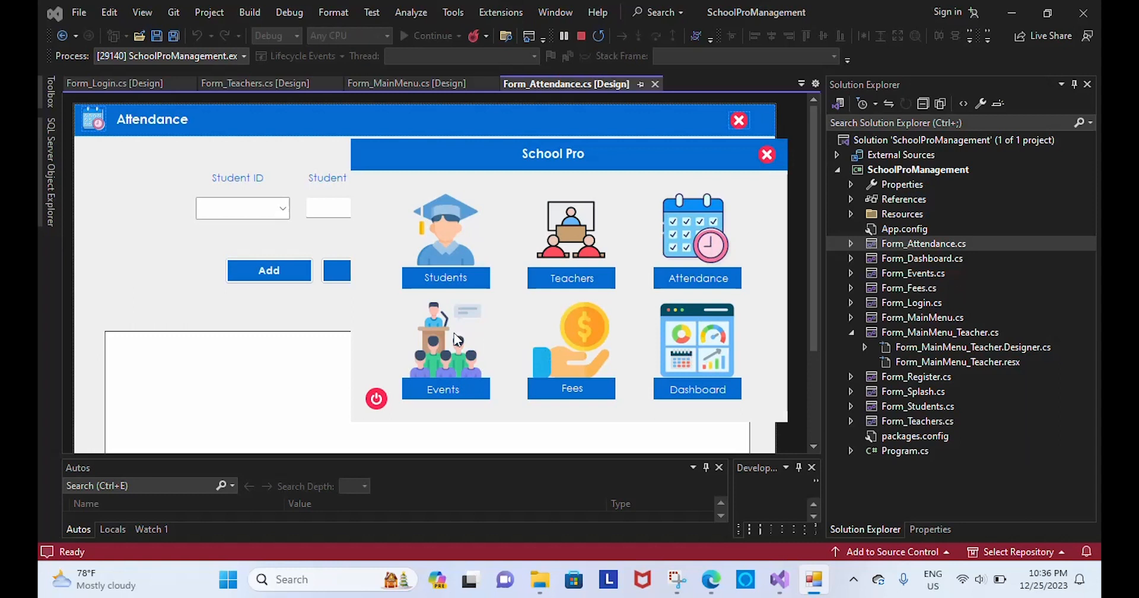
mouse_move(377, 401)
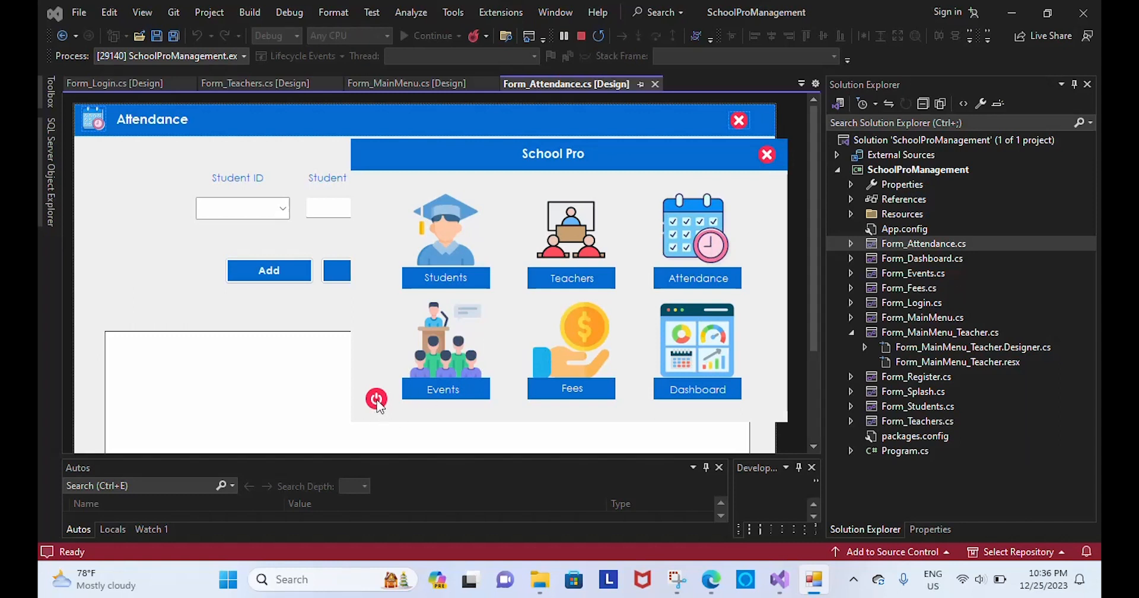
mouse_move(385, 416)
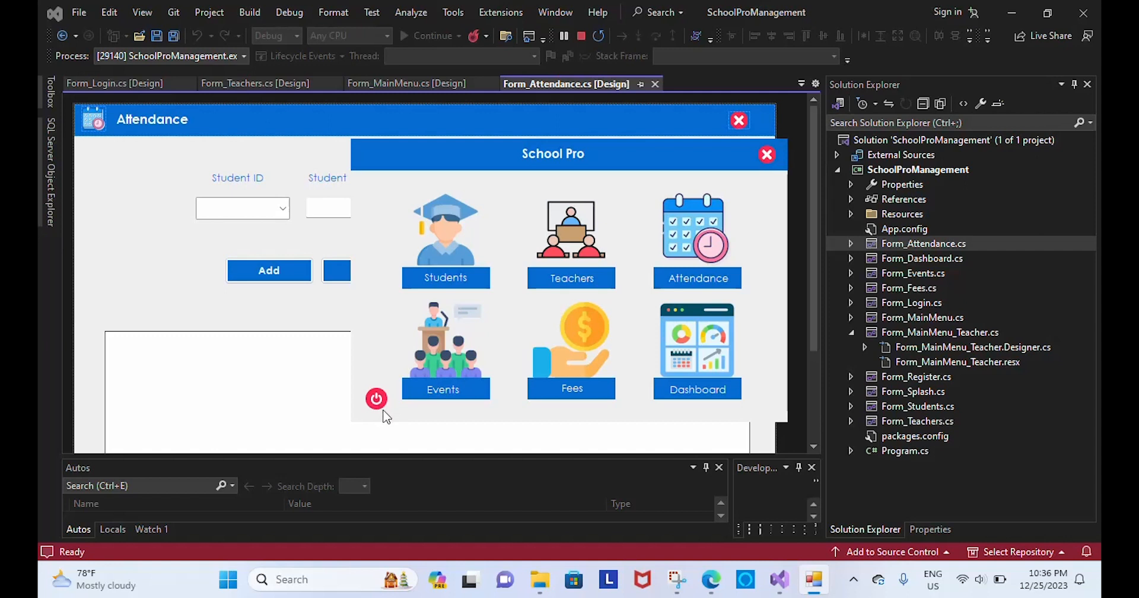
mouse_move(776, 185)
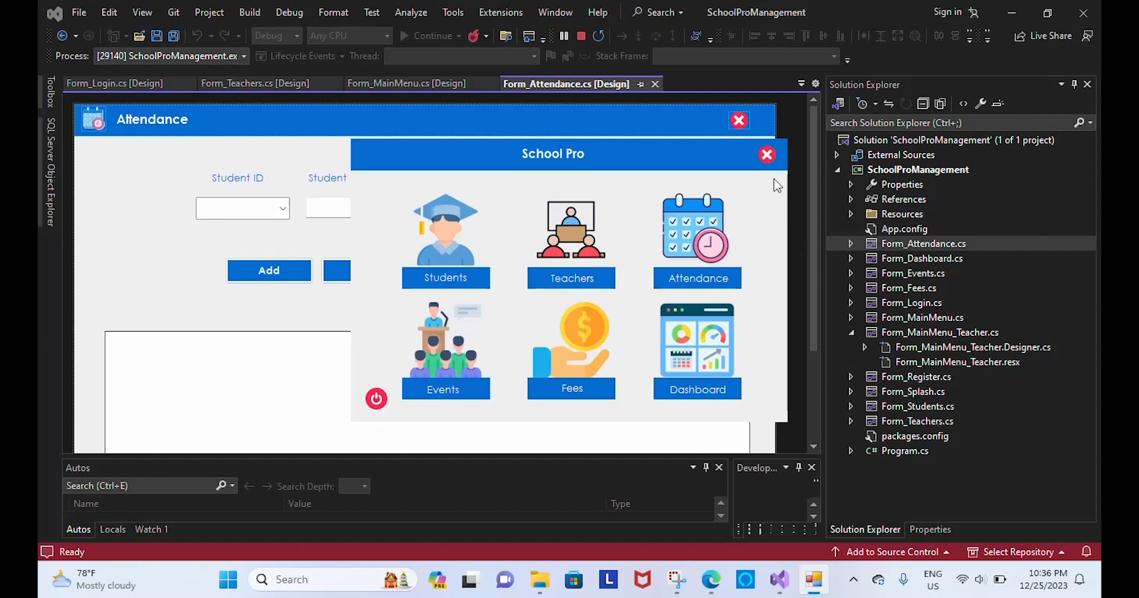
mouse_move(494, 247)
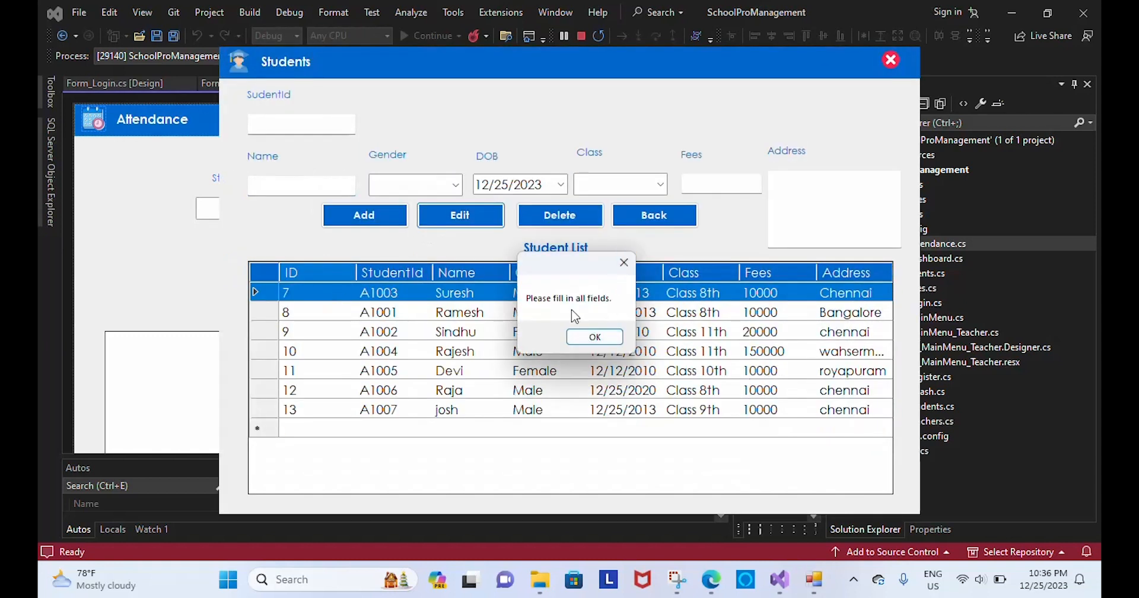
Step: Dismiss the fill-all-fields warning and enter student ID A1008 and name aravind
left_click(595, 337)
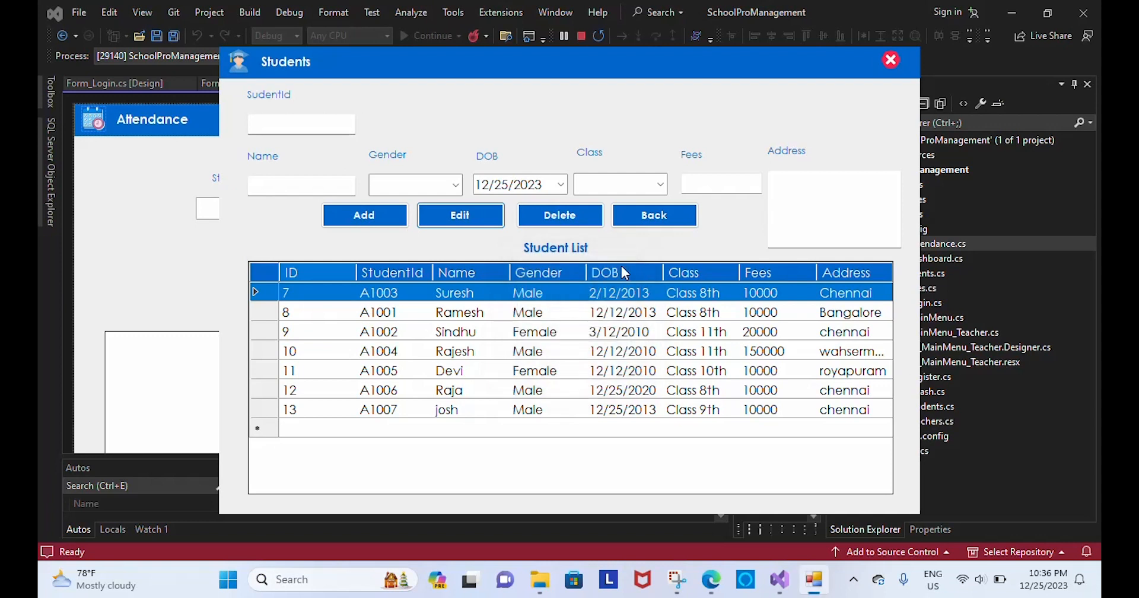
mouse_move(426, 255)
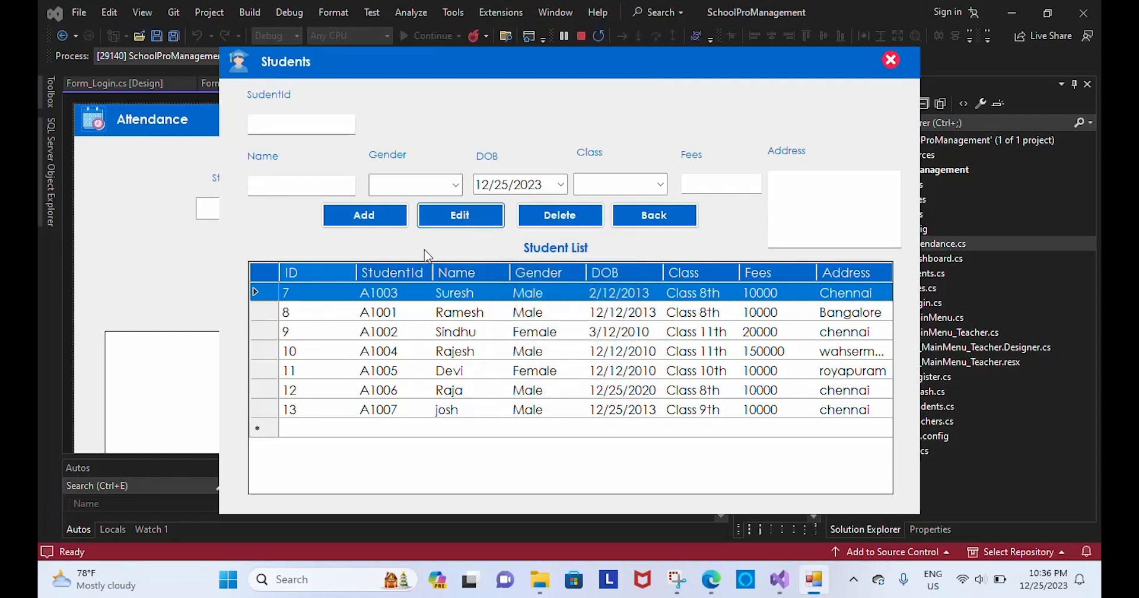
mouse_move(383, 423)
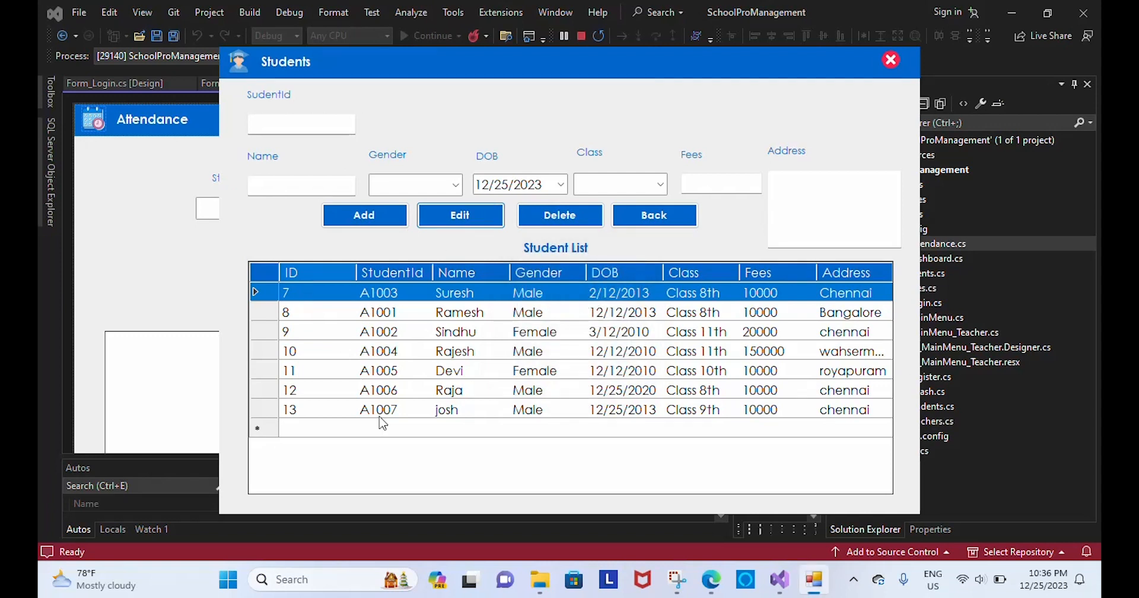
type("a")
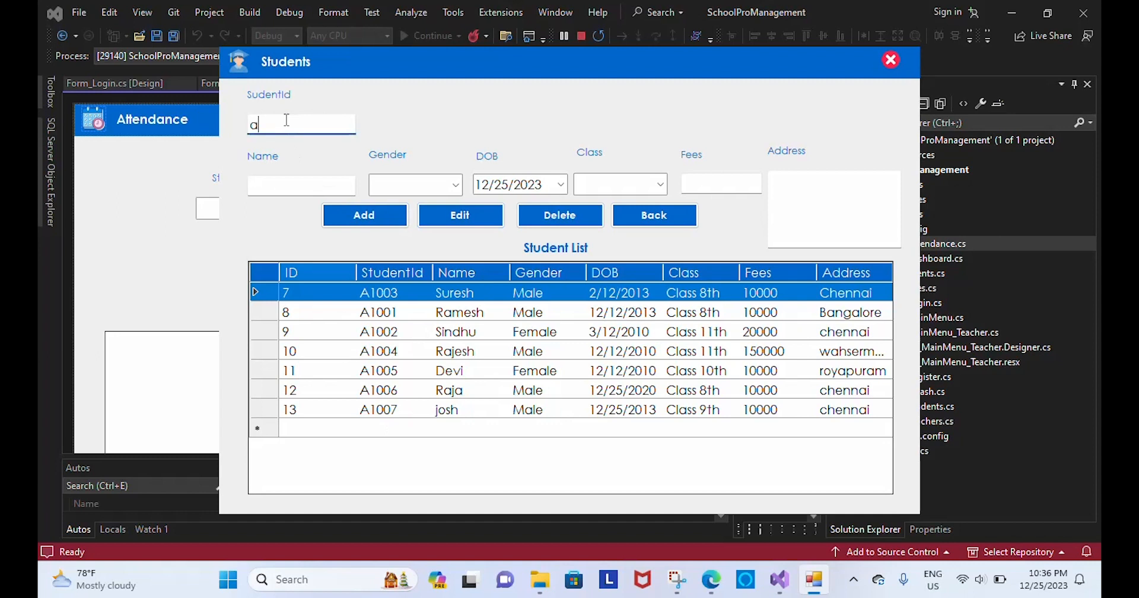
type("A1008")
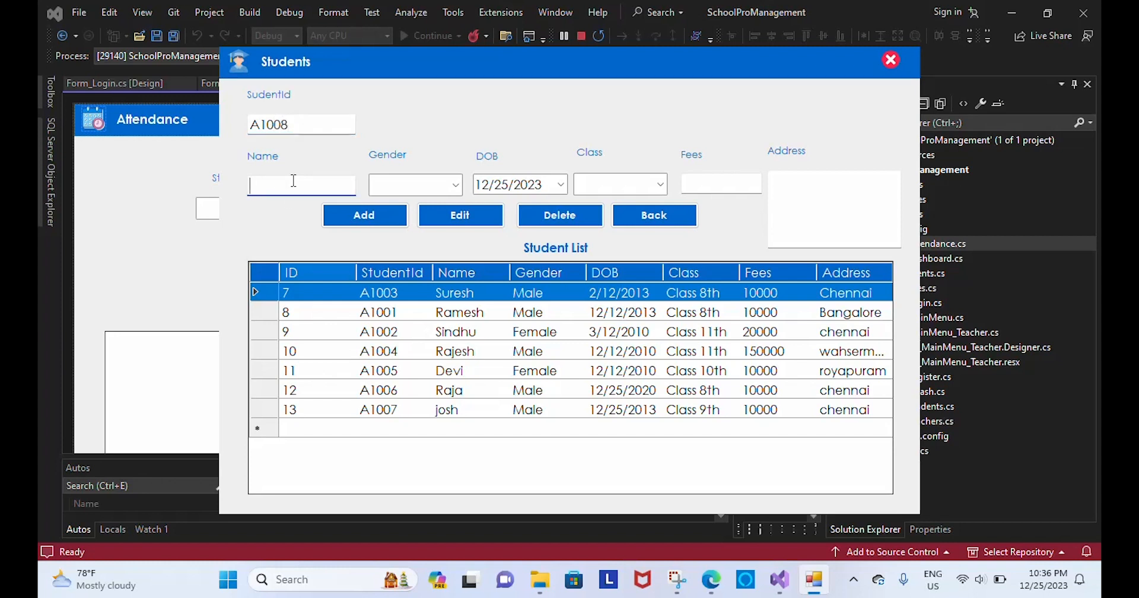
type("aravind")
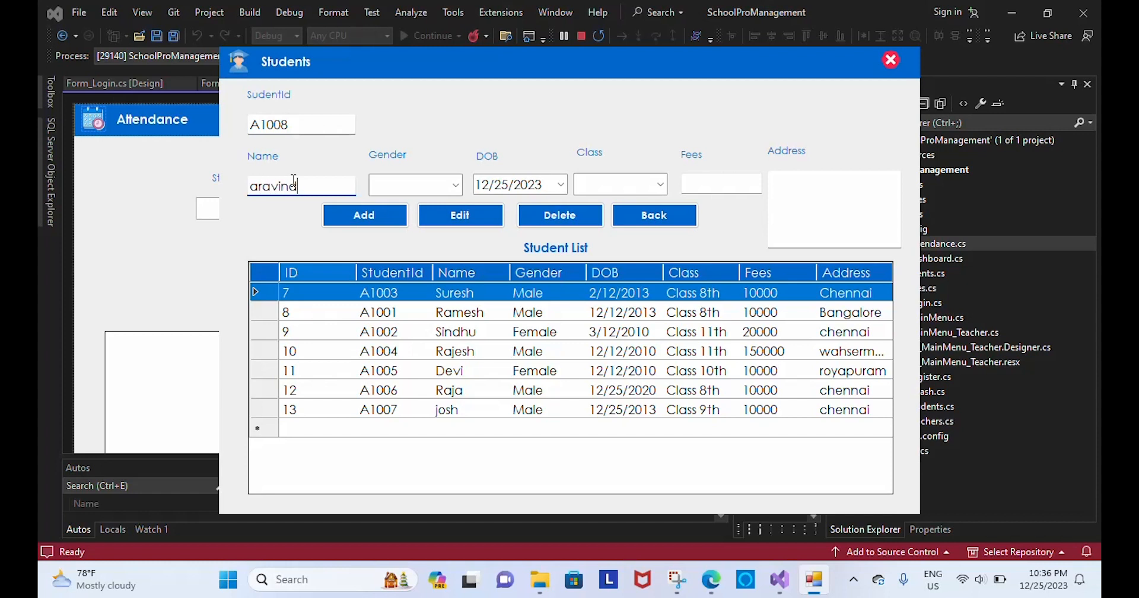
Step: Set the student's gender to Male and birth year to 2010
left_click(454, 184)
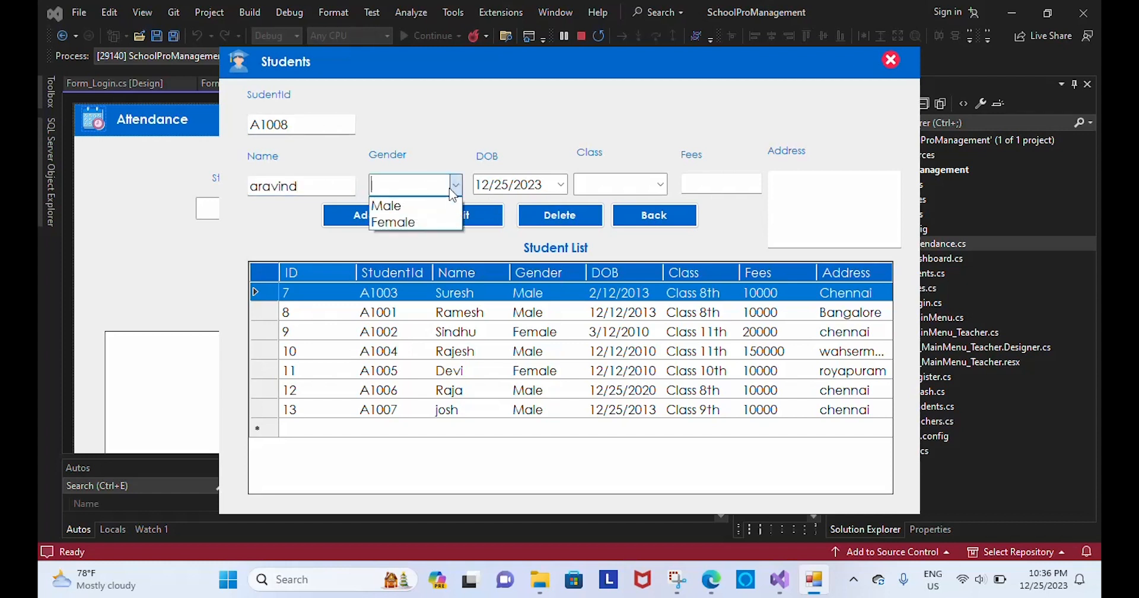
left_click(387, 206)
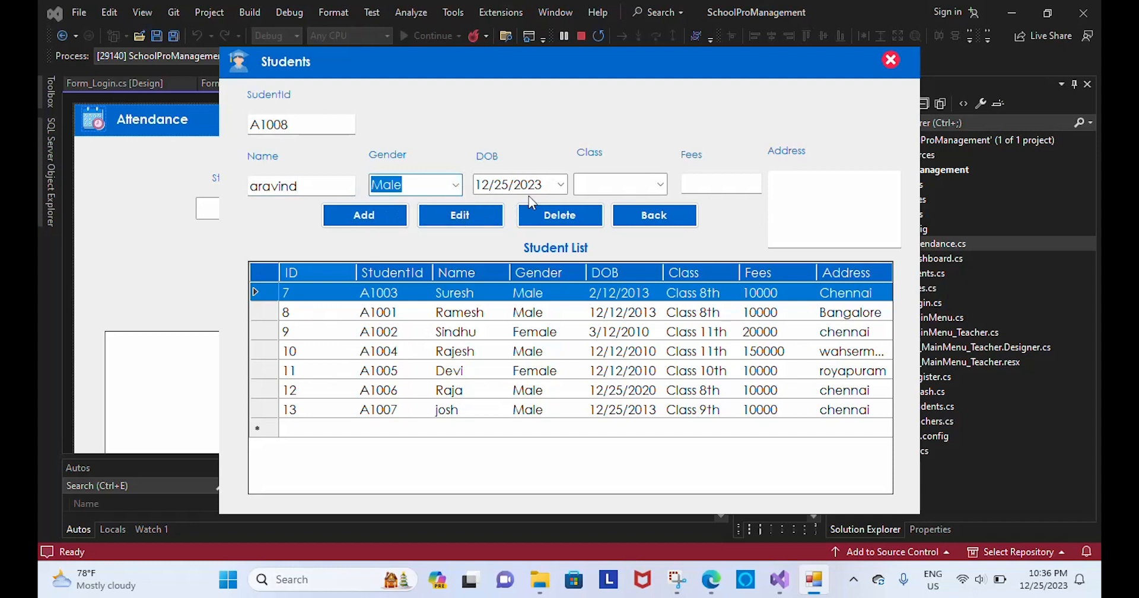
left_click(560, 185)
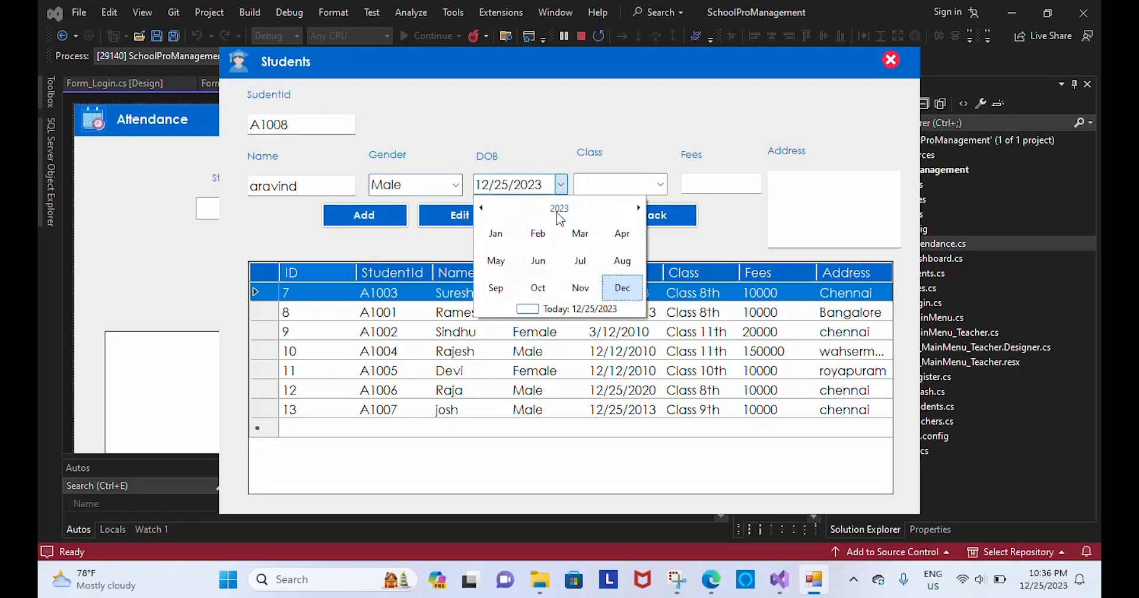
left_click(559, 208)
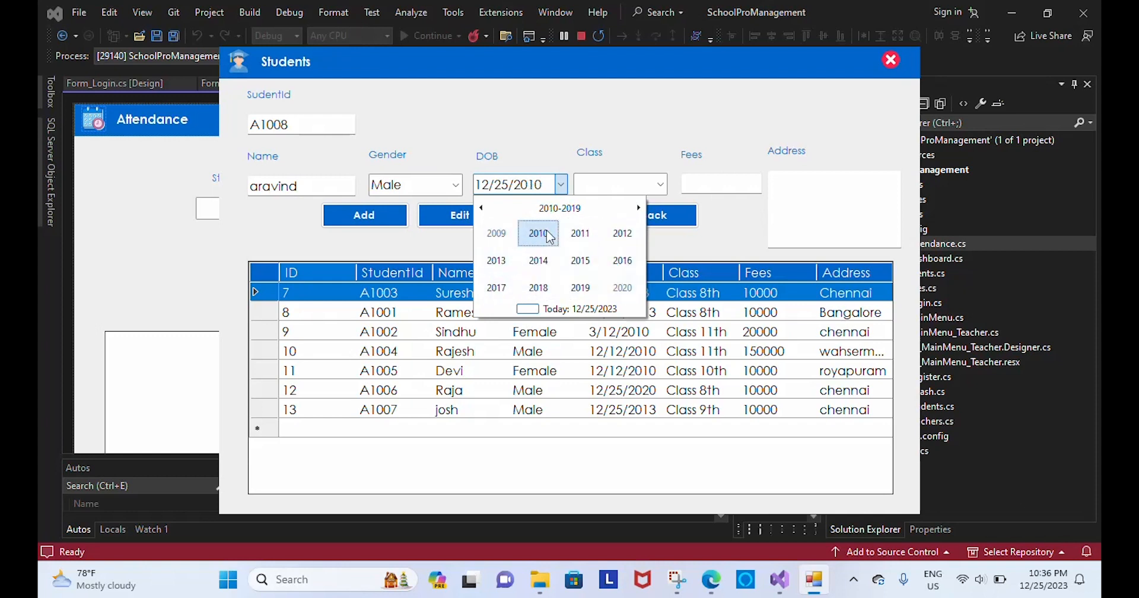
left_click(660, 184)
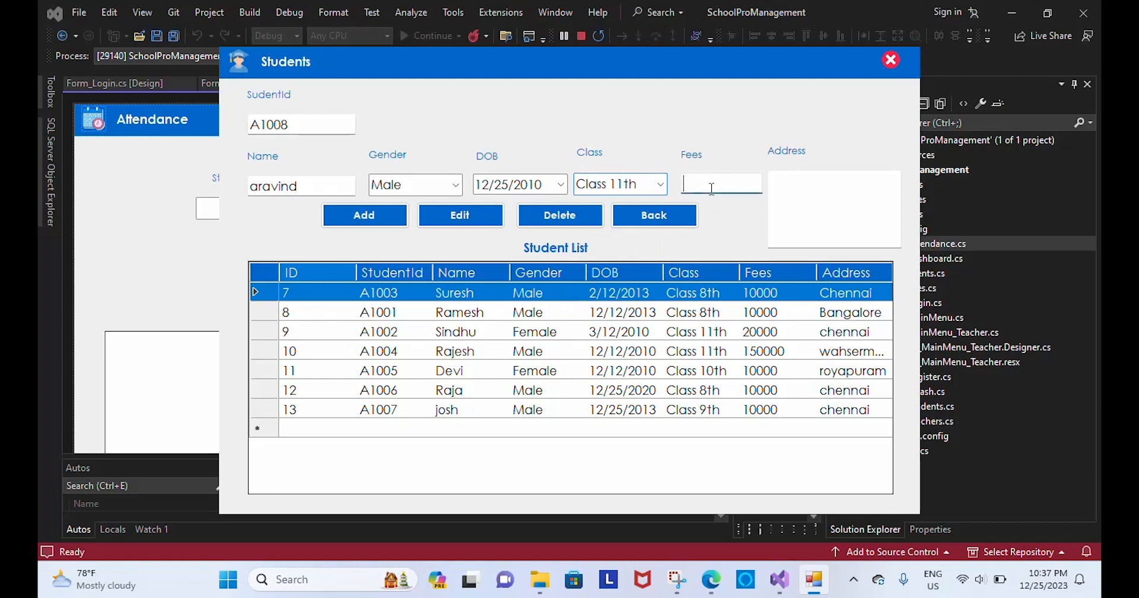
Step: Enter fees 20000 and address koyambedu
type("20000")
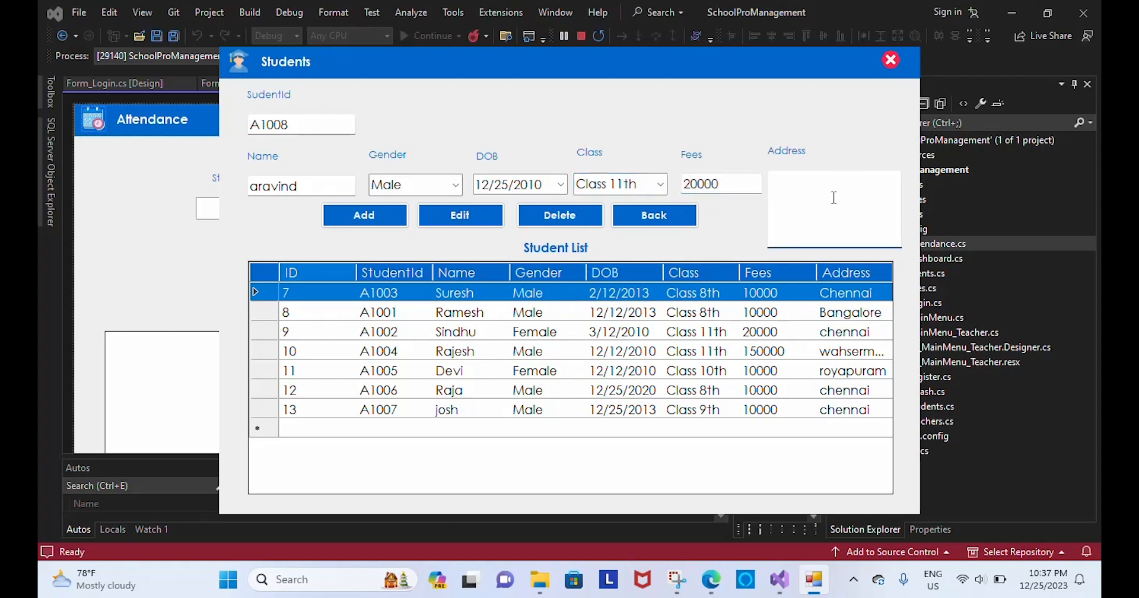
left_click(833, 198)
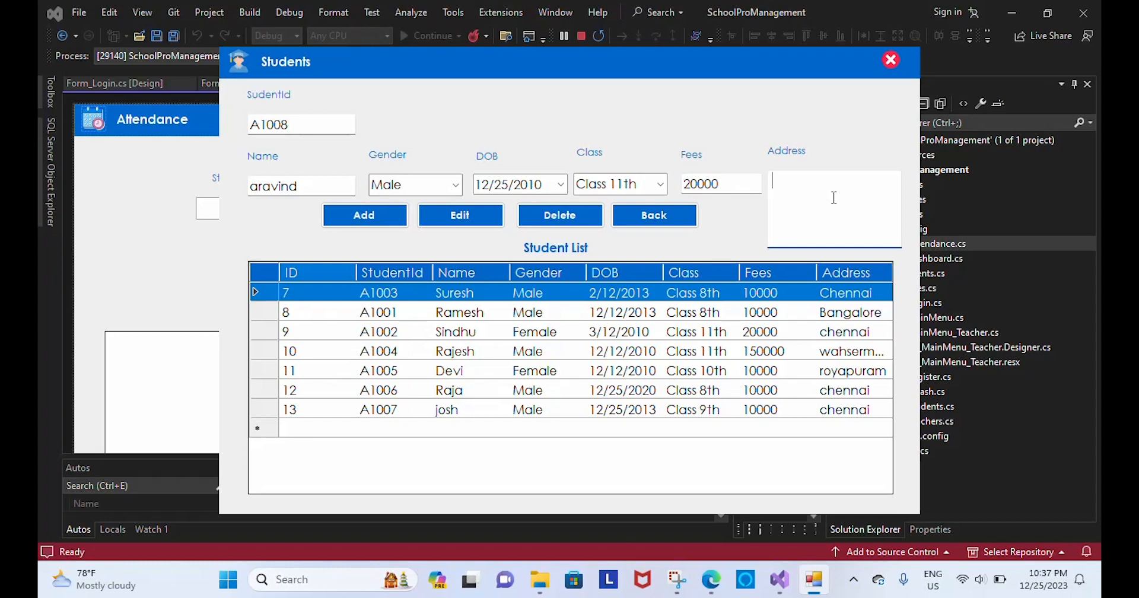
type("koyamb")
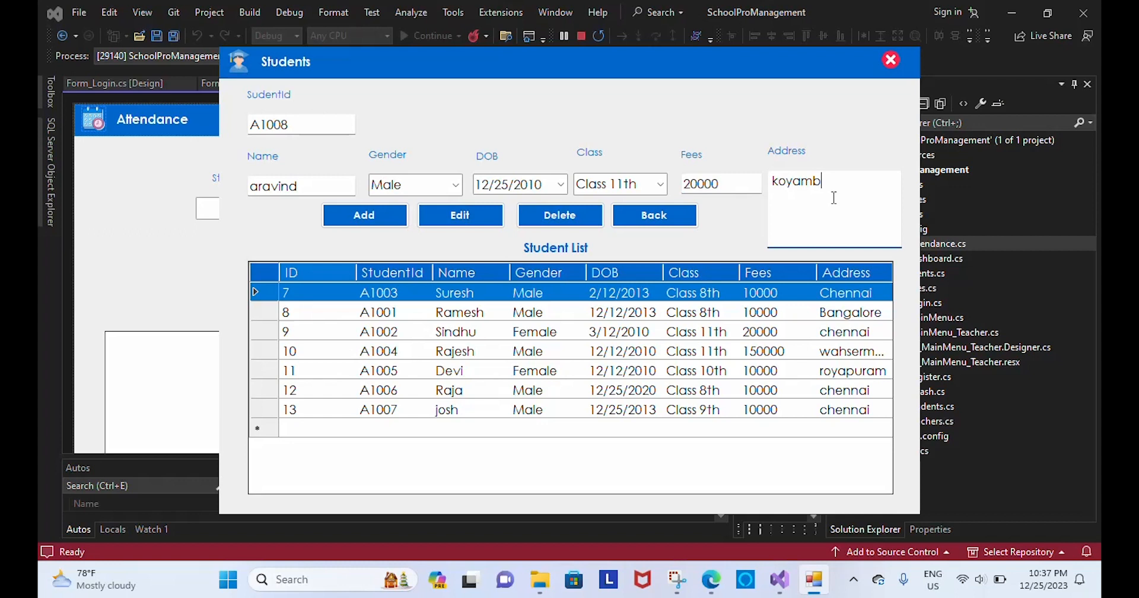
type("edu")
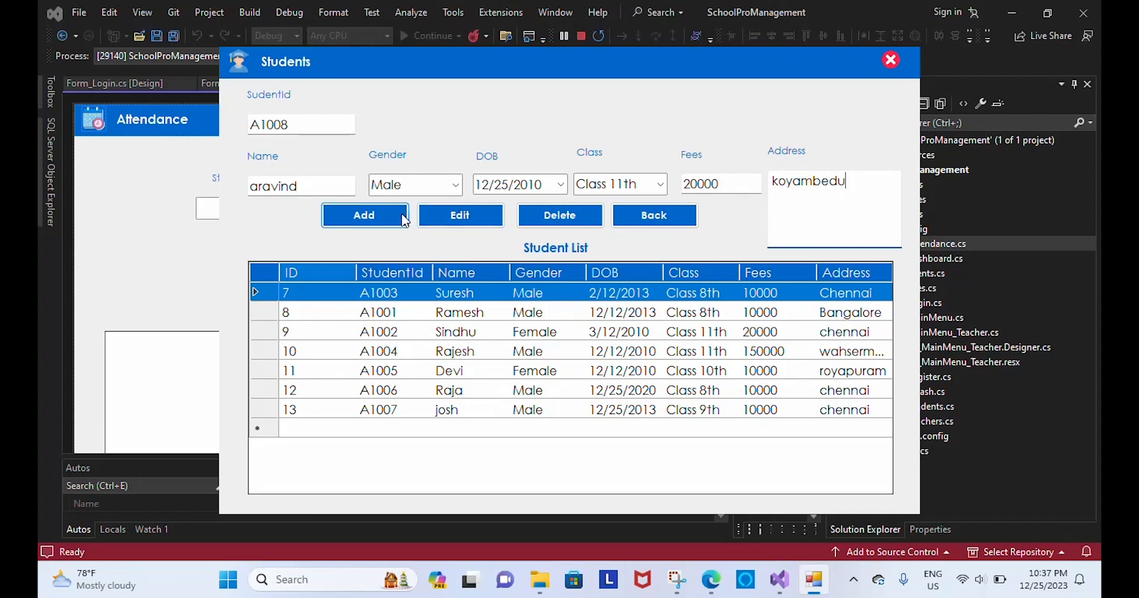
Step: Add student A1008, edit its fees to 10000, and return to the menu
left_click(364, 215)
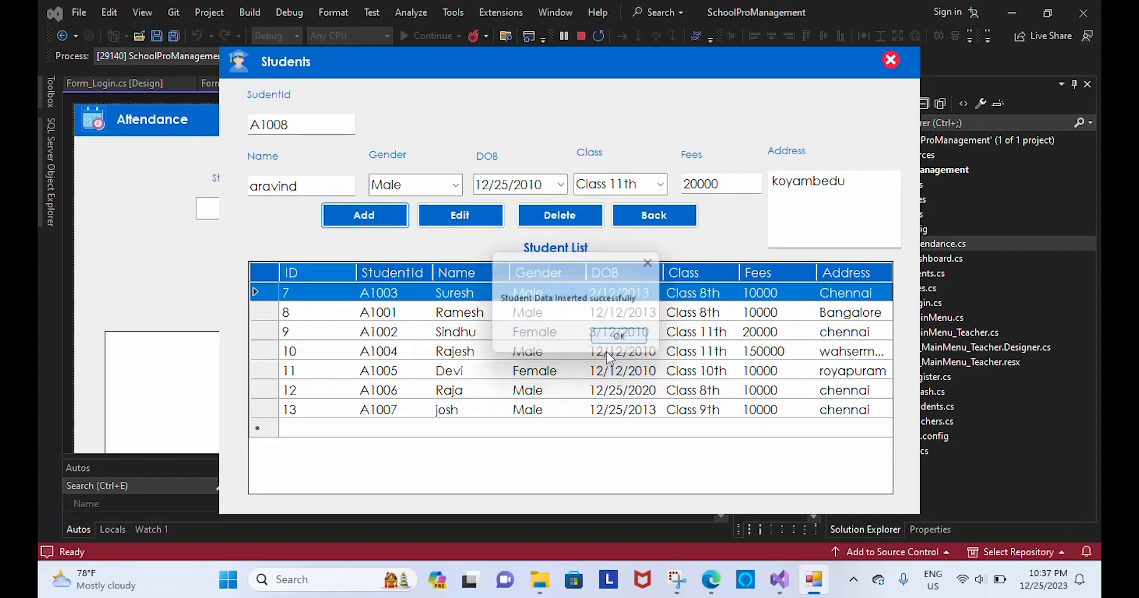
left_click(619, 335)
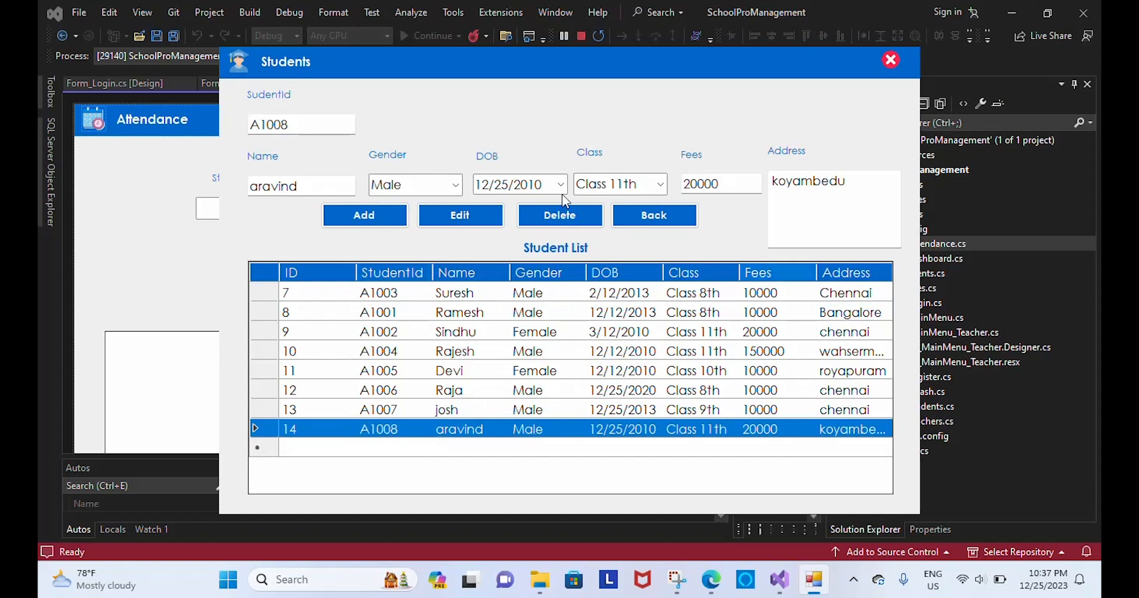
left_click(721, 183)
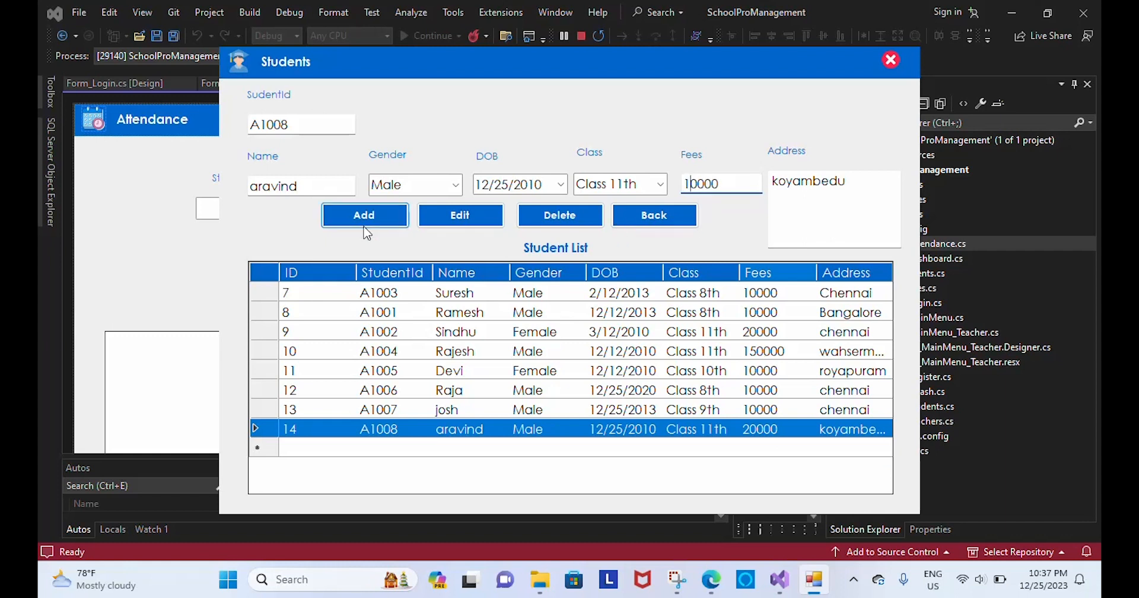
left_click(460, 215)
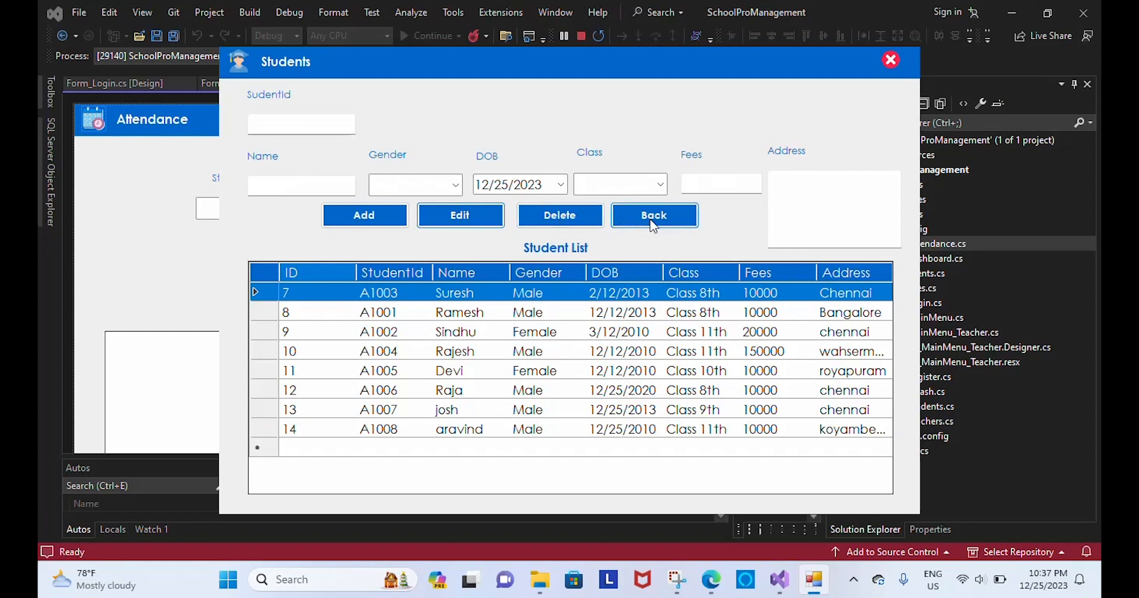
left_click(654, 215)
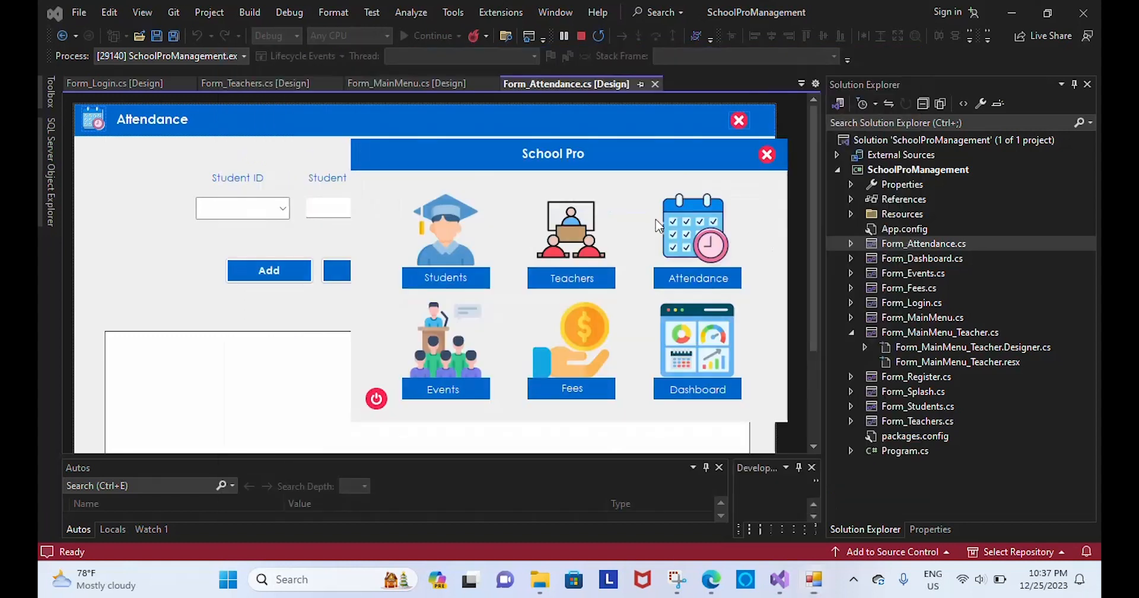
Step: Open the School Pro Teachers list and go back to the main menu
left_click(570, 228)
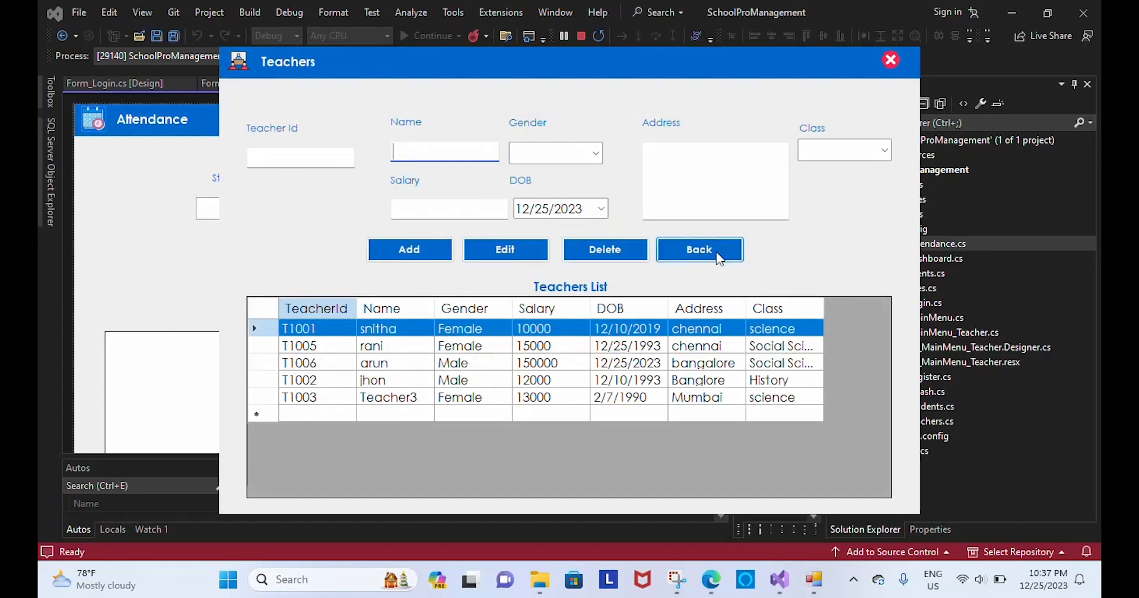
left_click(698, 249)
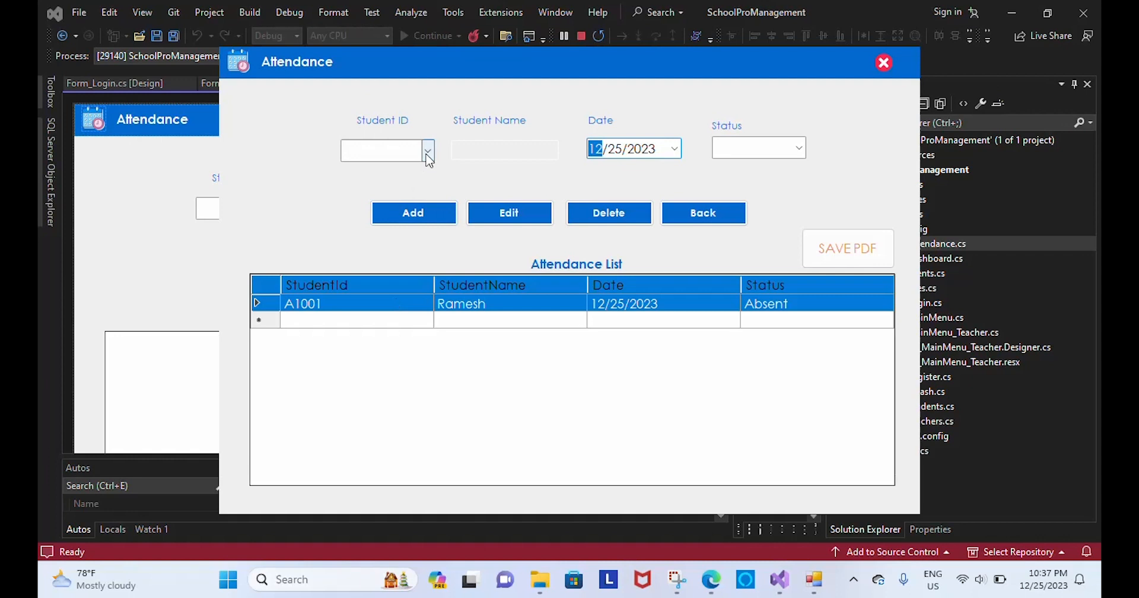
Step: Add a Present attendance entry for student A1008 on 12/25/2023
left_click(427, 151)
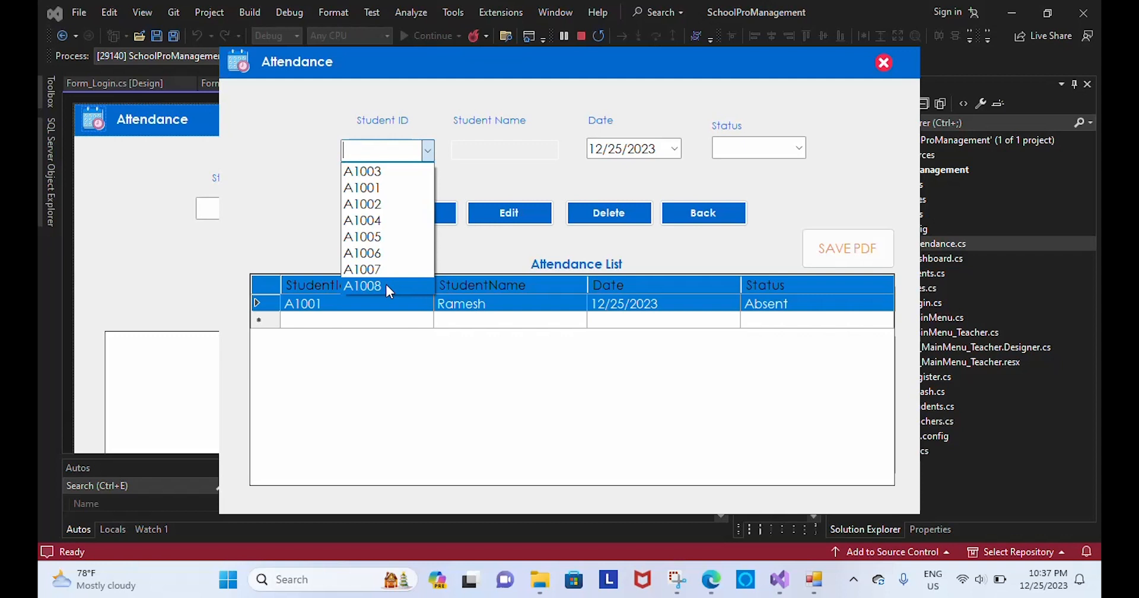
left_click(362, 286)
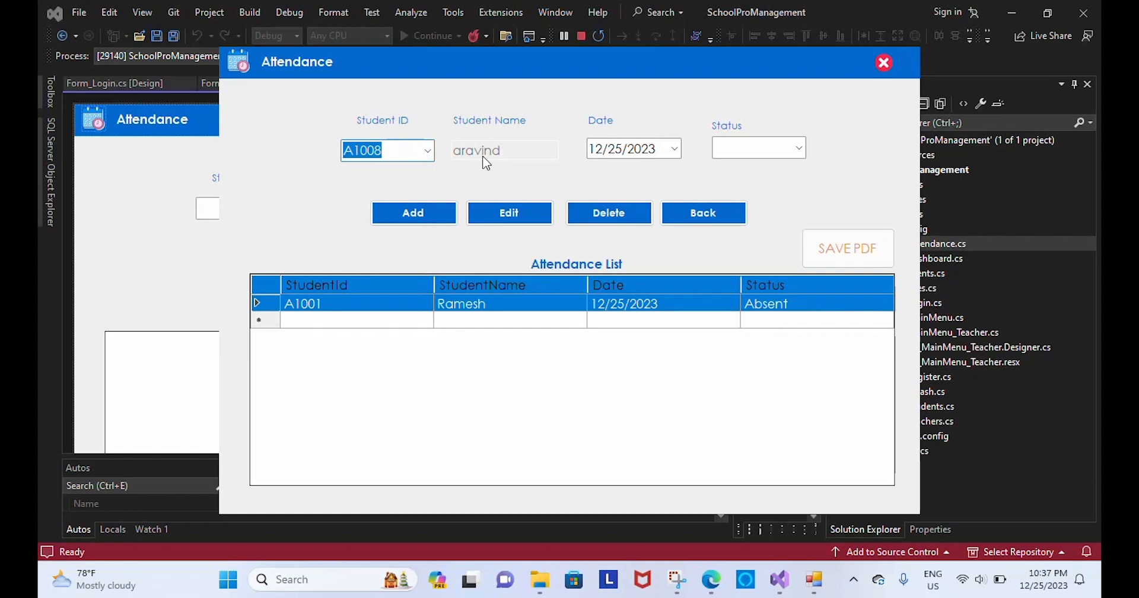
mouse_move(497, 156)
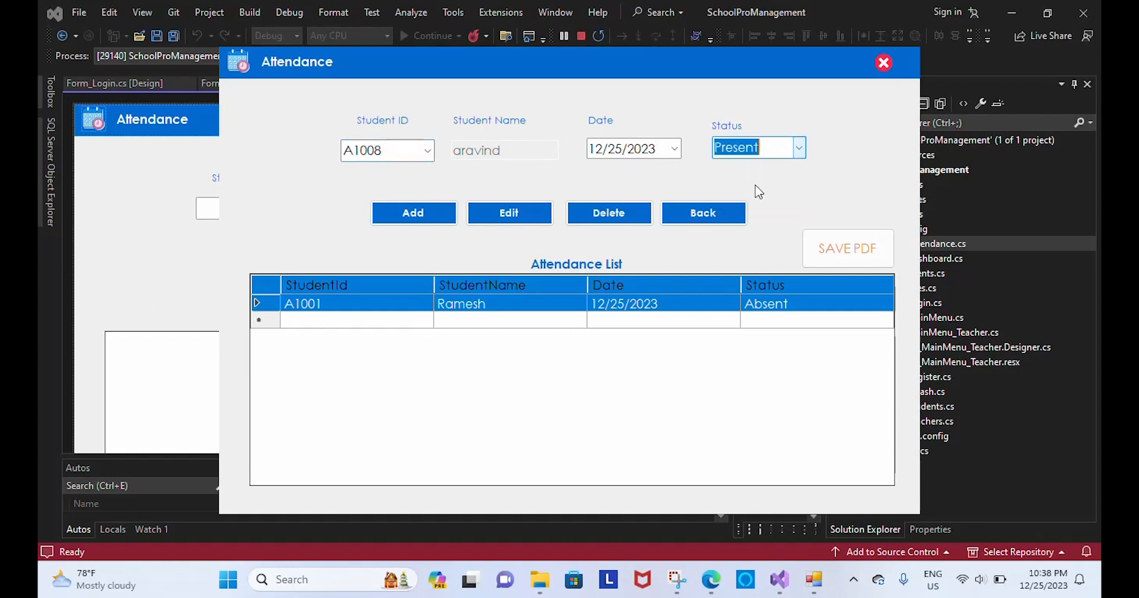
left_click(412, 213)
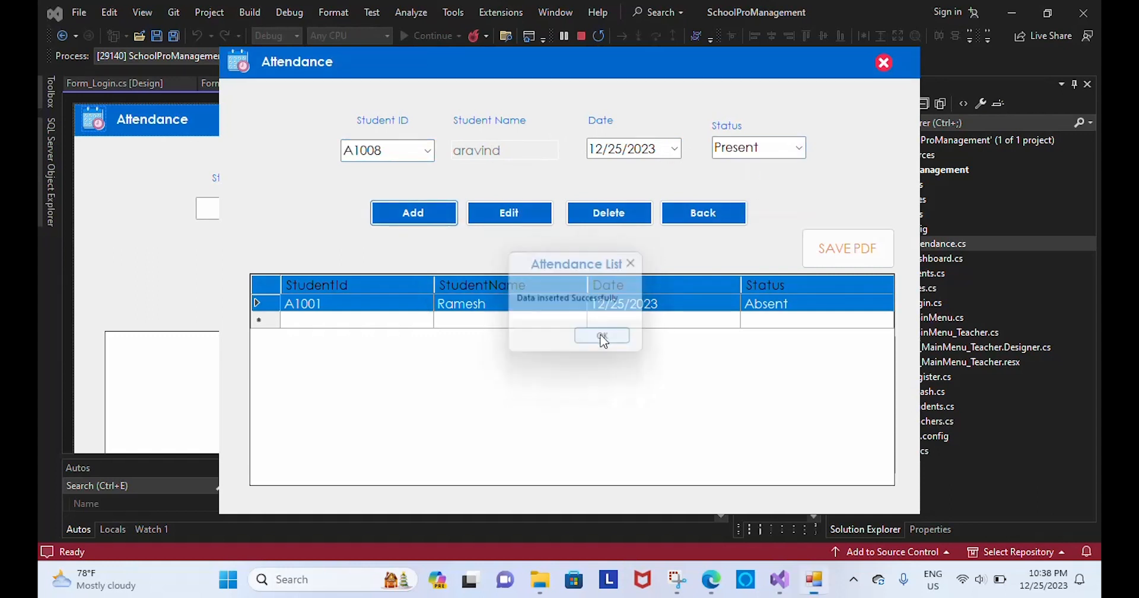
Step: Accept the insertion message, then cancel the attendance PDF export dialog
left_click(602, 336)
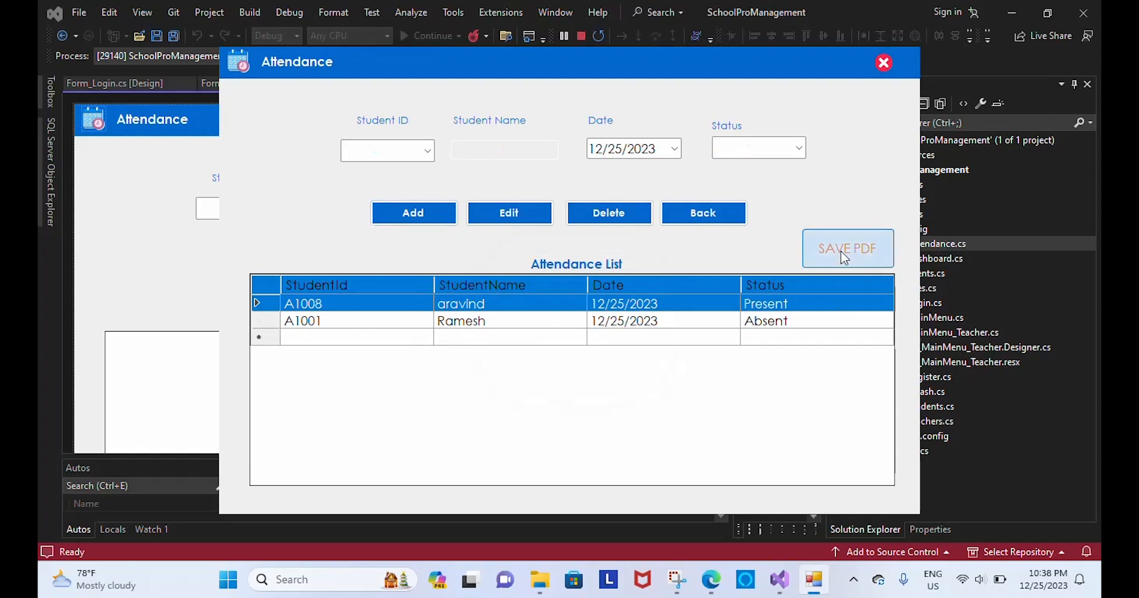
left_click(847, 248)
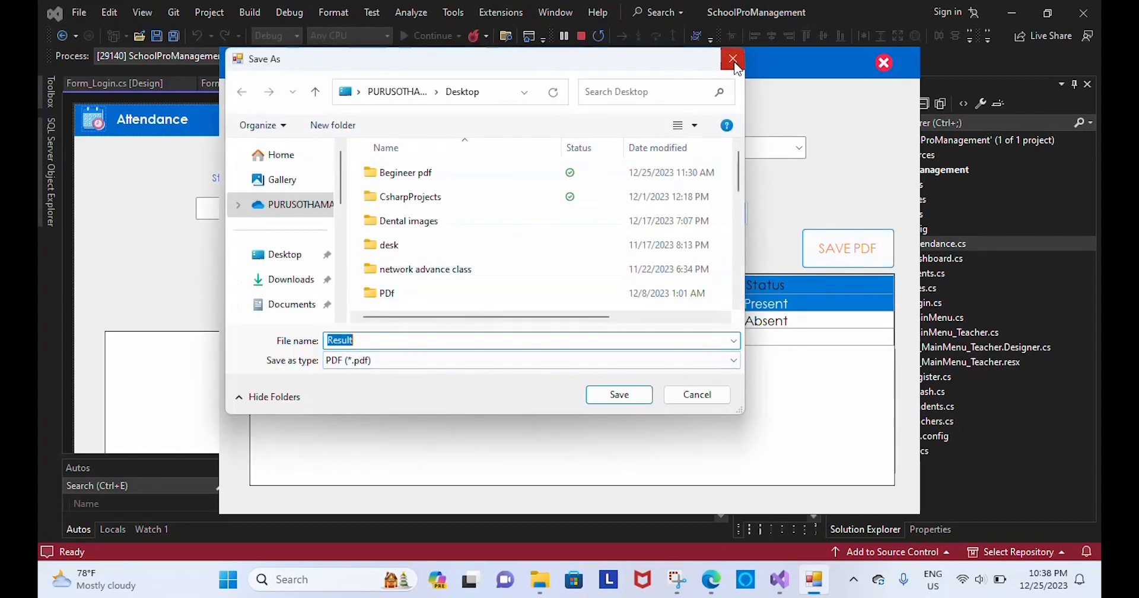
left_click(732, 59)
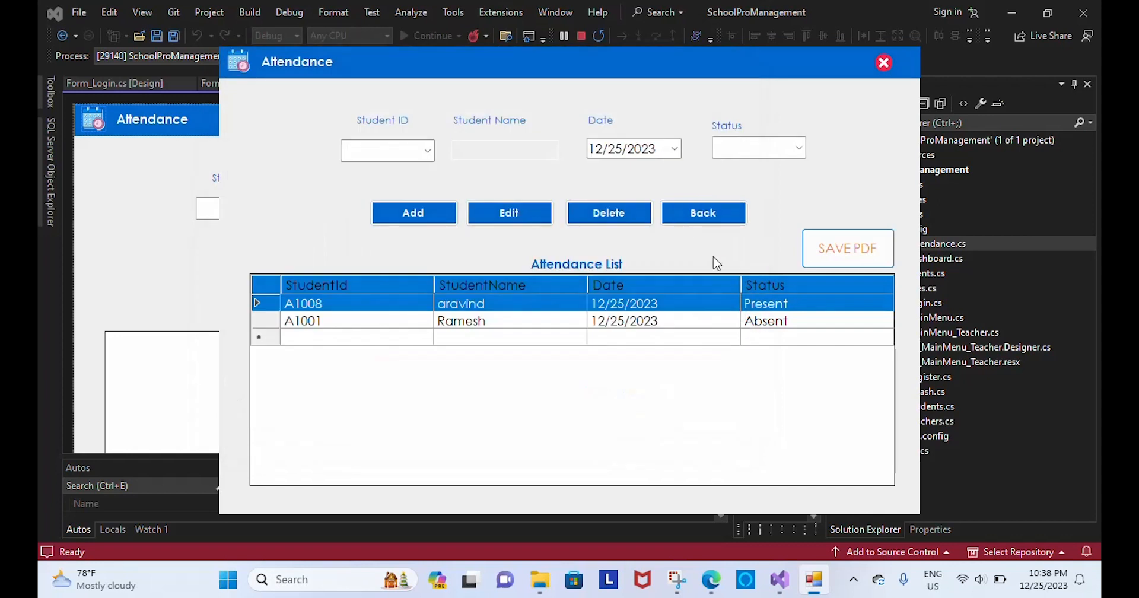
mouse_move(704, 248)
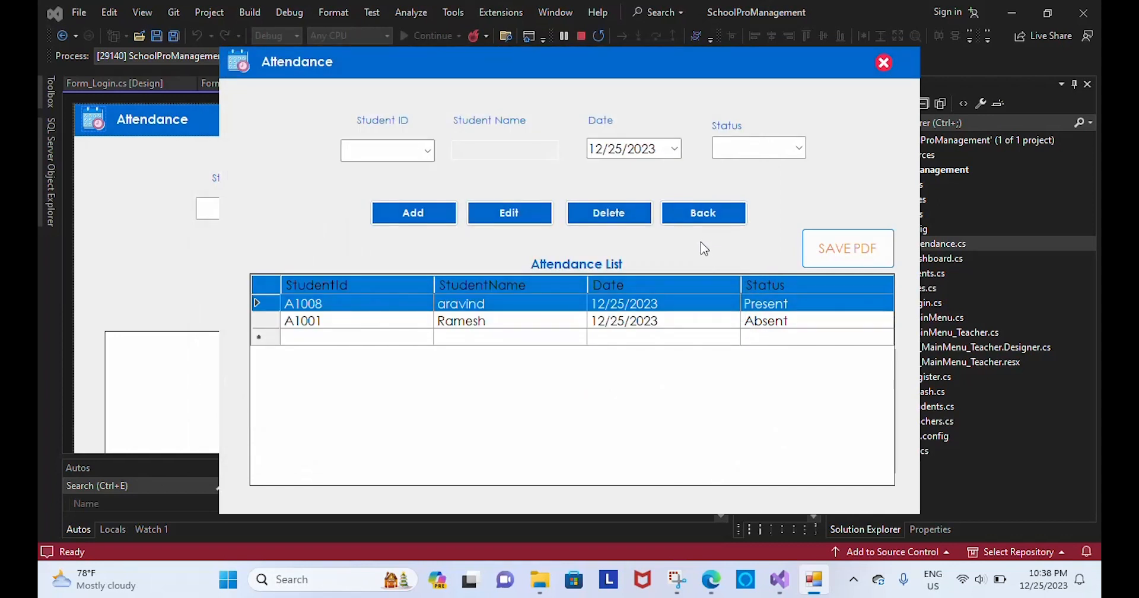
Step: Review the Fees list, selecting Ramesh's 10000 record, then return to the menu
left_click(703, 213)
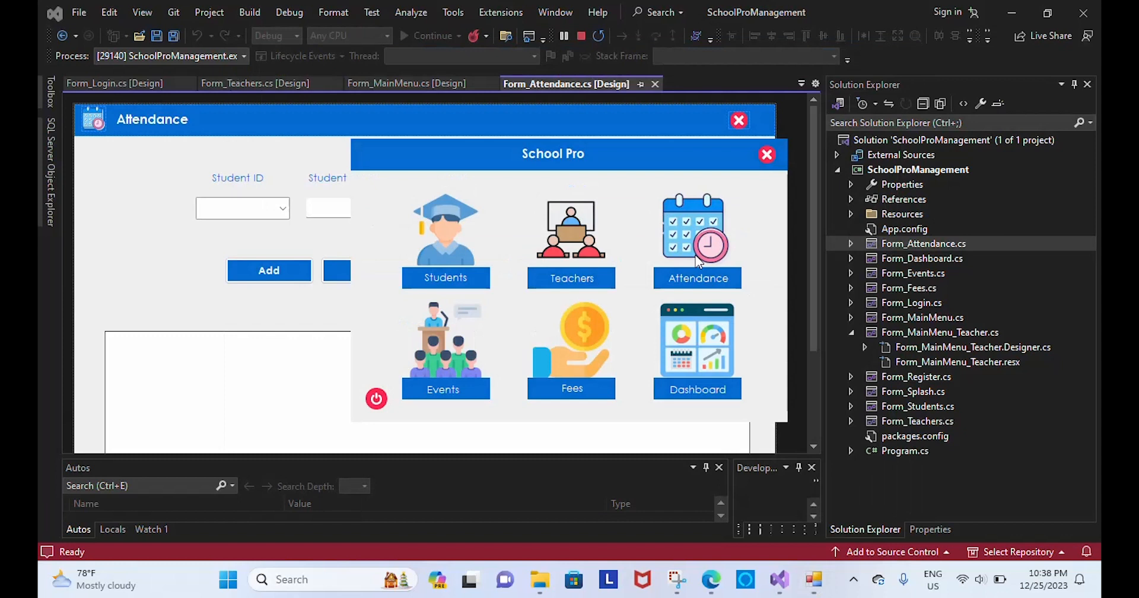
mouse_move(443, 348)
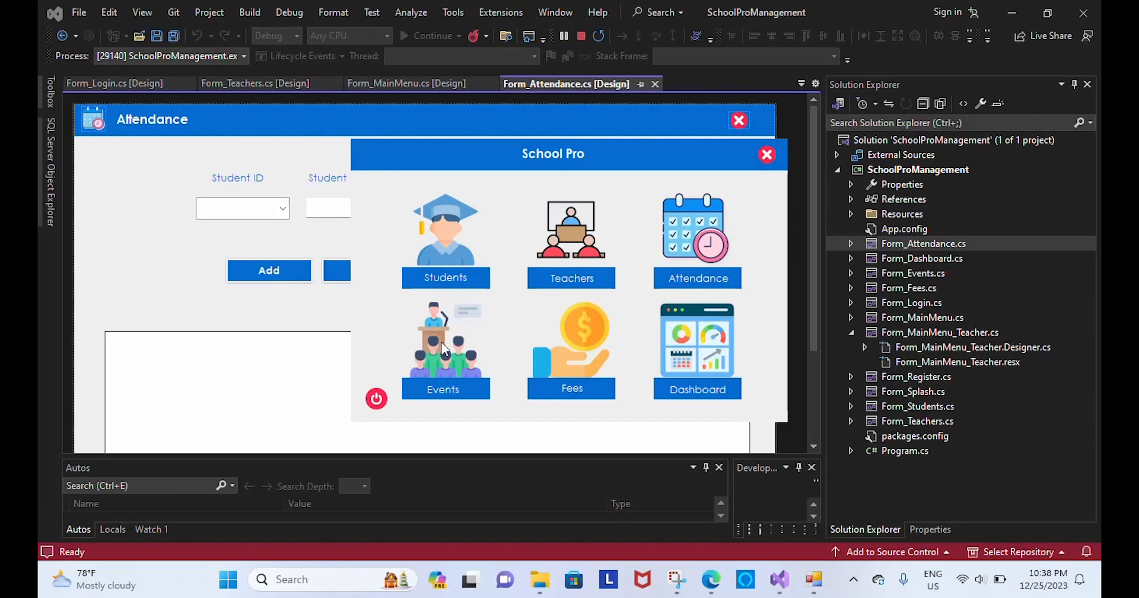
left_click(445, 350)
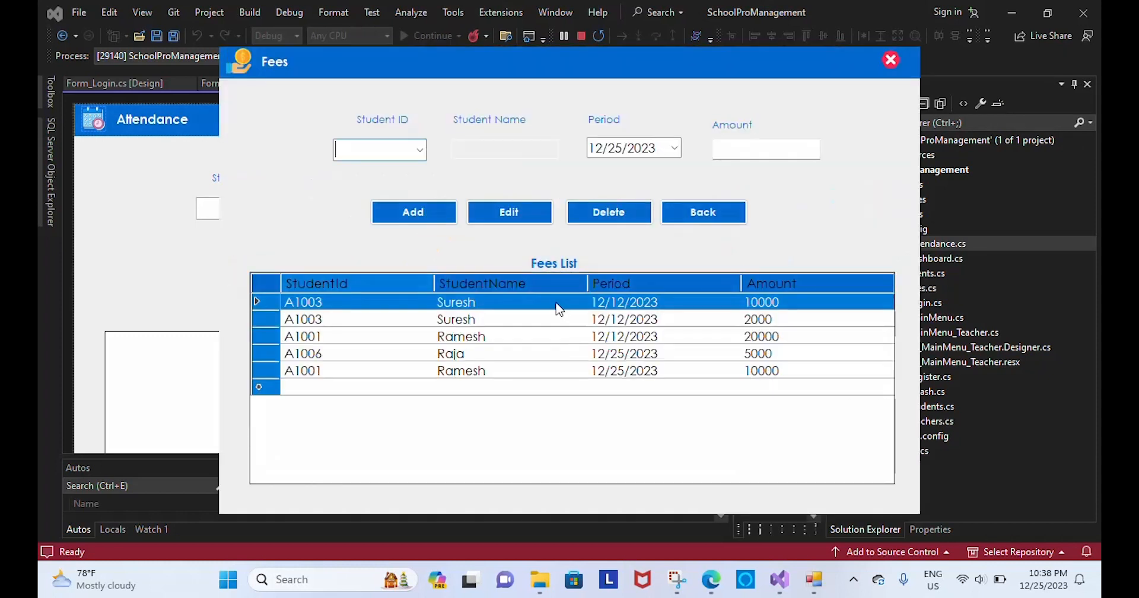
left_click(461, 370)
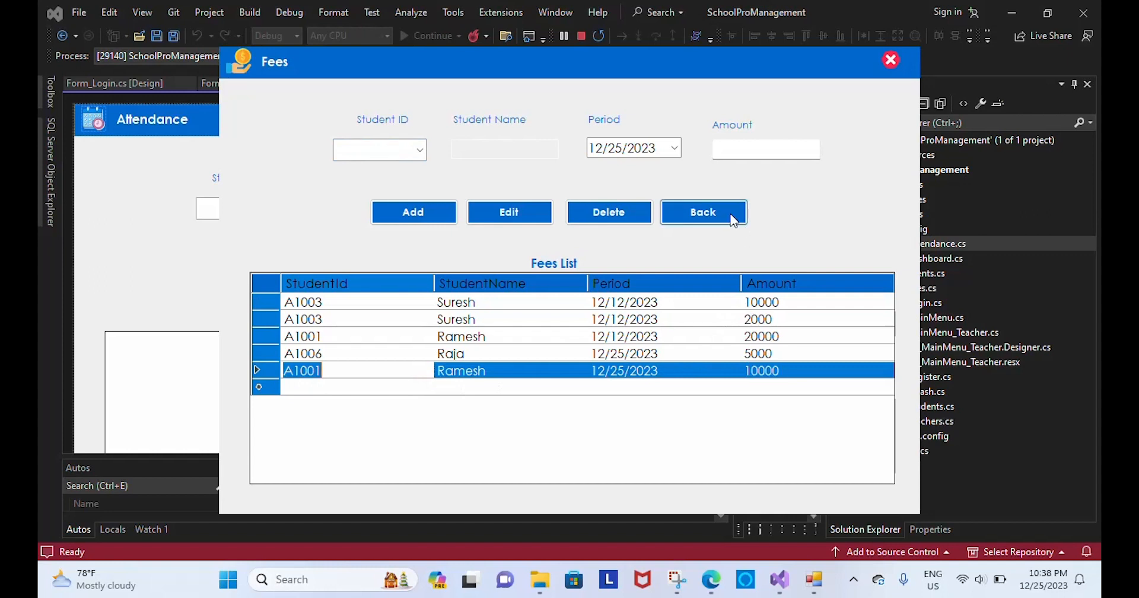
left_click(702, 212)
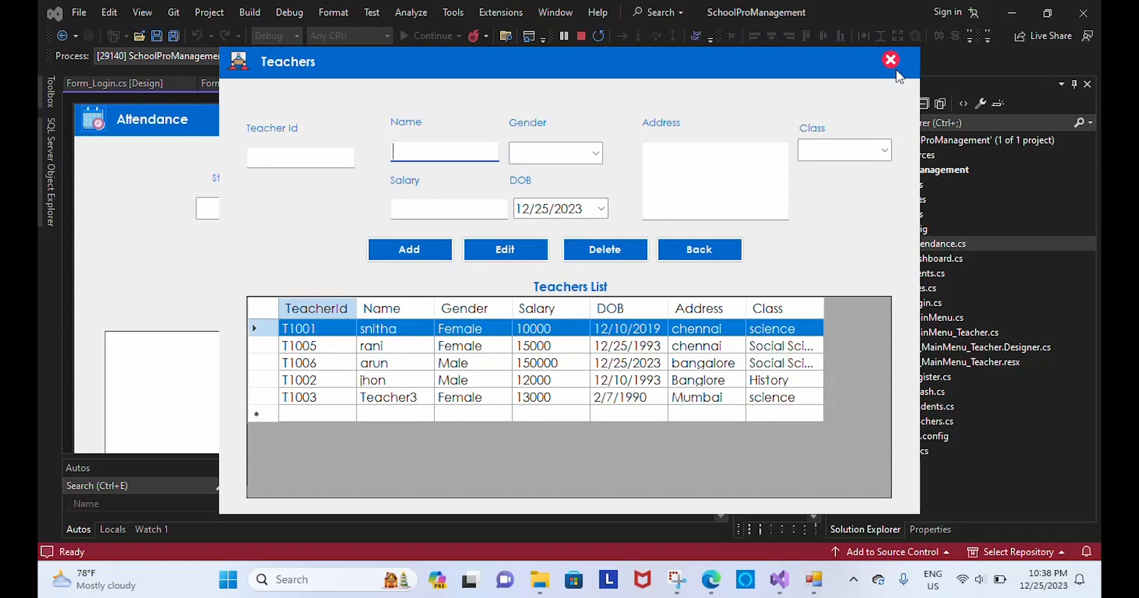
Step: Close the Teachers module, reopen the eight-record Students list, then go Back to the main menu
left_click(890, 59)
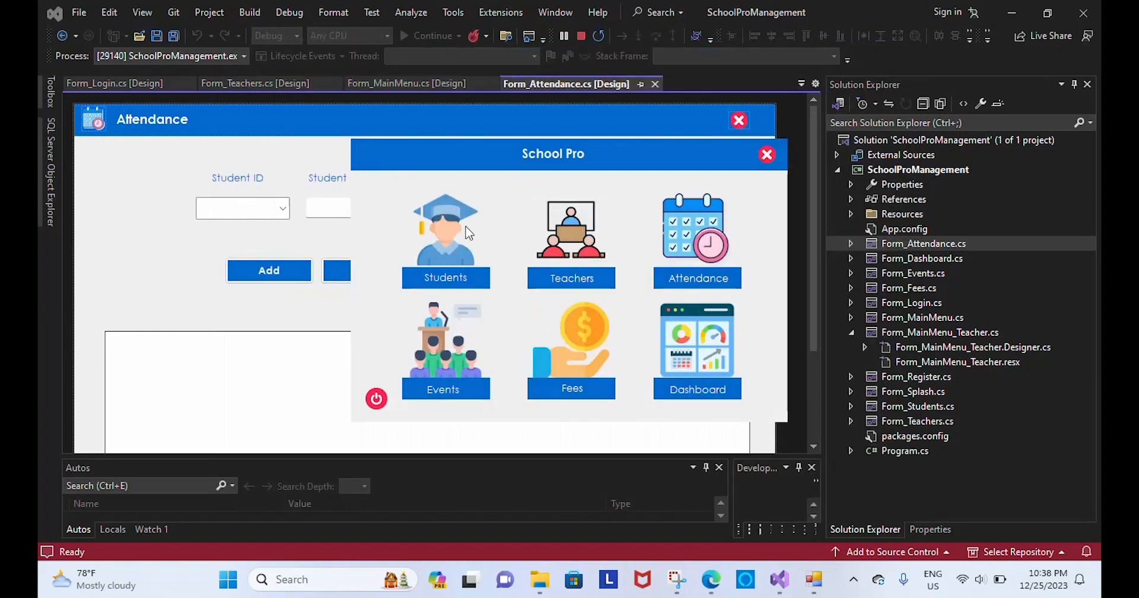
left_click(446, 228)
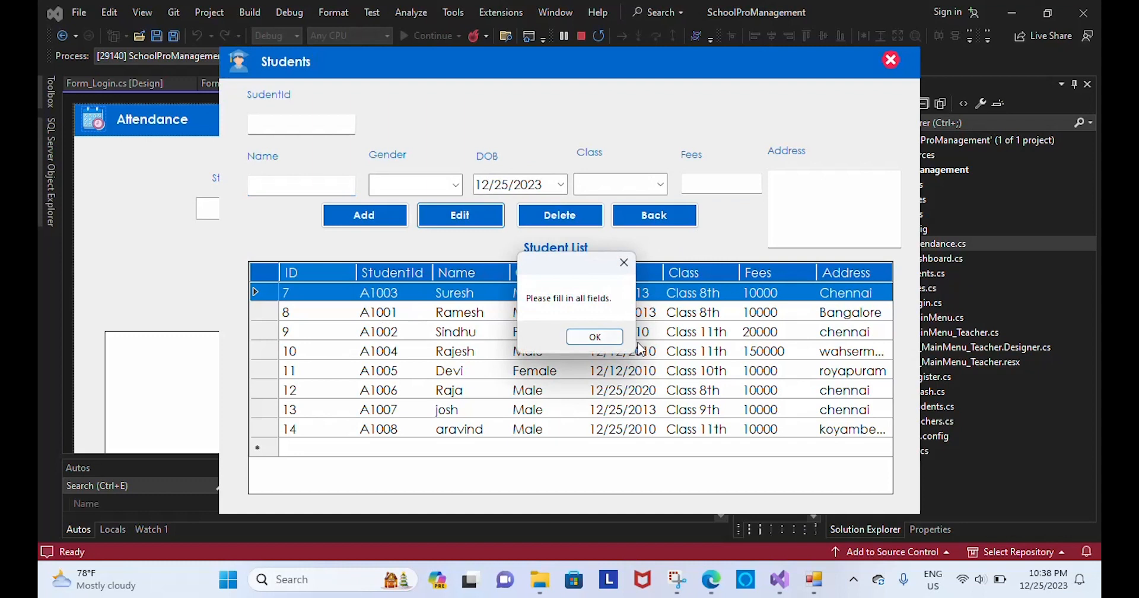
left_click(594, 337)
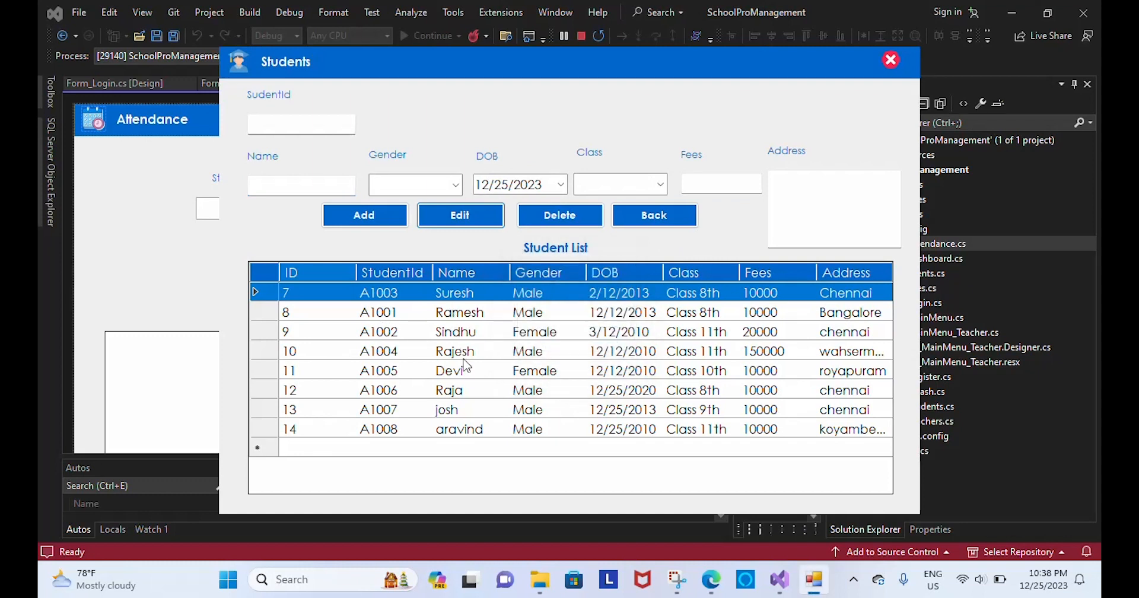
left_click(792, 193)
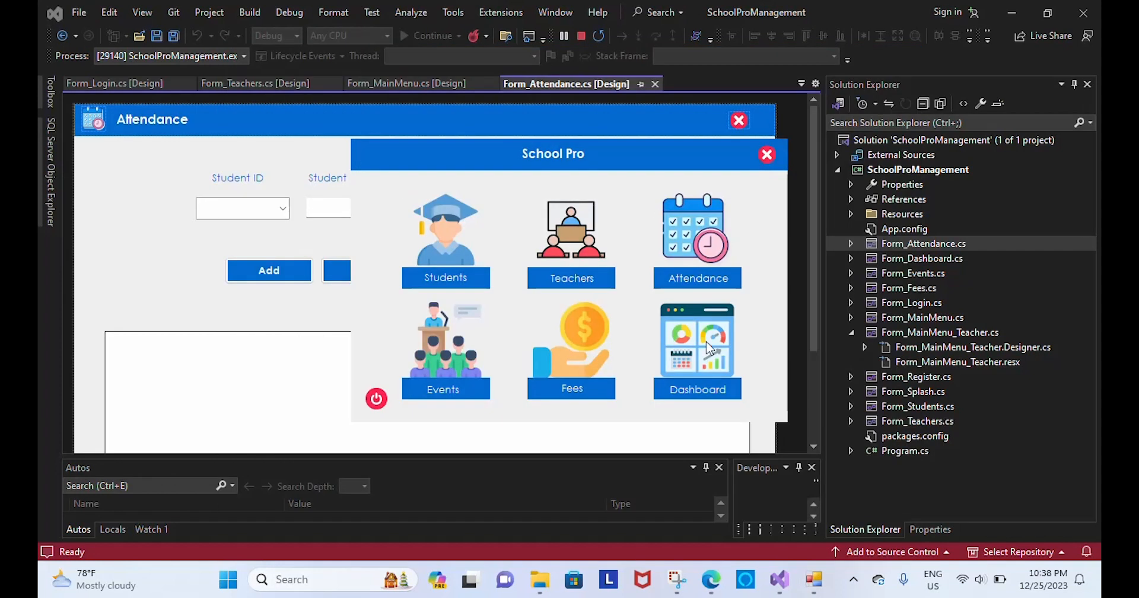
Step: View the Dashboard totals (8 students, 5 teachers, 4 events, 47000.00 fees) and log out
left_click(697, 340)
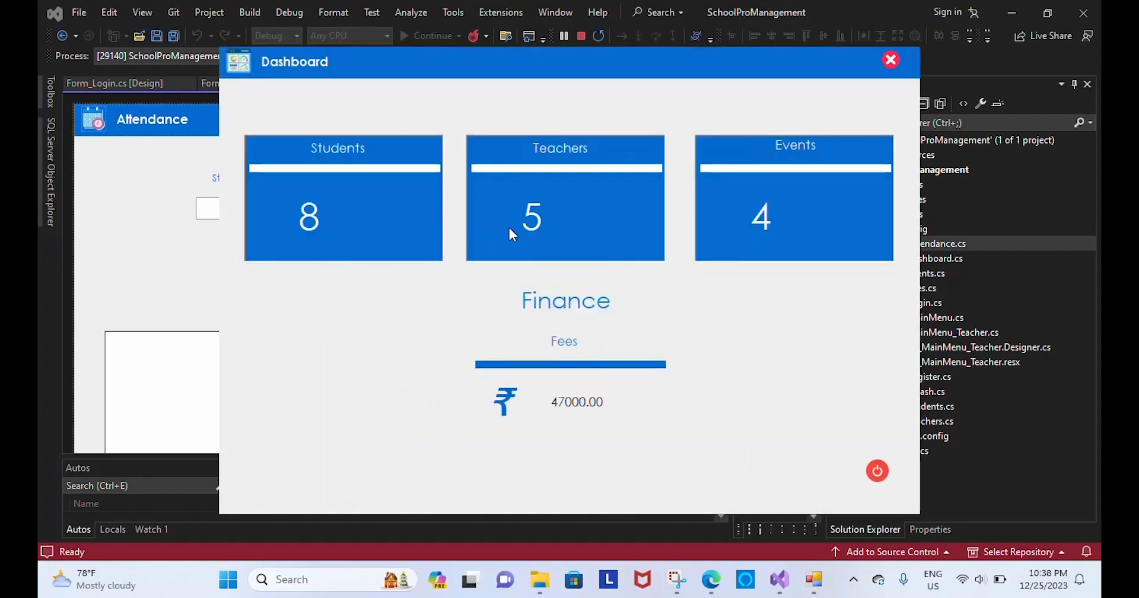
mouse_move(770, 220)
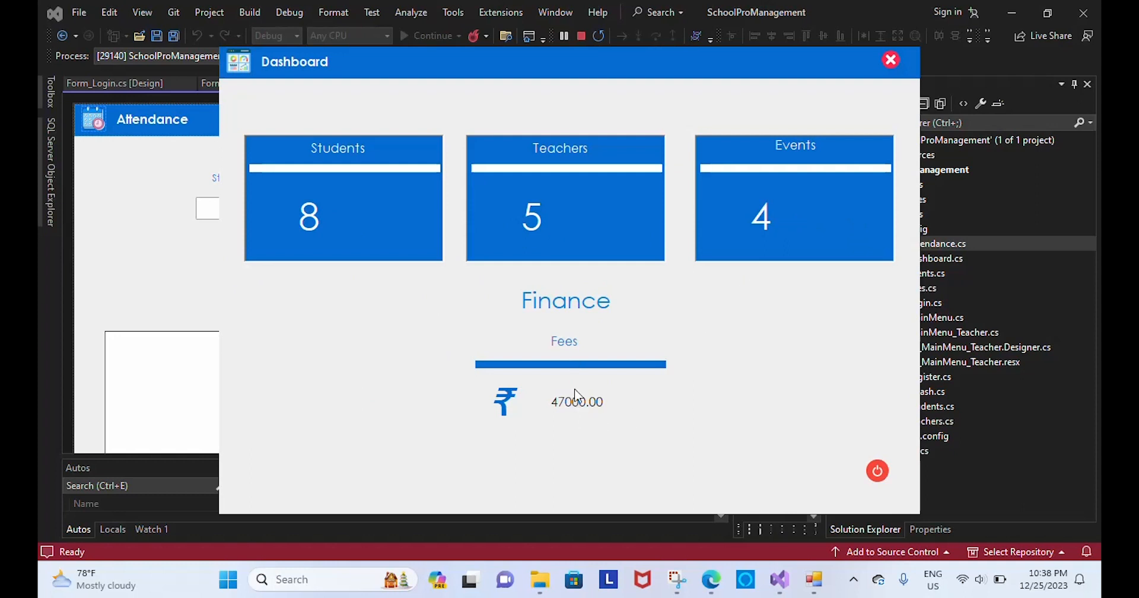
mouse_move(860, 485)
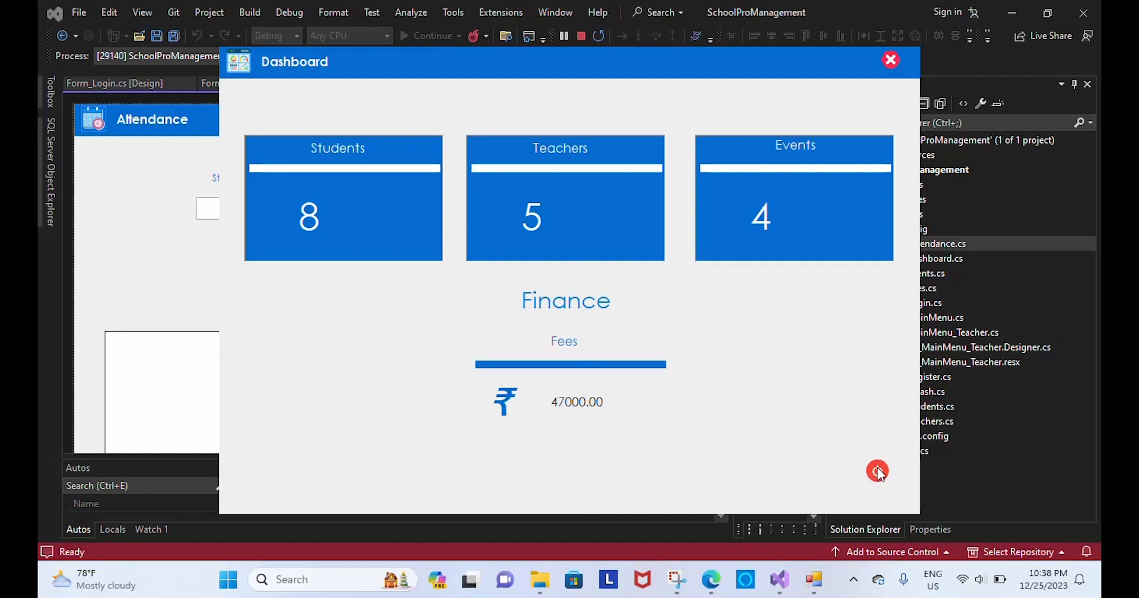
left_click(890, 59)
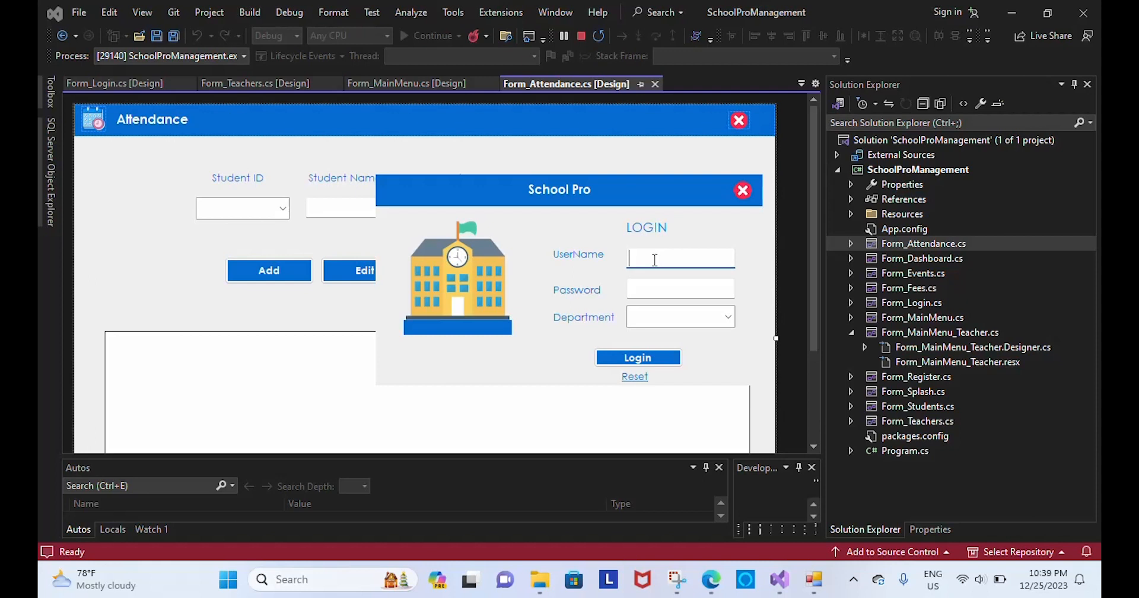
Step: Log in as user 'paul' with the Teacher department selected
type("paul")
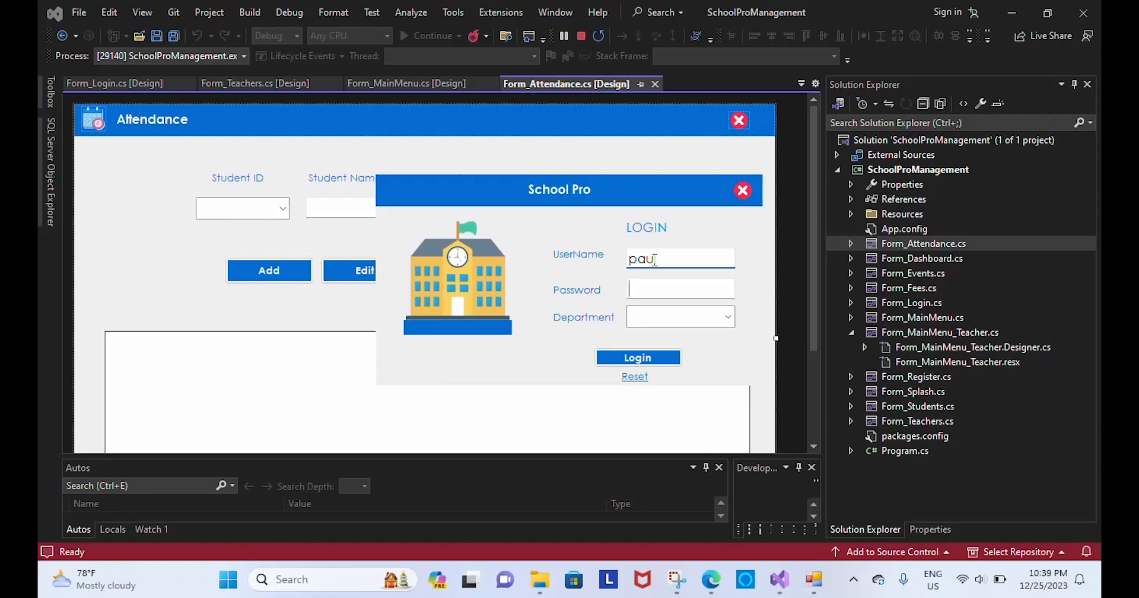
type("Paul1")
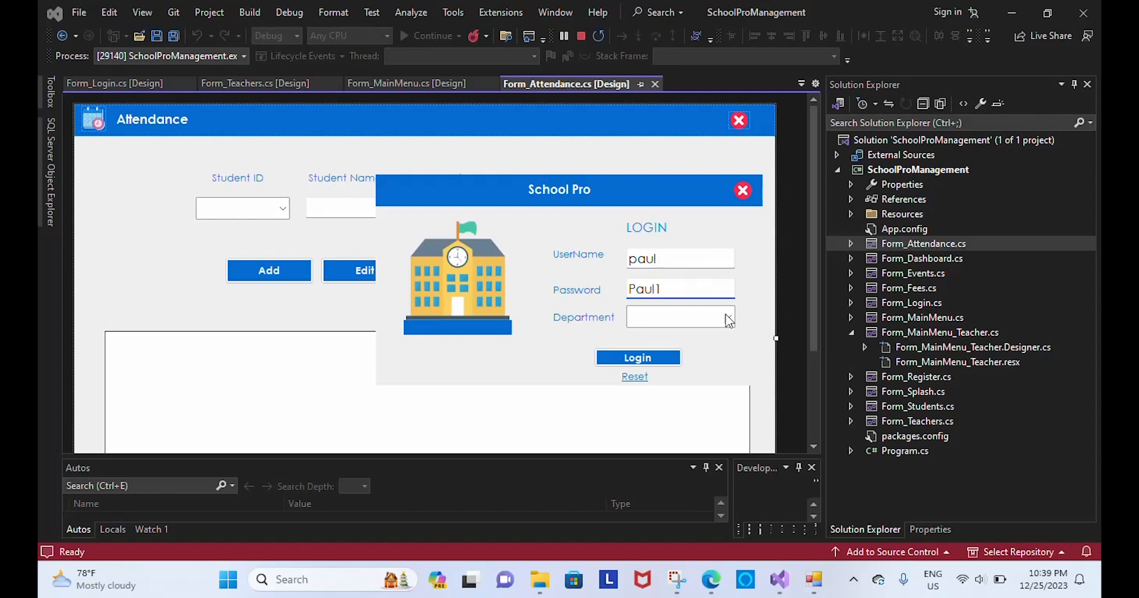
left_click(680, 317)
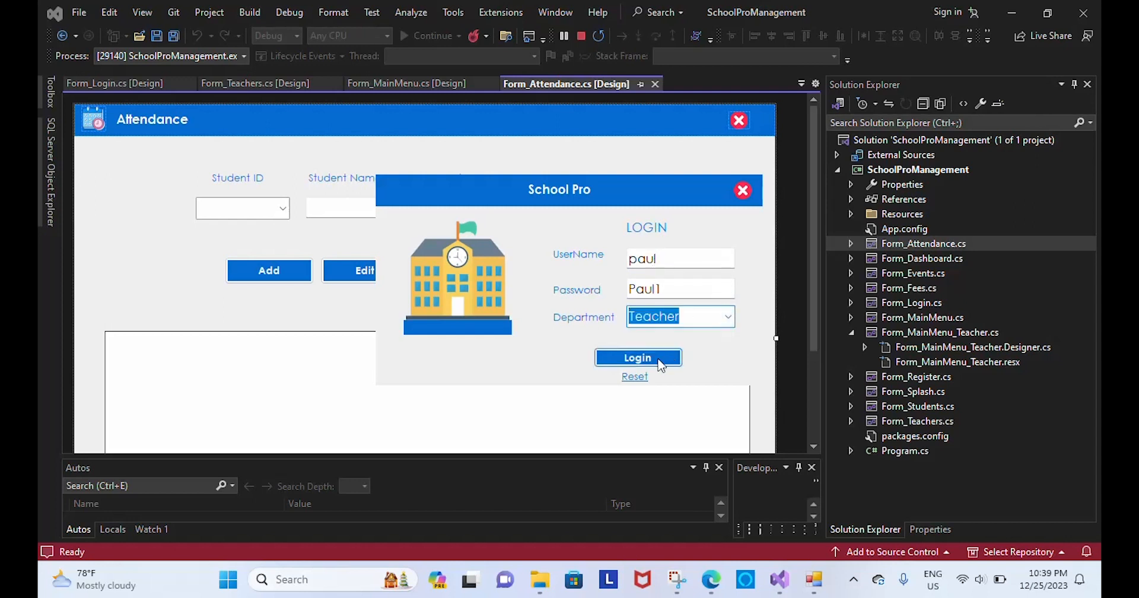
left_click(637, 357)
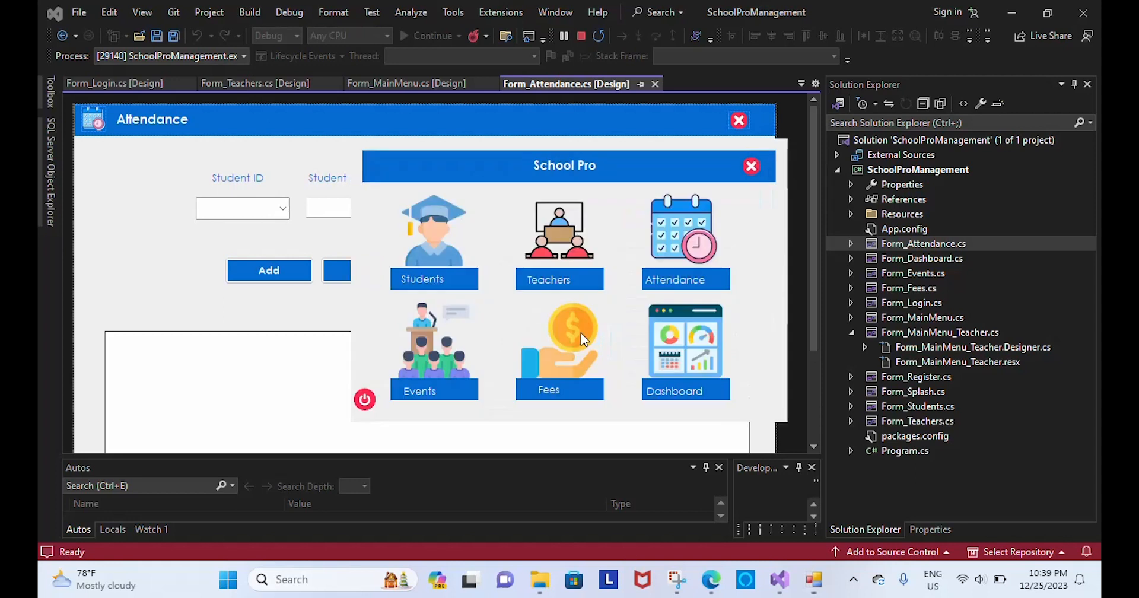
mouse_move(511, 251)
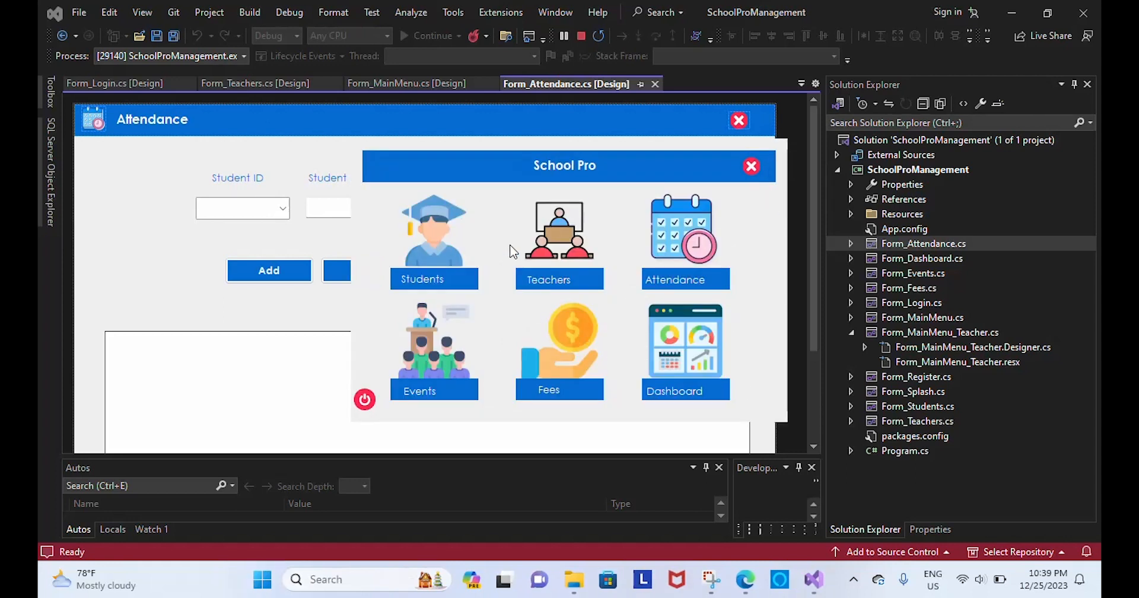
mouse_move(707, 348)
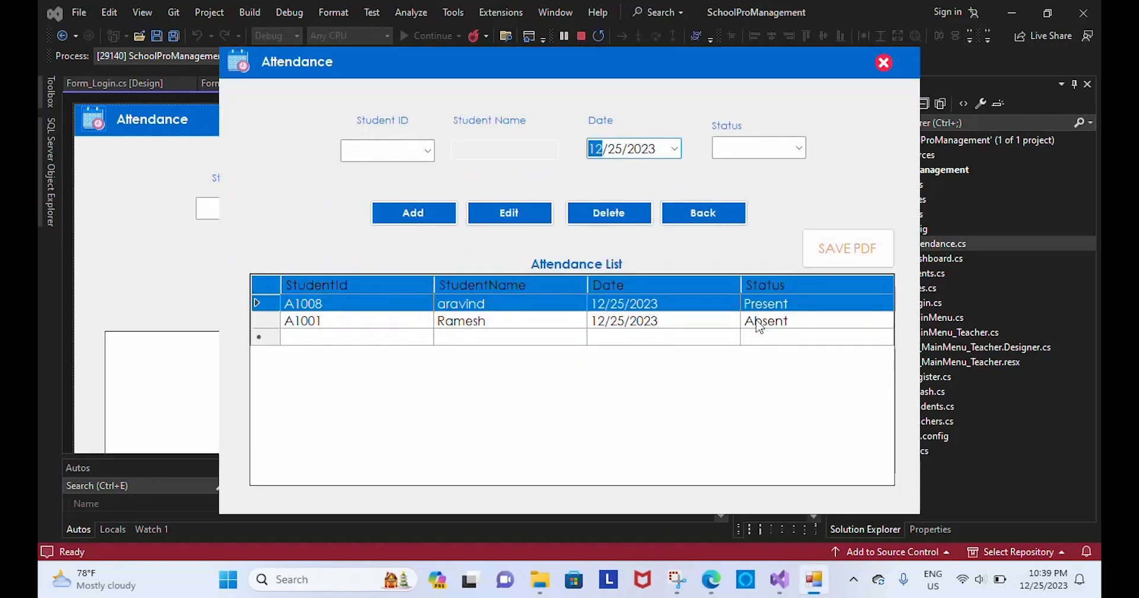
mouse_move(834, 281)
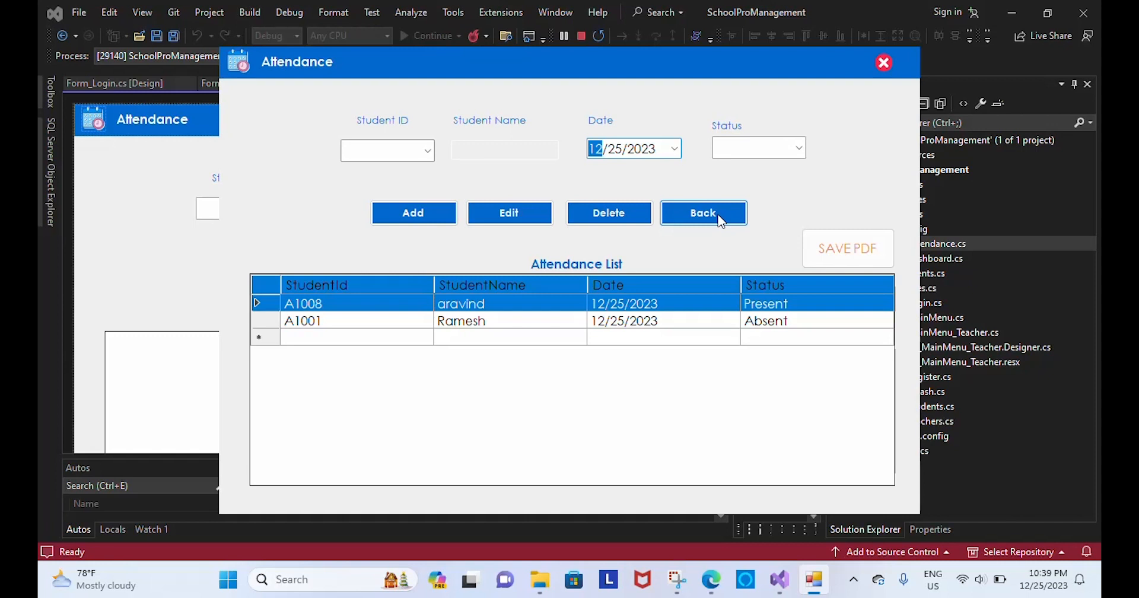
left_click(703, 213)
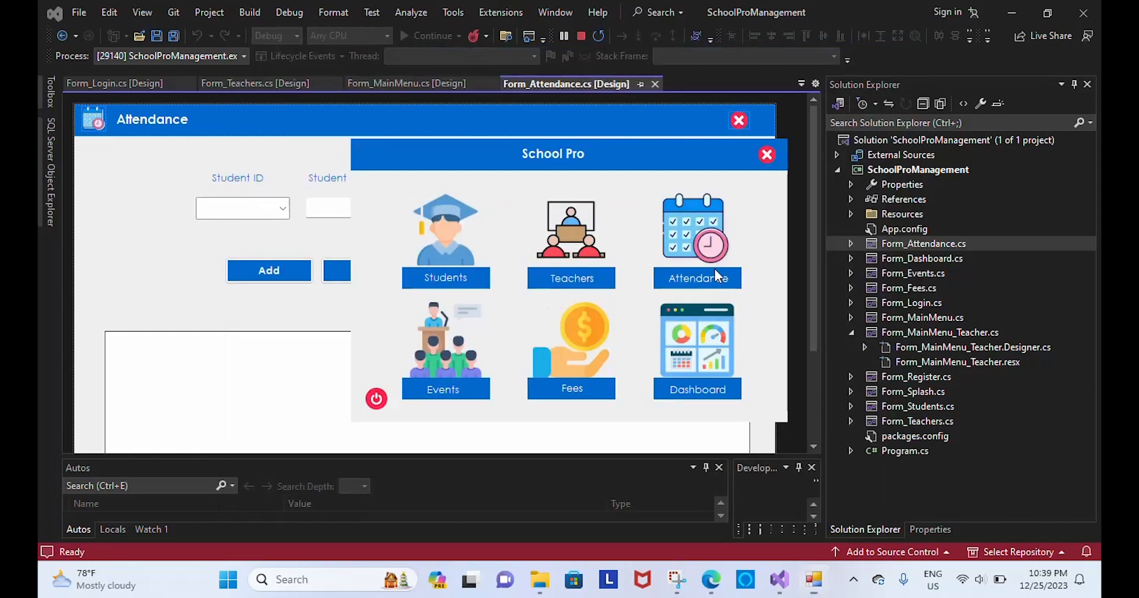
mouse_move(472, 259)
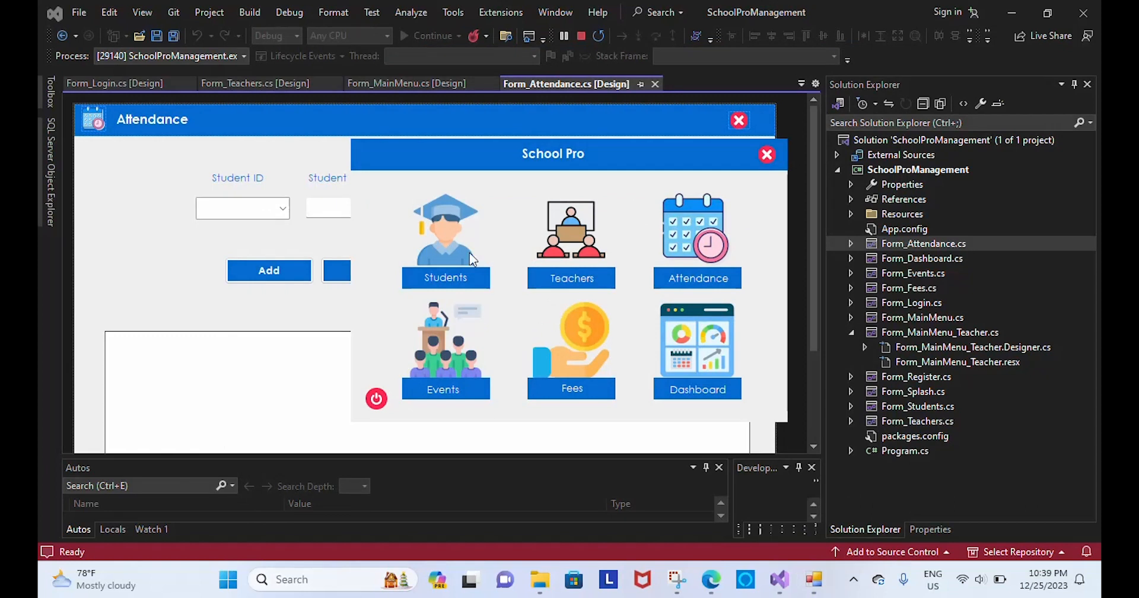
mouse_move(605, 236)
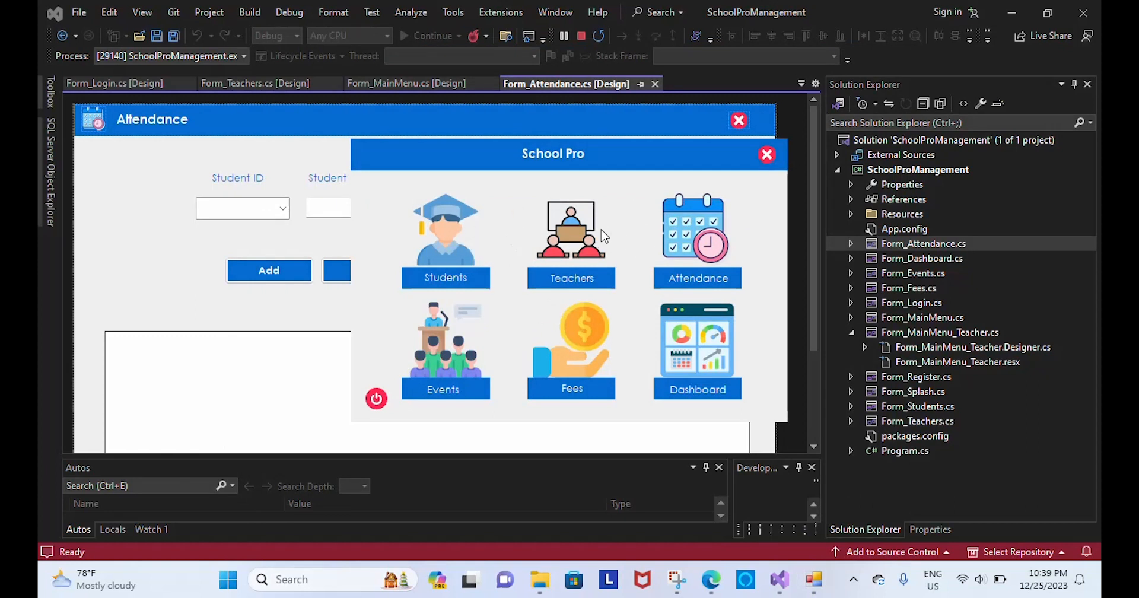
mouse_move(453, 244)
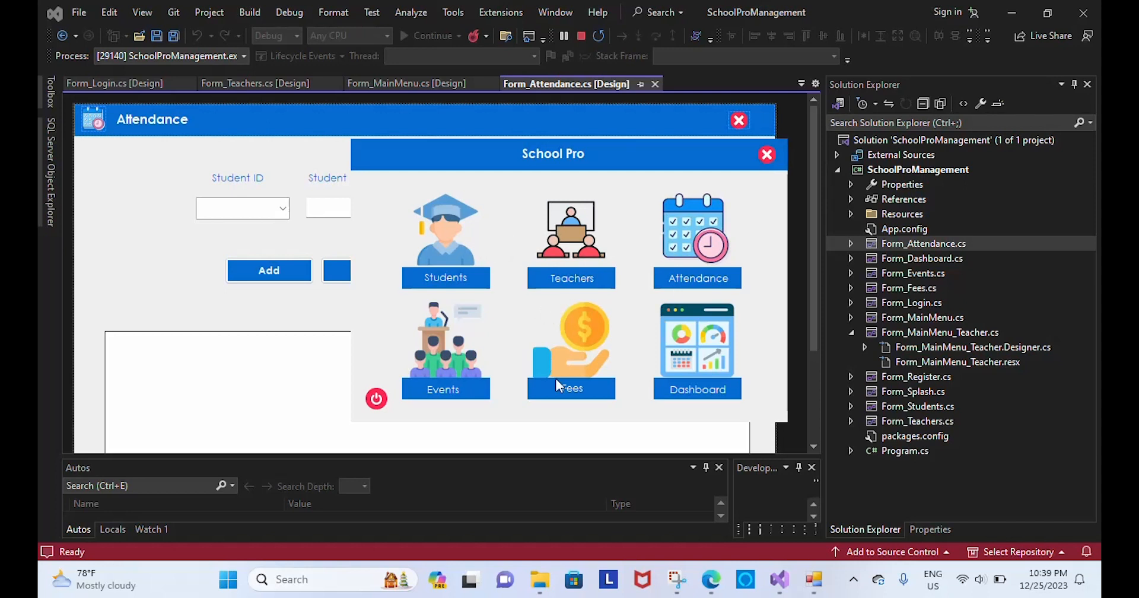
mouse_move(553, 239)
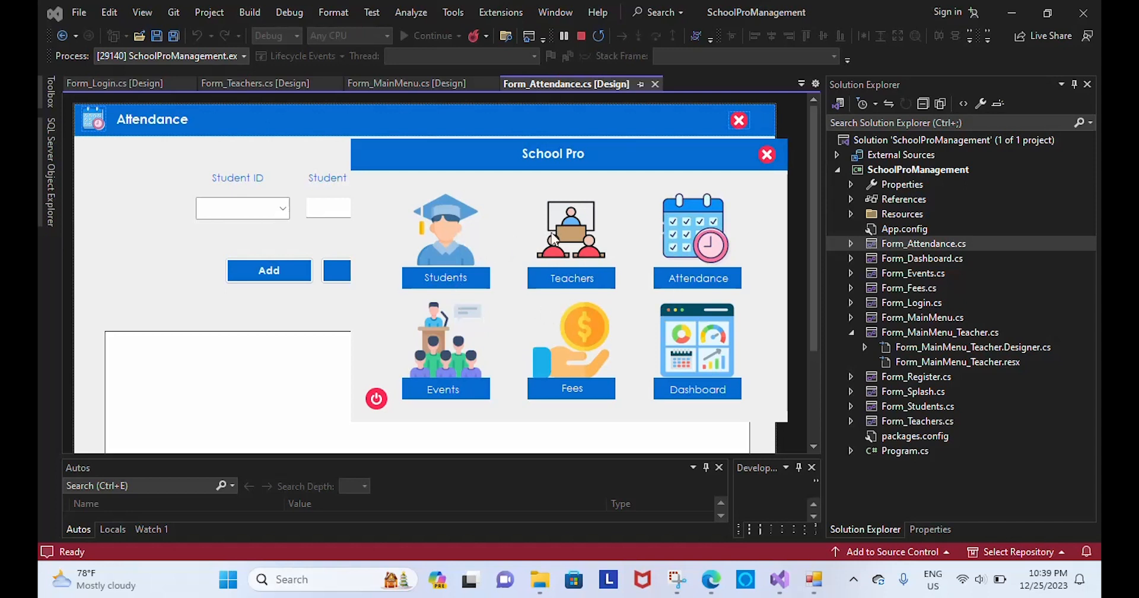
mouse_move(566, 252)
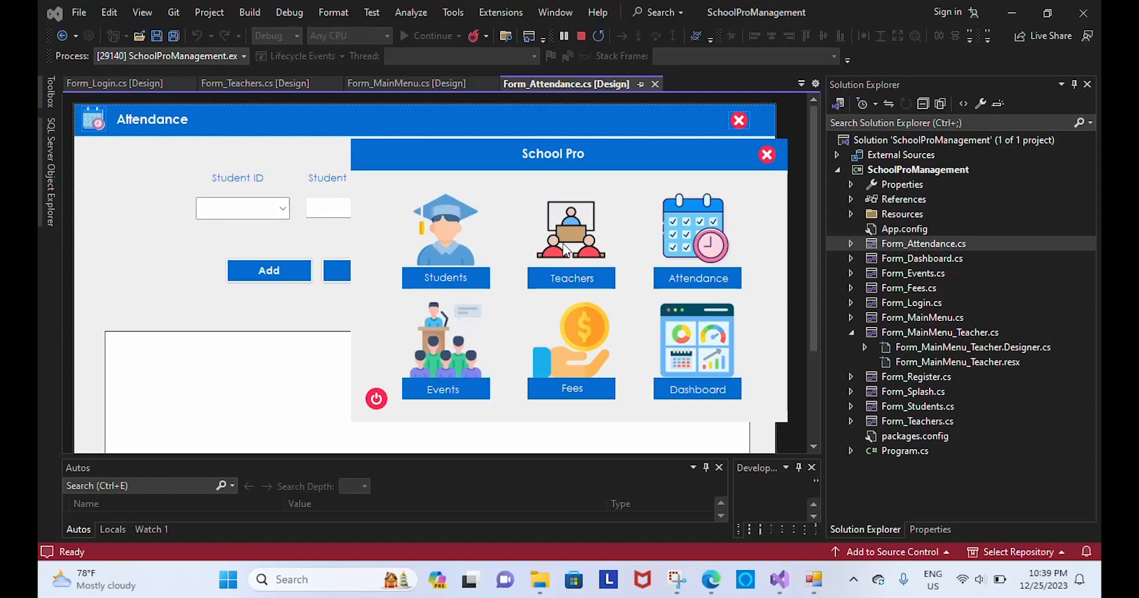
mouse_move(495, 241)
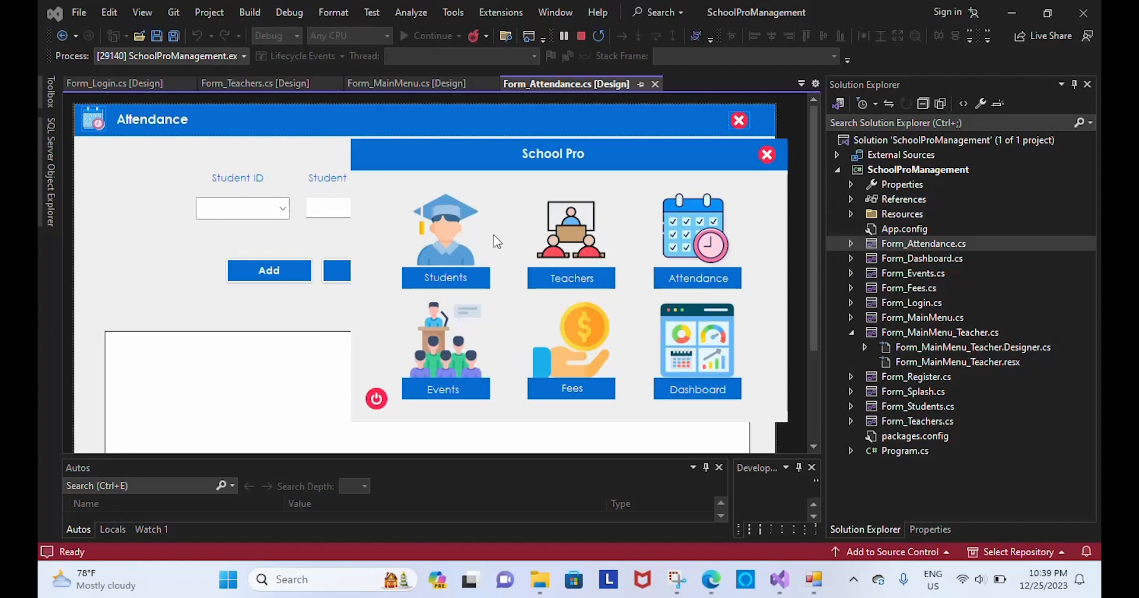
mouse_move(617, 409)
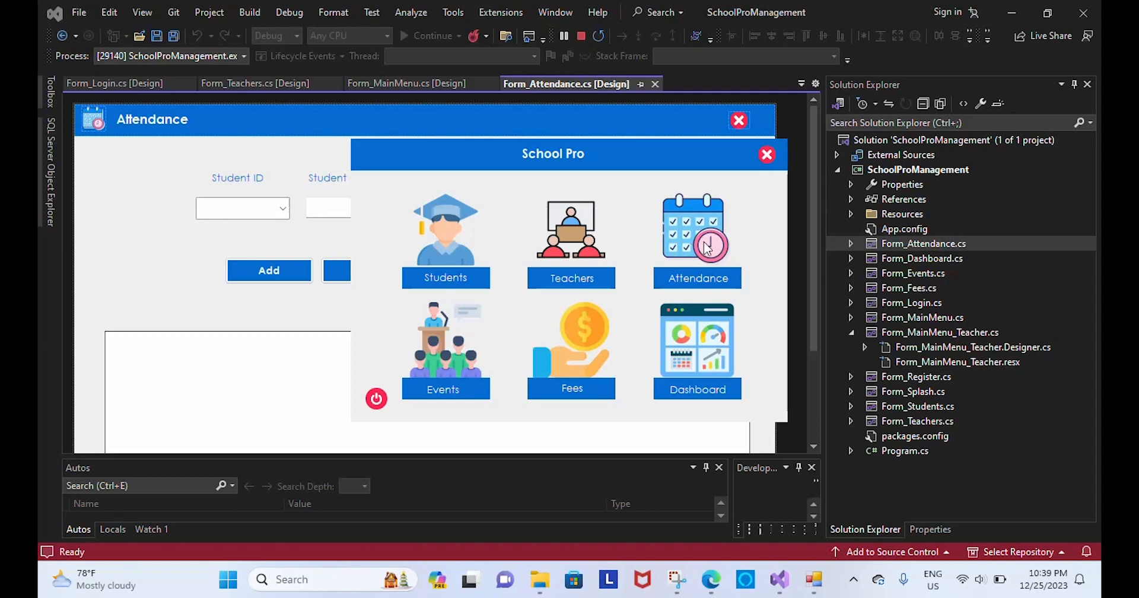
mouse_move(686, 232)
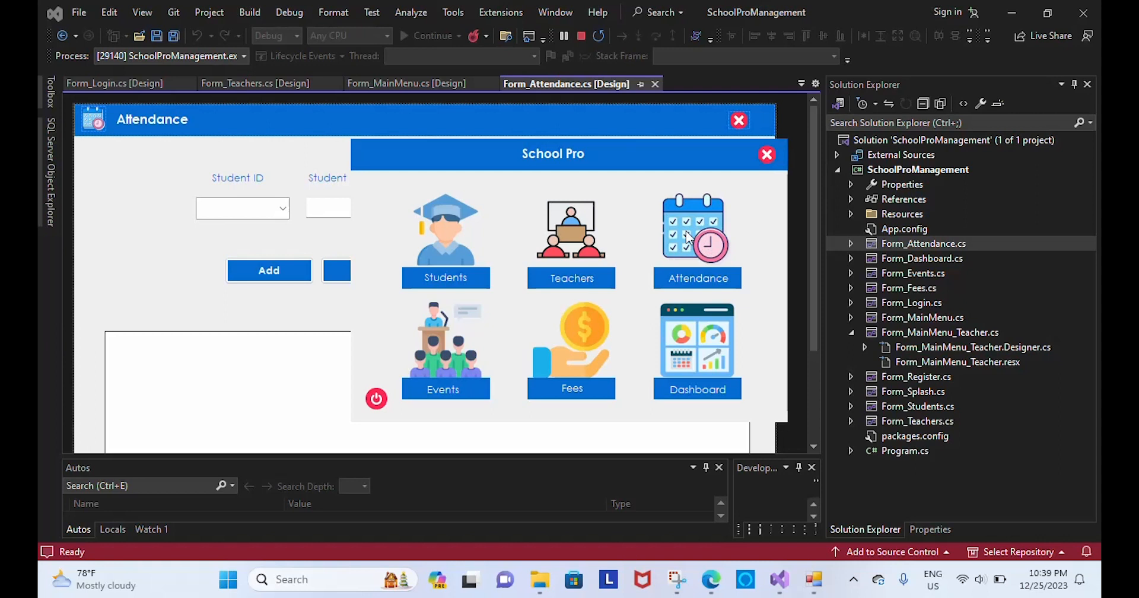
mouse_move(698, 242)
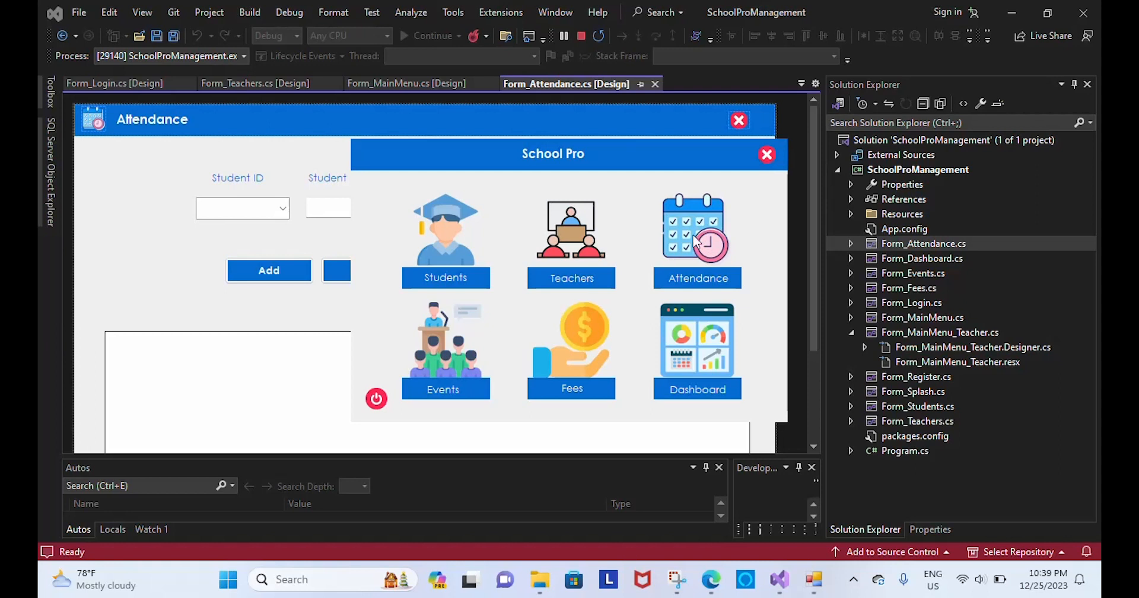
mouse_move(624, 419)
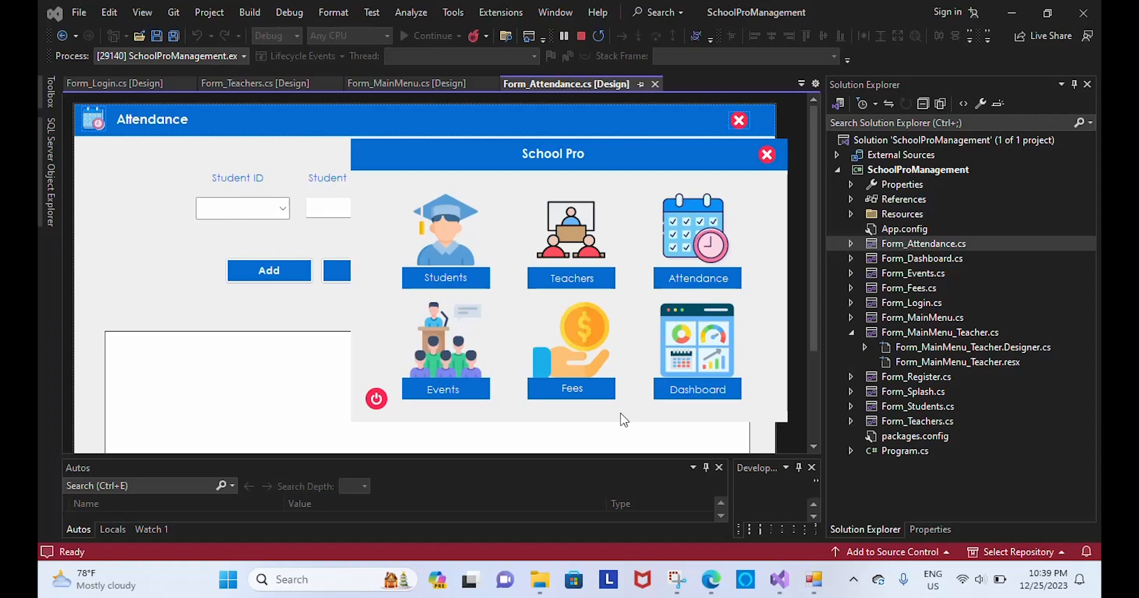